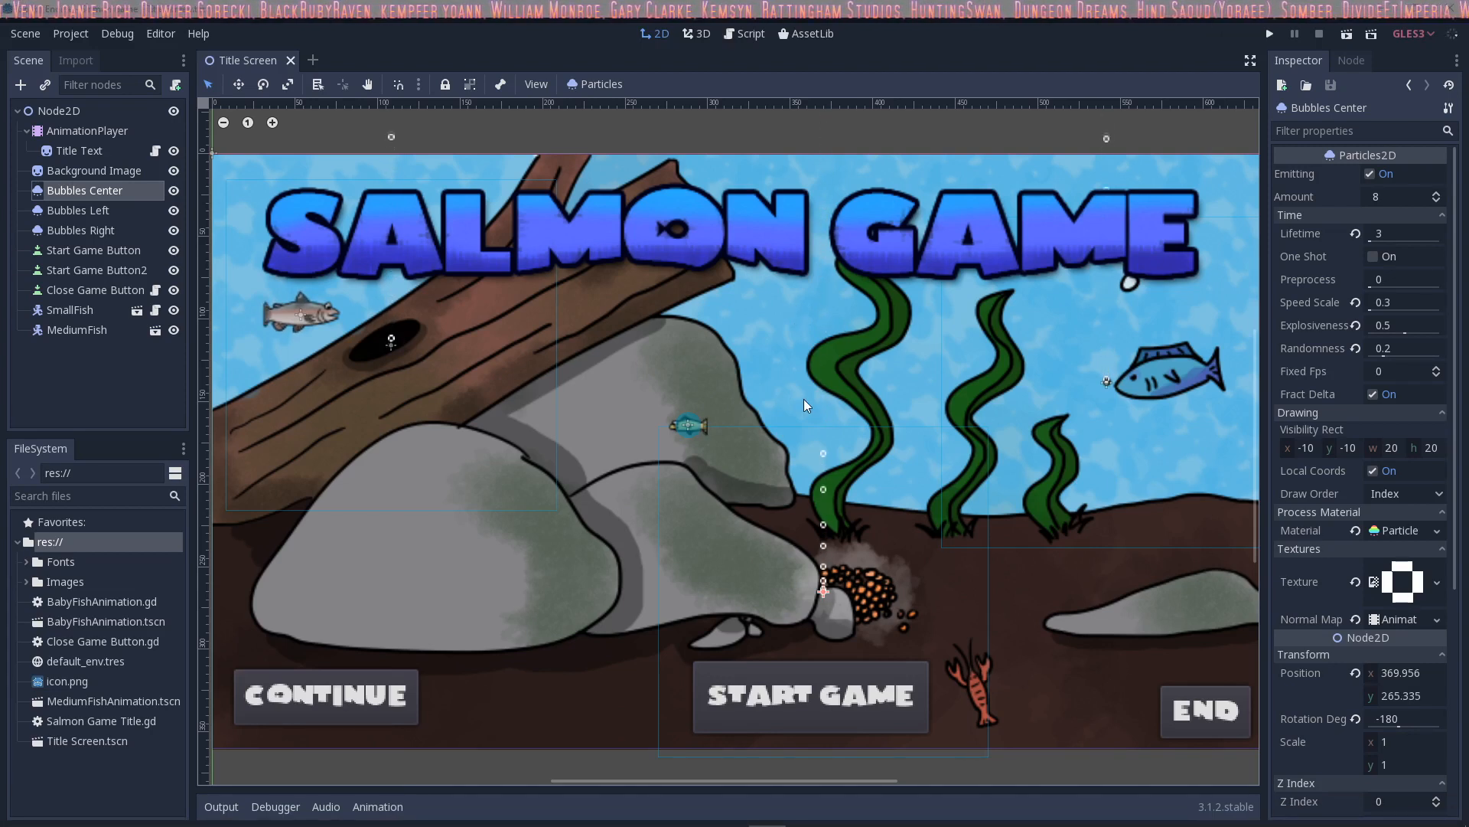
mouse_move(830, 339)
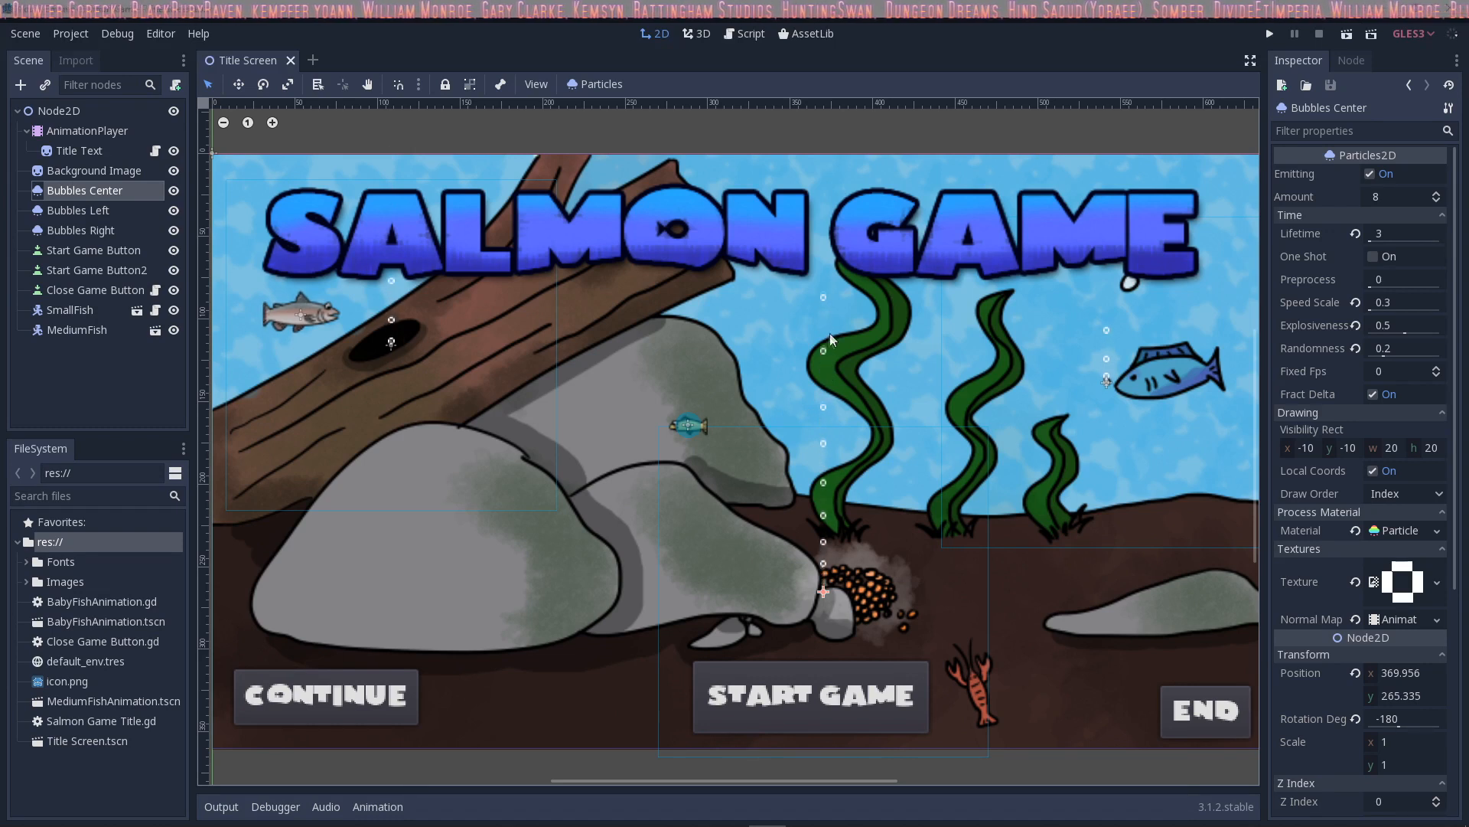
mouse_move(838, 393)
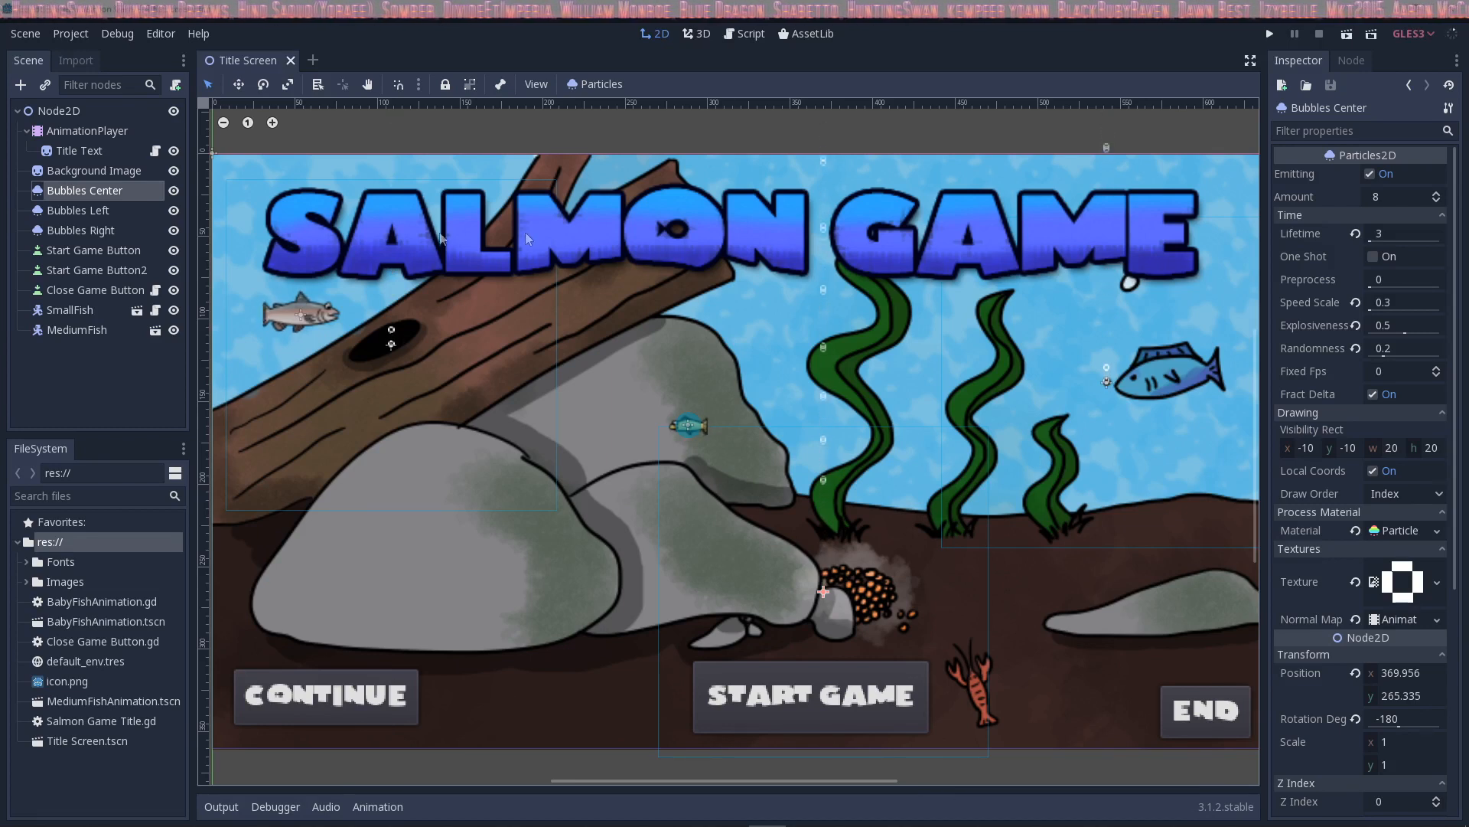
mouse_move(750, 450)
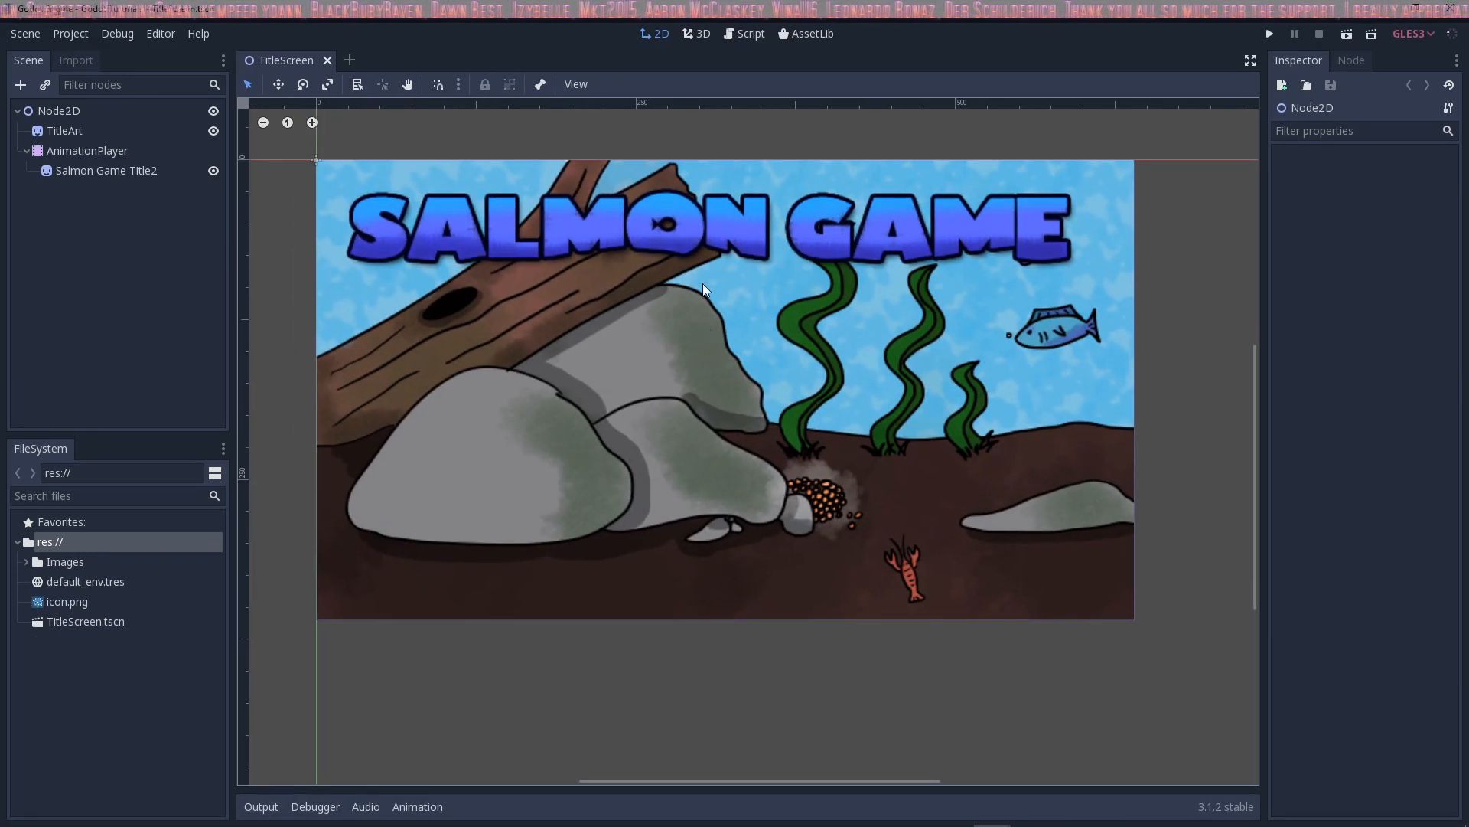
mouse_move(1071, 387)
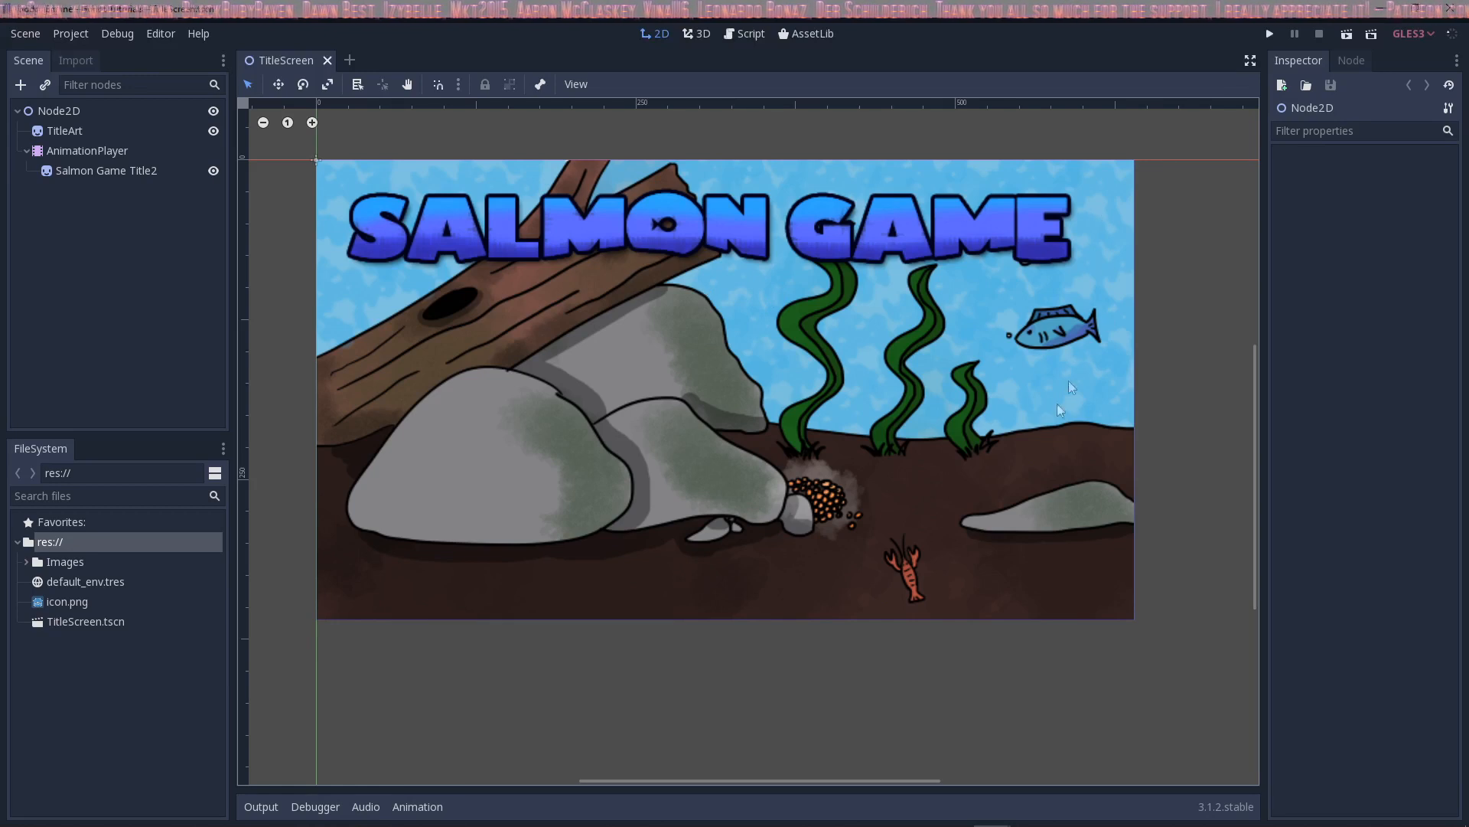
mouse_move(388, 228)
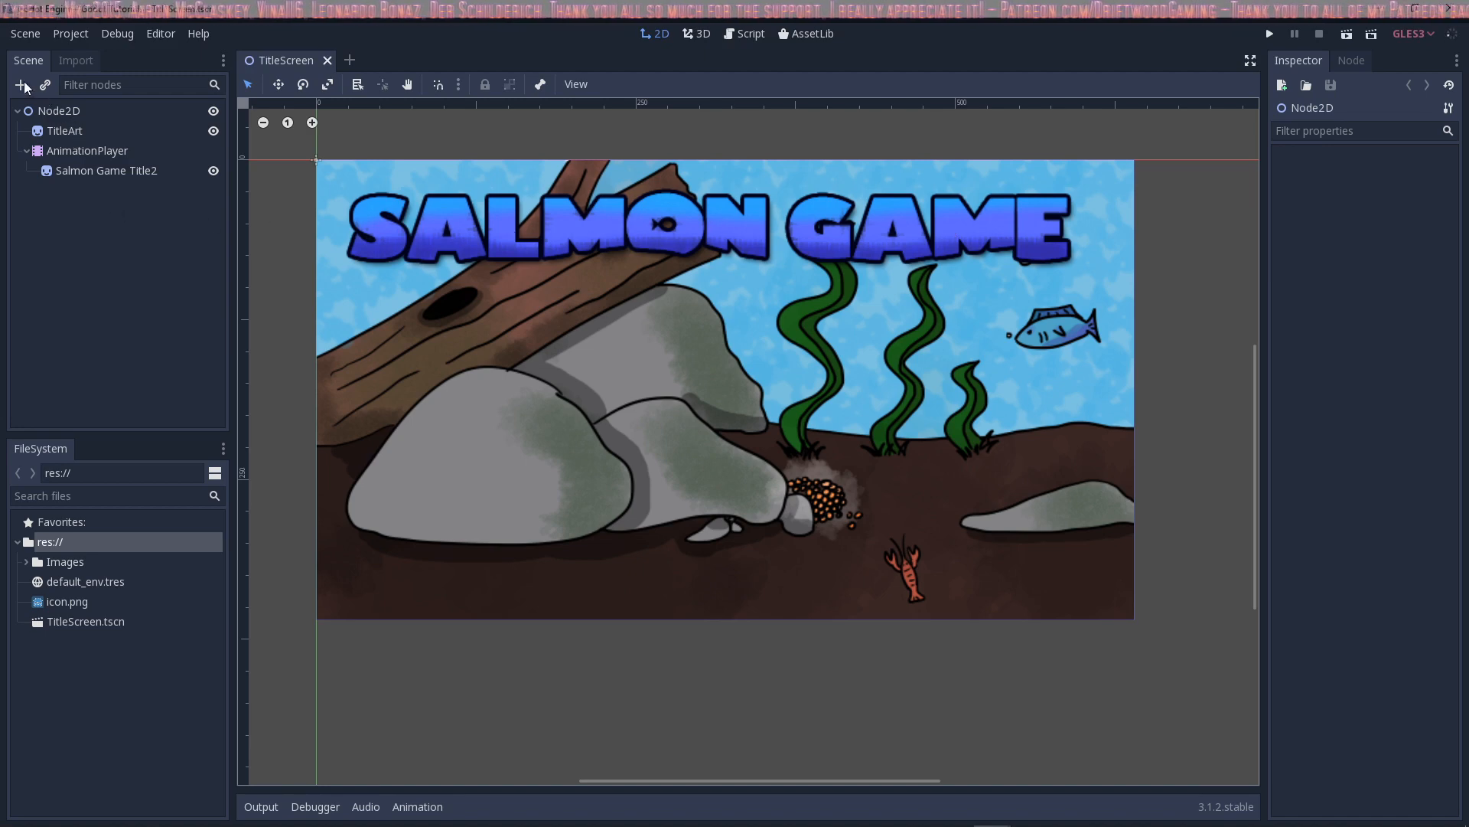
Add a Particles2D child node, found by searching 'part', to the title screen
click(20, 84)
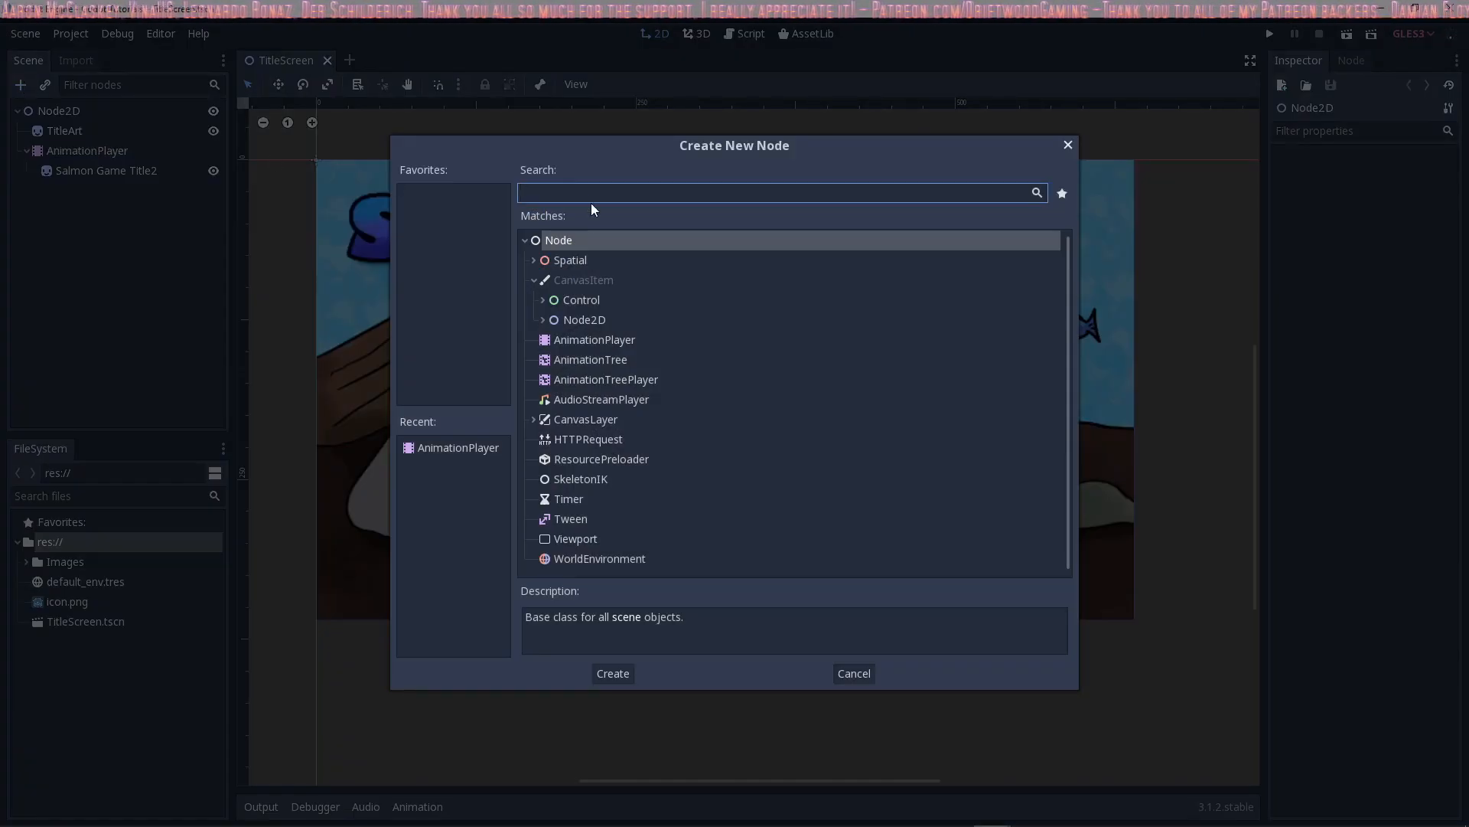
text(part)
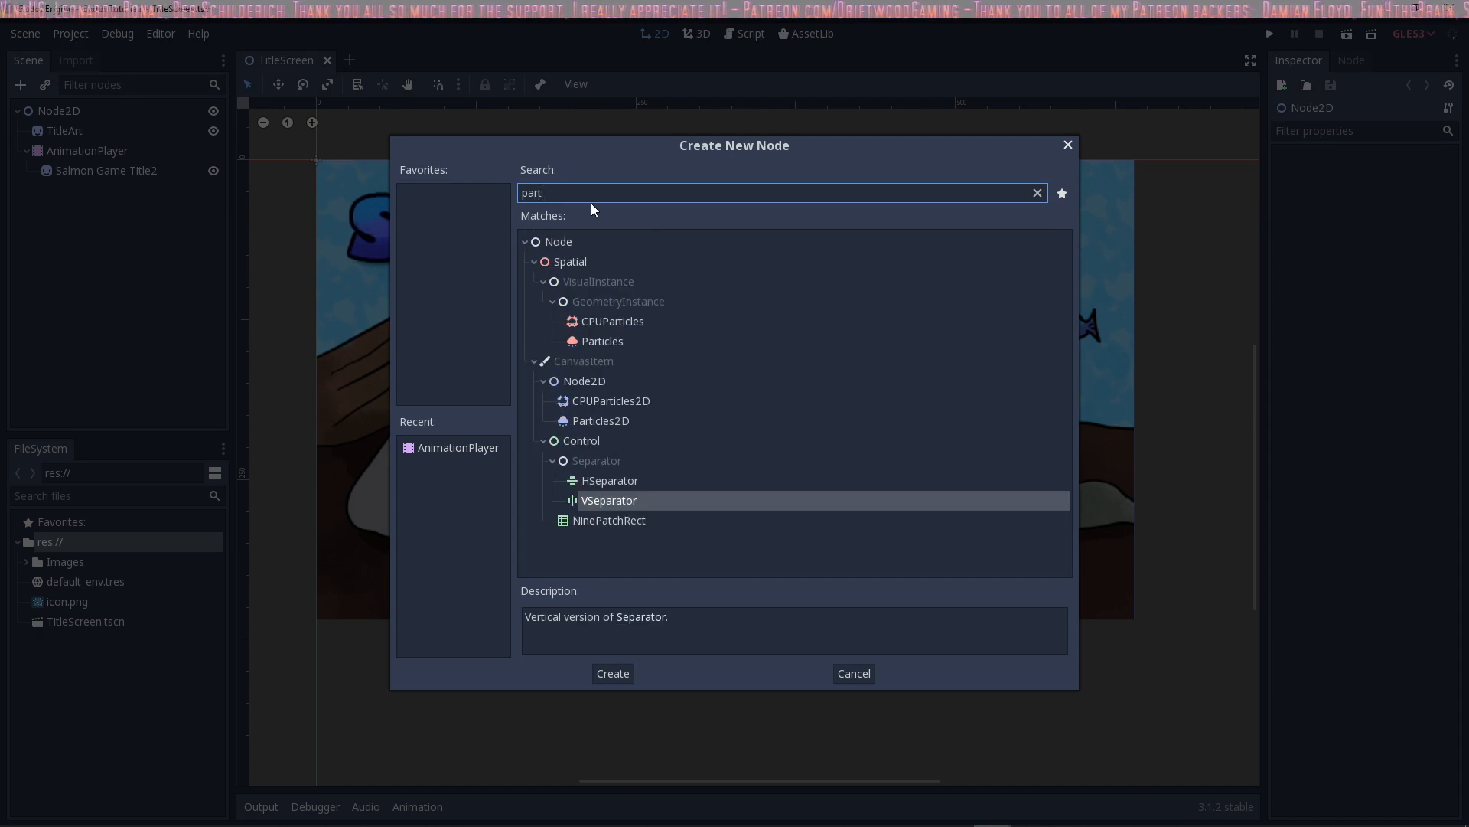
mouse_move(617, 423)
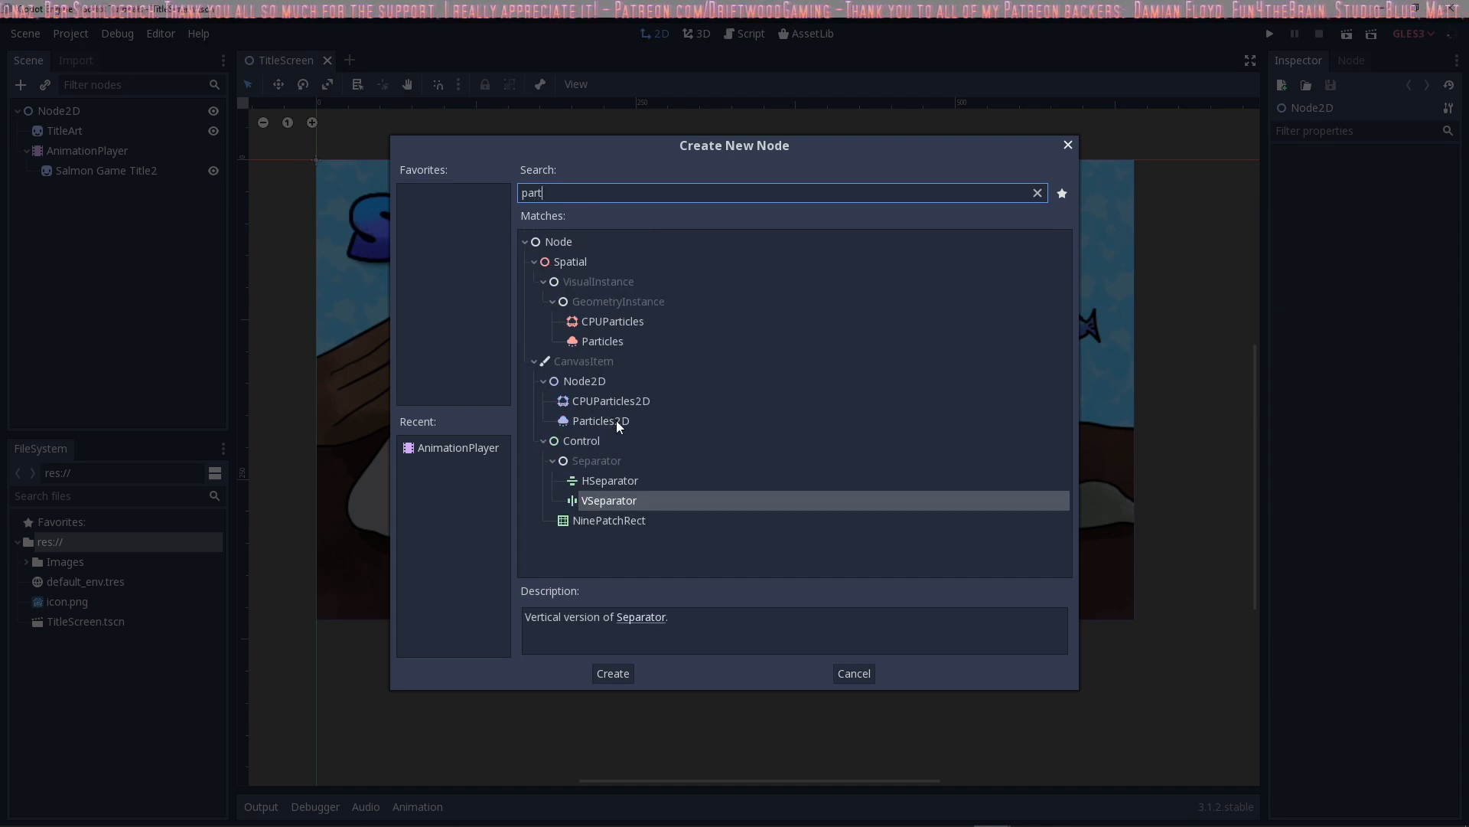
click(611, 673)
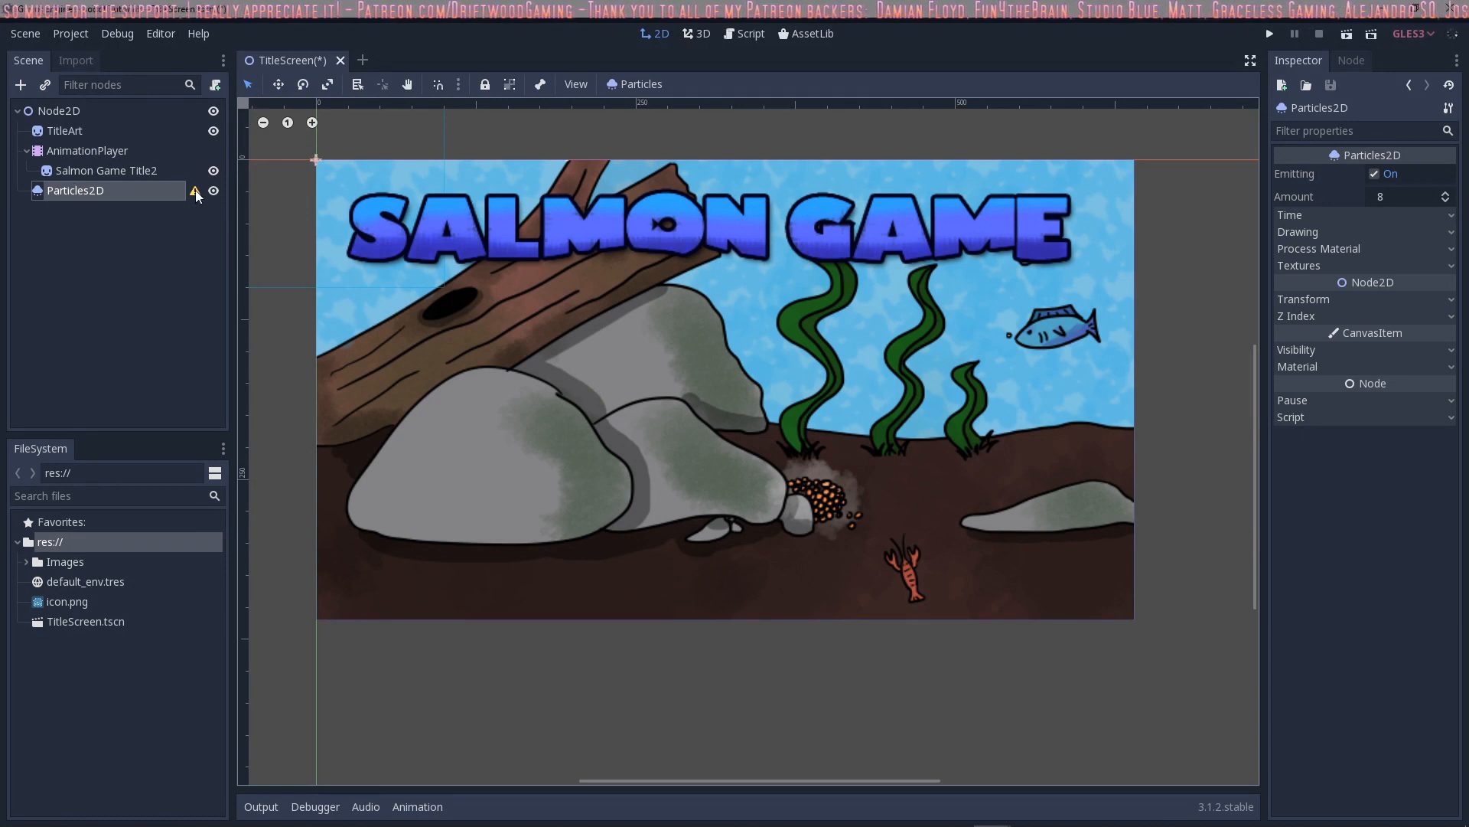
mouse_move(195, 192)
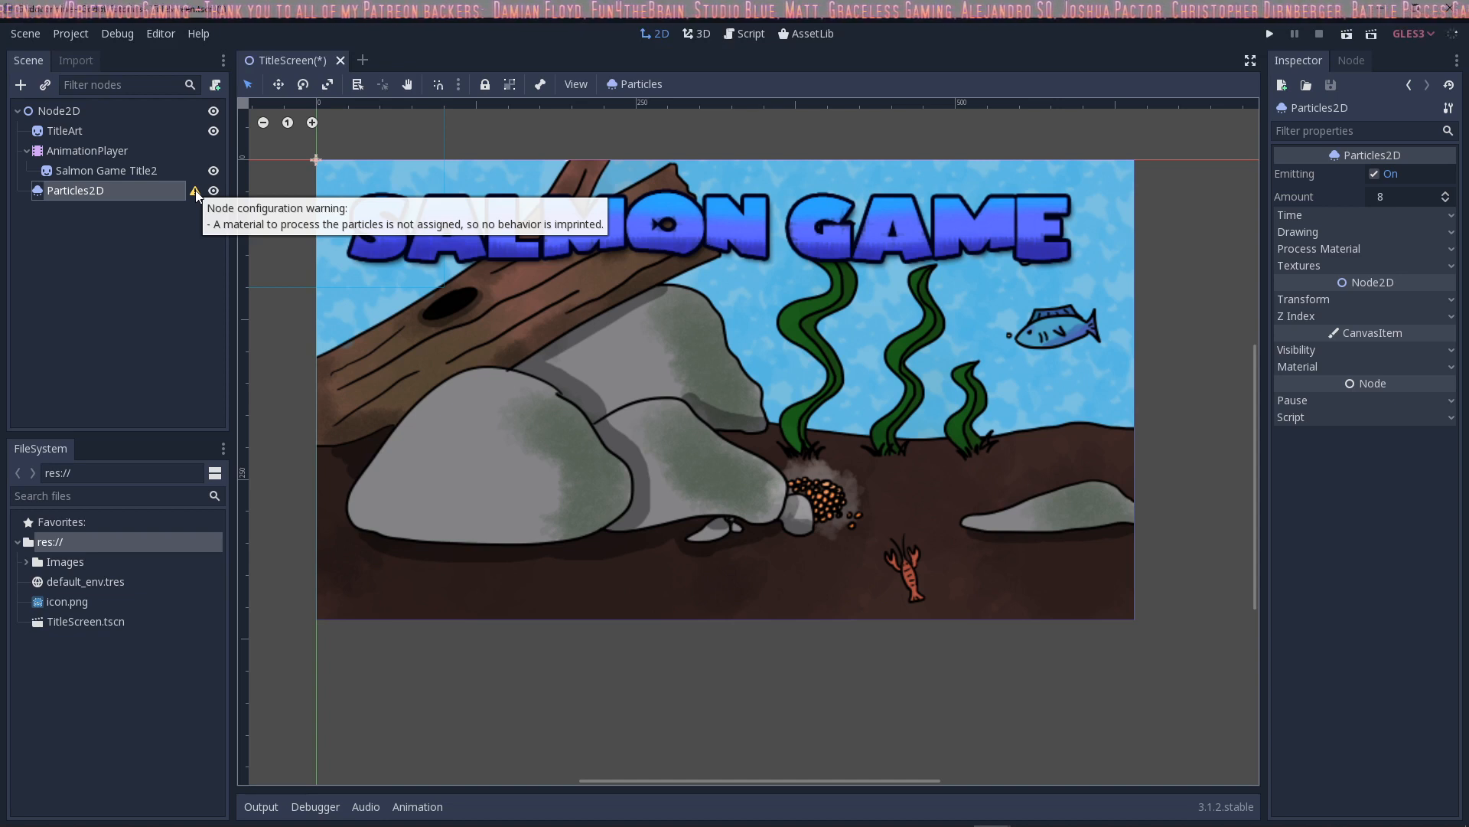
mouse_move(707, 237)
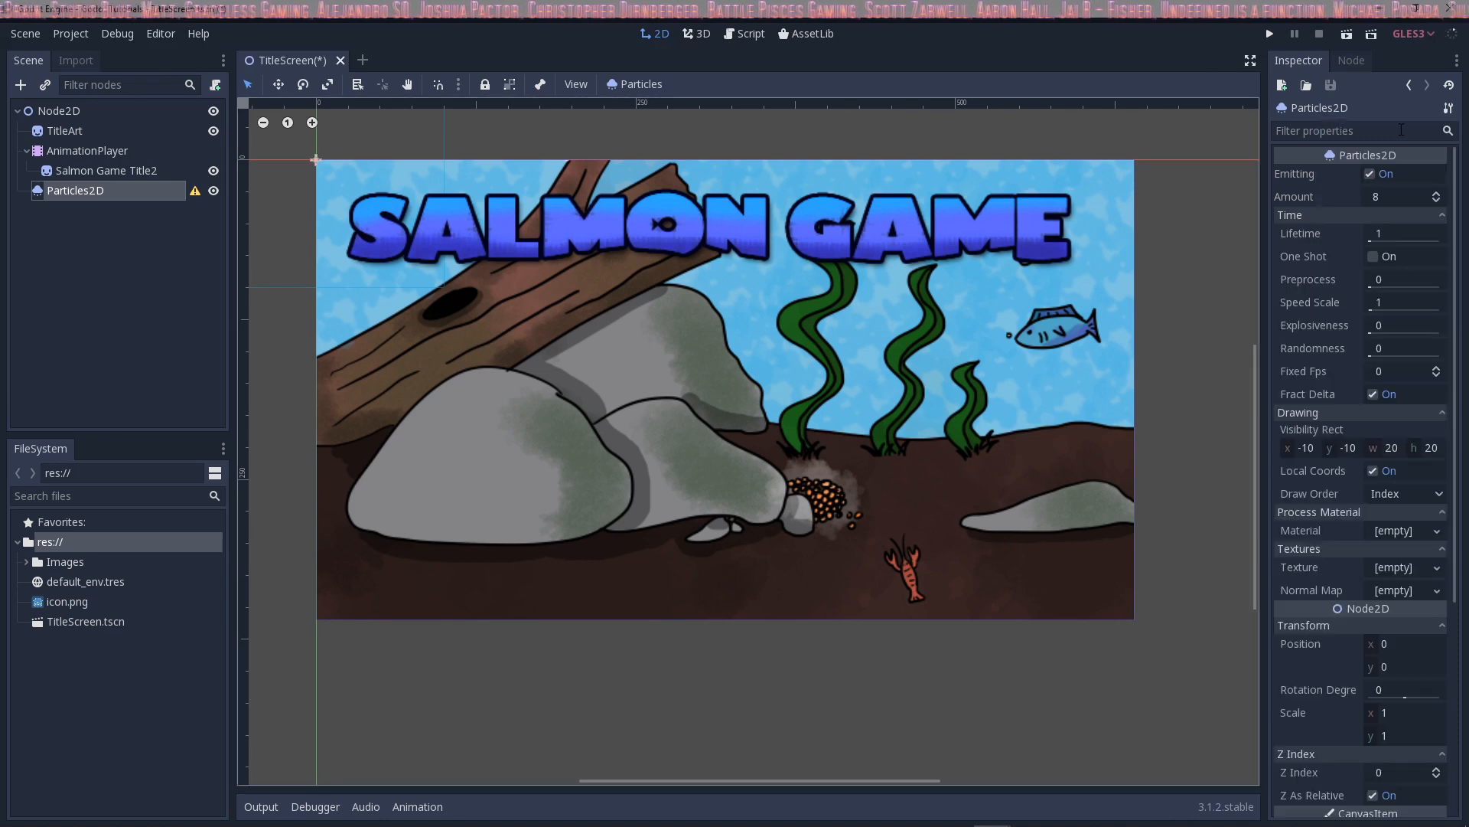
Assign a new ParticlesMaterial as the Particles2D node's process material
scroll(down, 3)
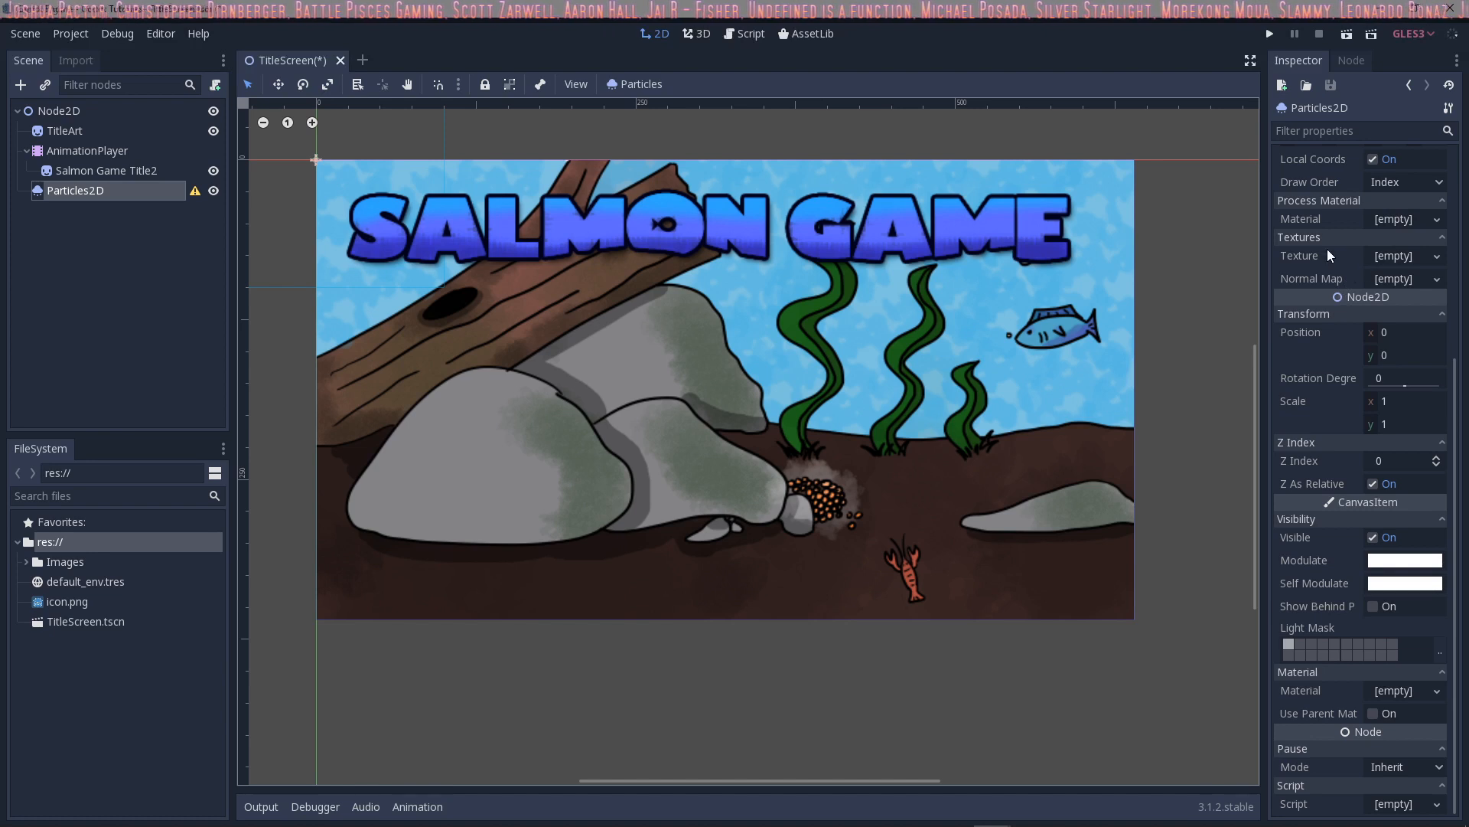
click(1414, 218)
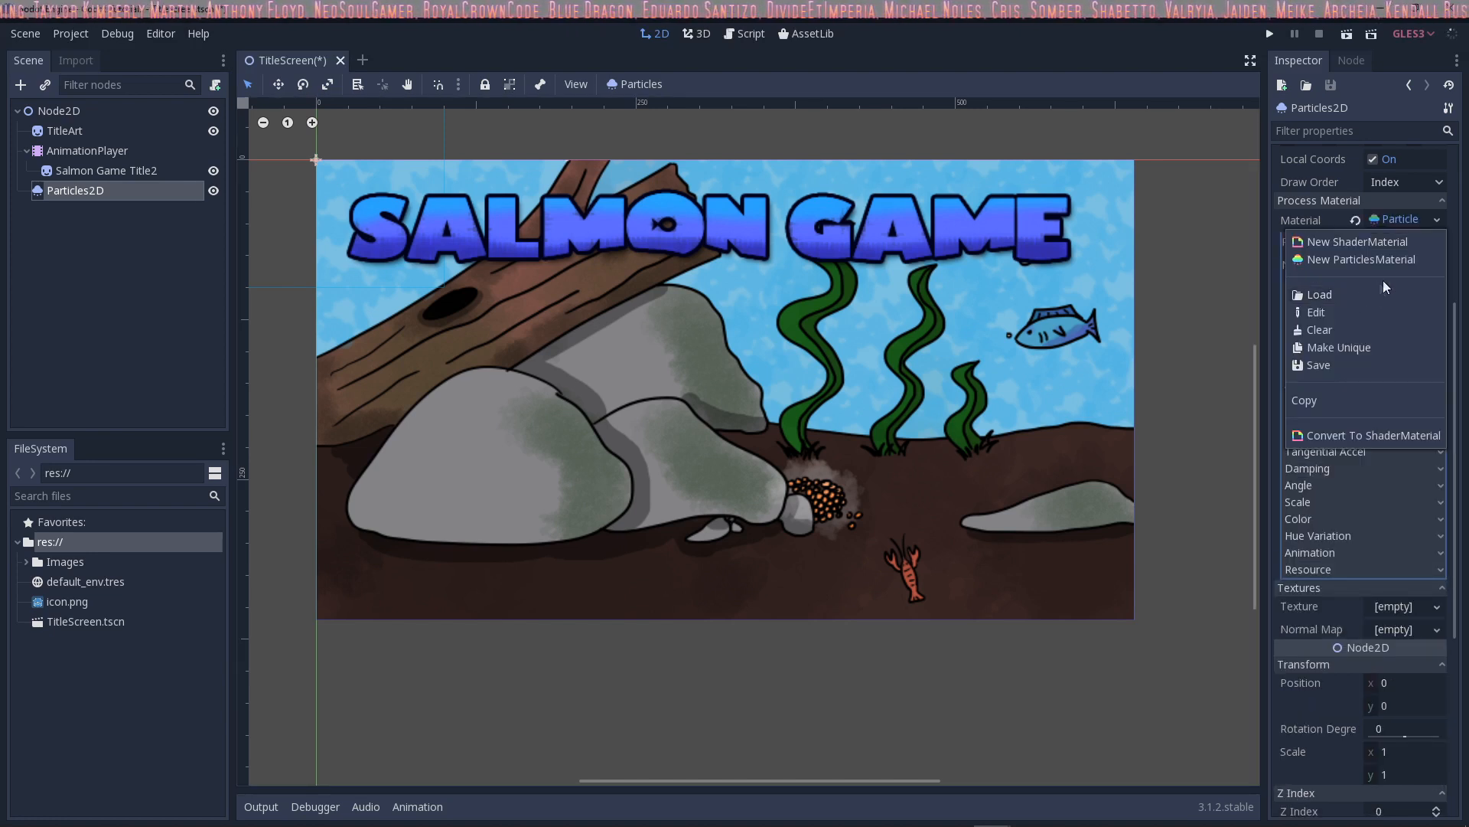
mouse_move(1331, 300)
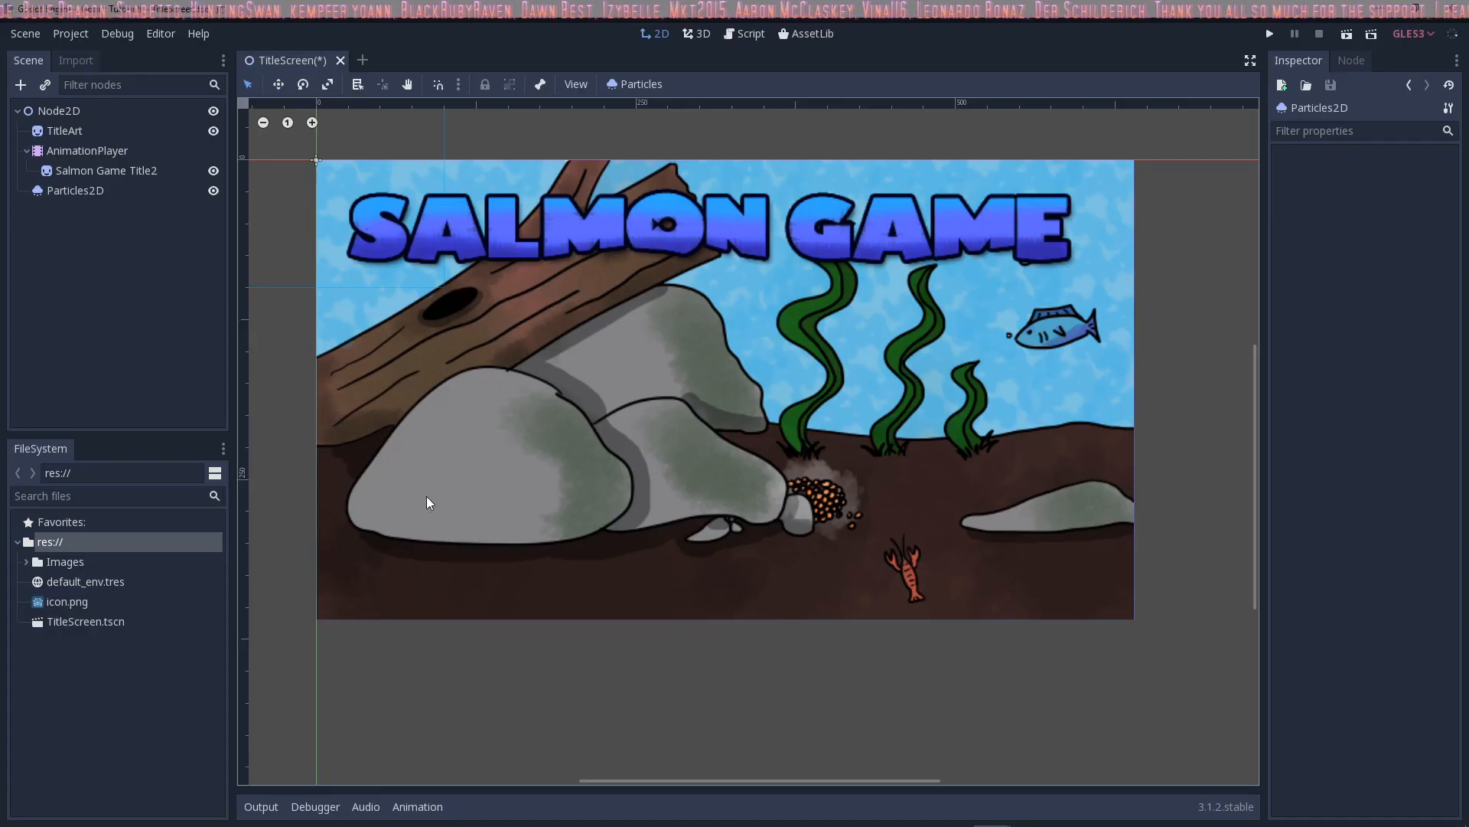
mouse_move(381, 475)
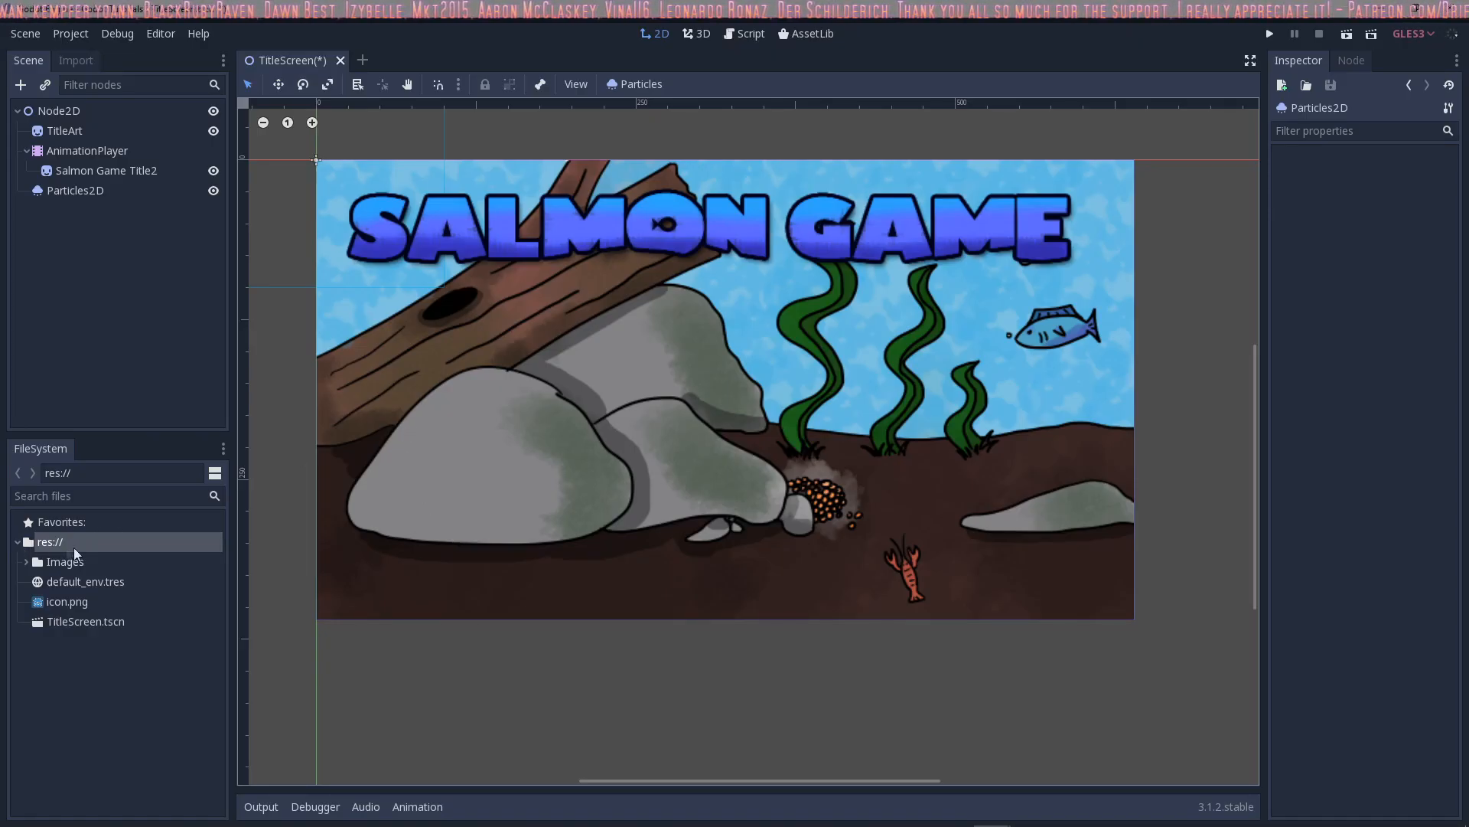
mouse_move(51, 542)
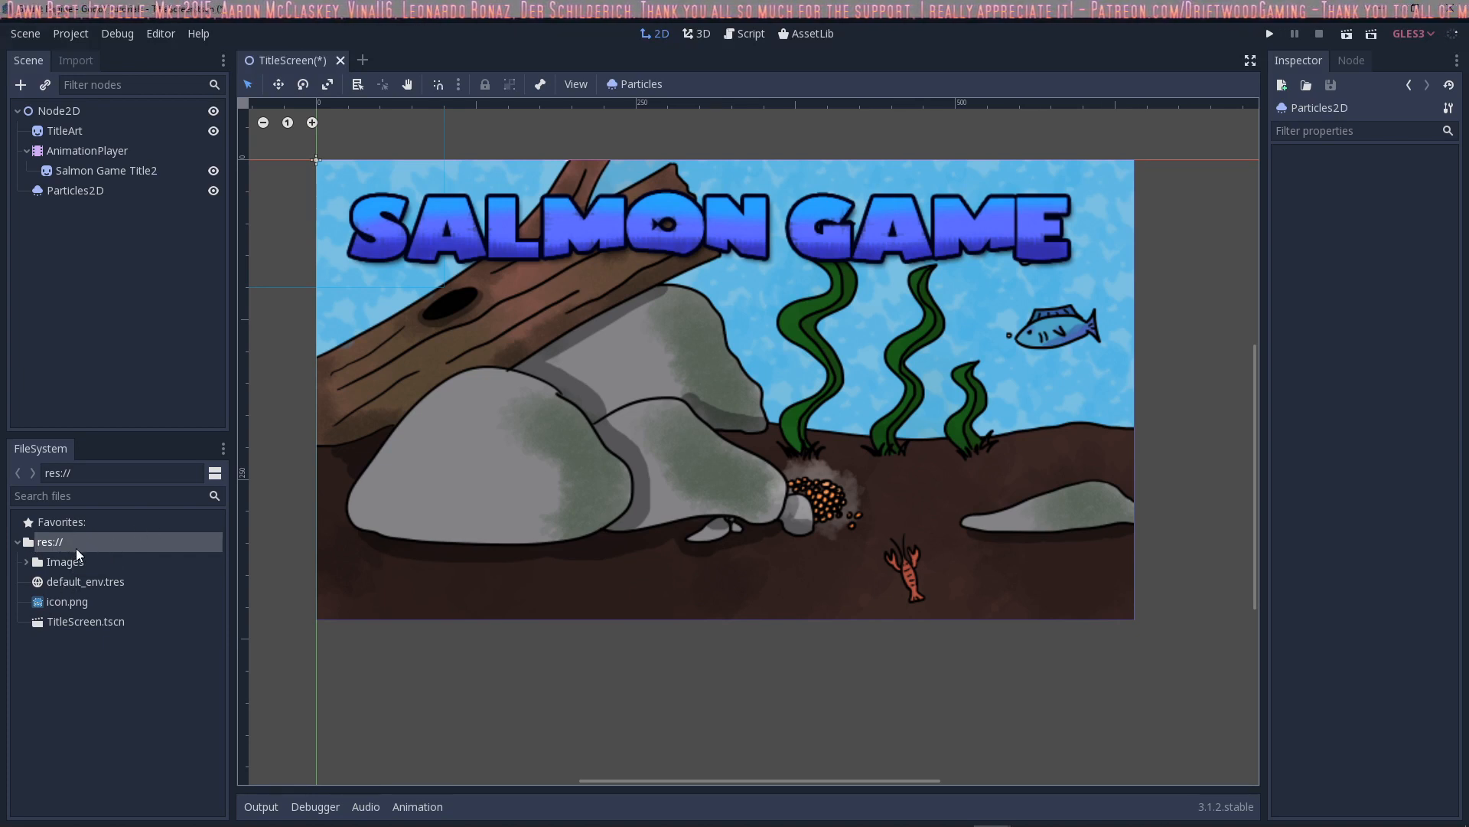
mouse_move(21, 578)
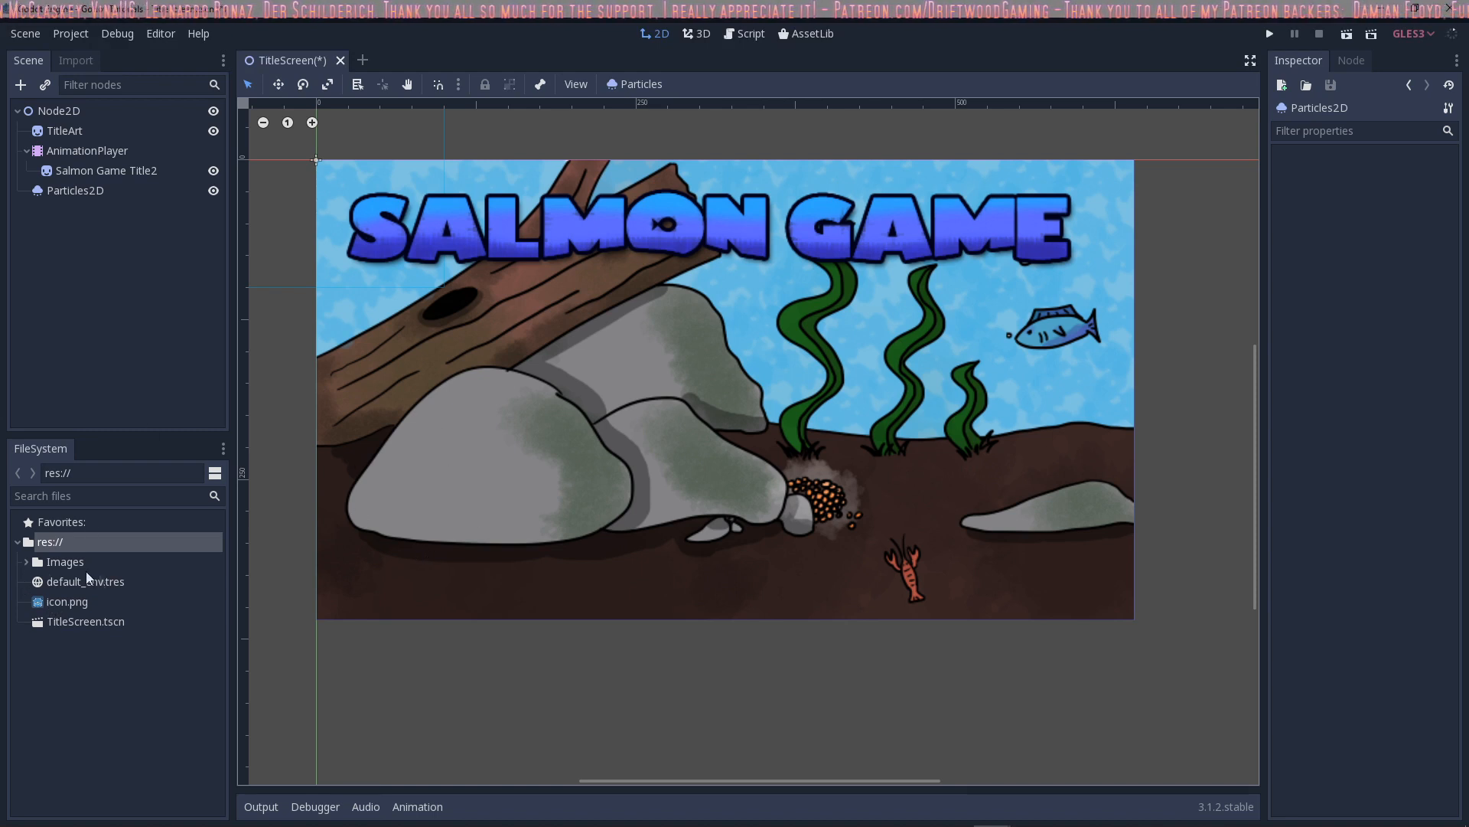
mouse_move(91, 565)
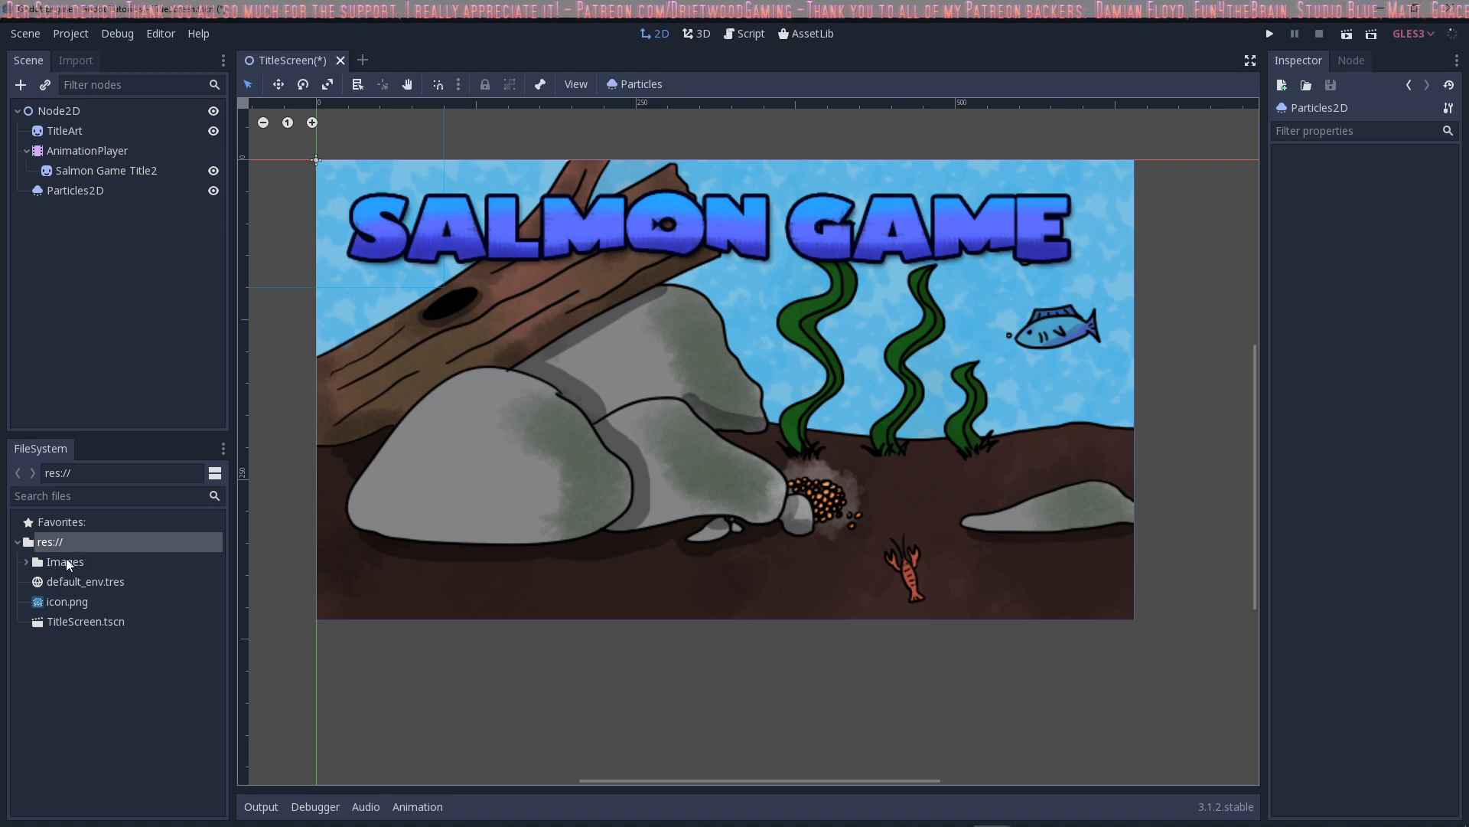
Bring up the context menu for the res:// folder in the FileSystem dock
right_click(49, 541)
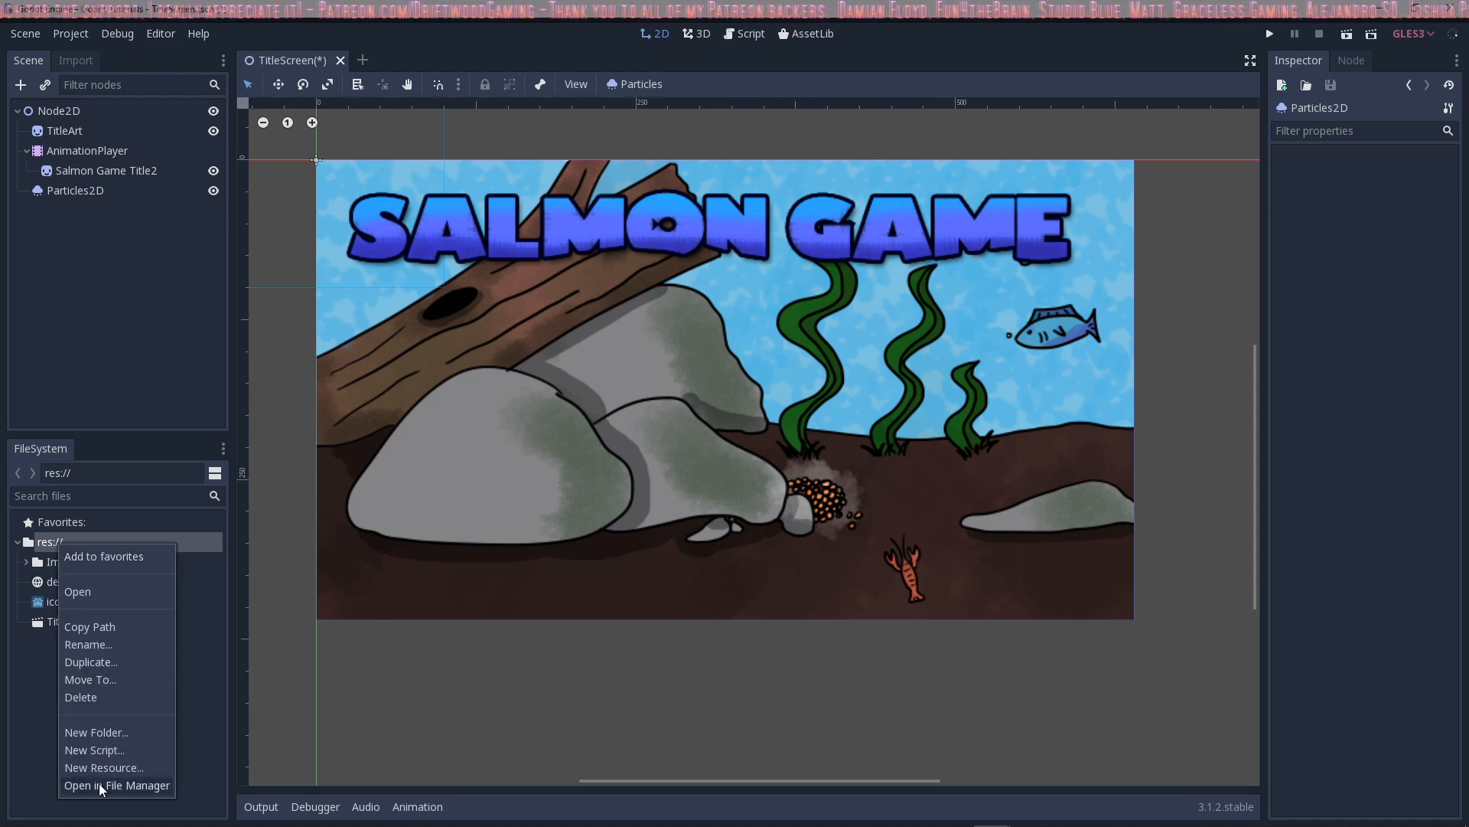
Create a new folder named Particles inside the project's Images folder in File Explorer
click(116, 784)
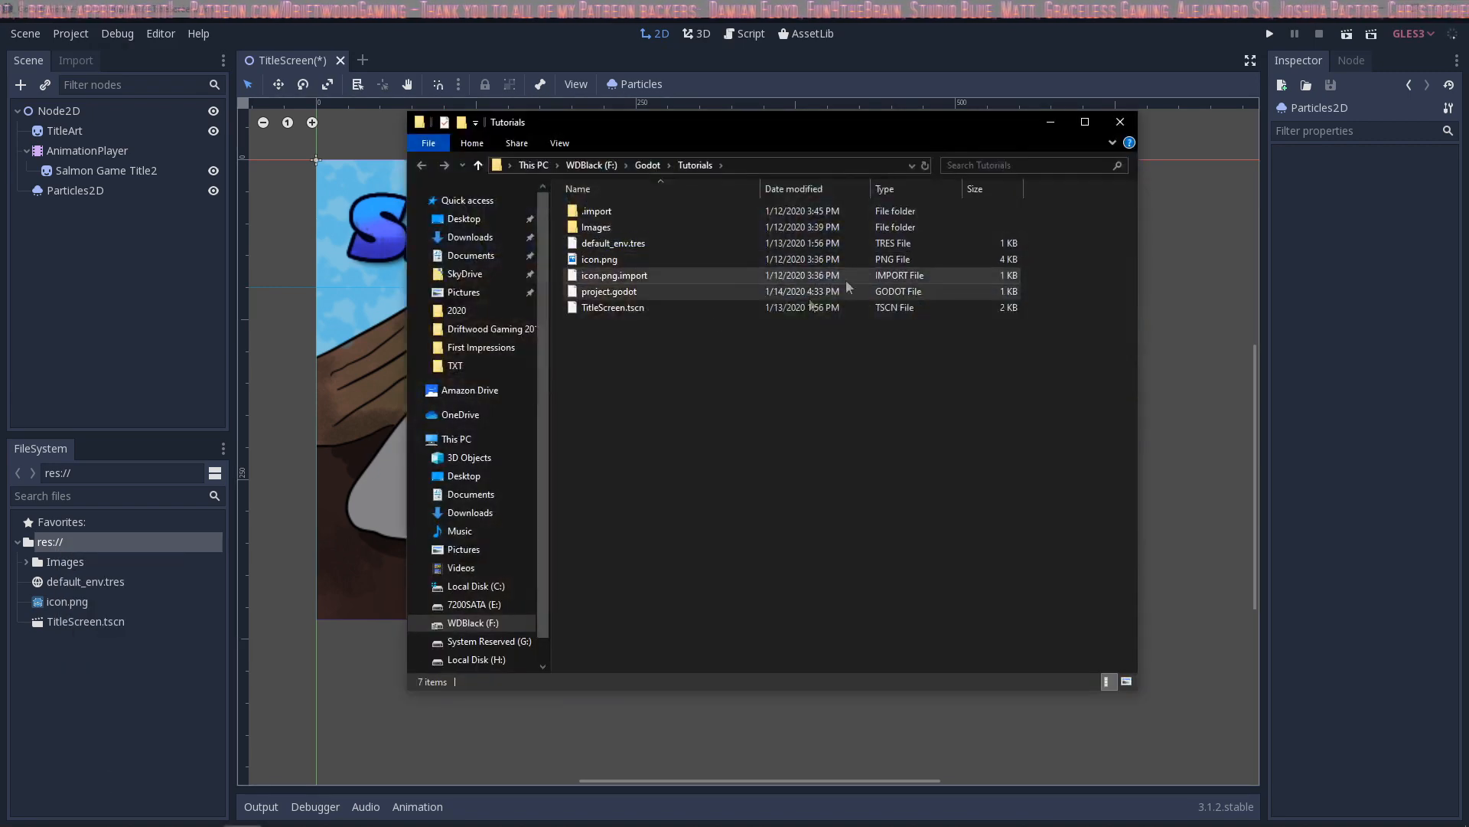
mouse_move(596, 226)
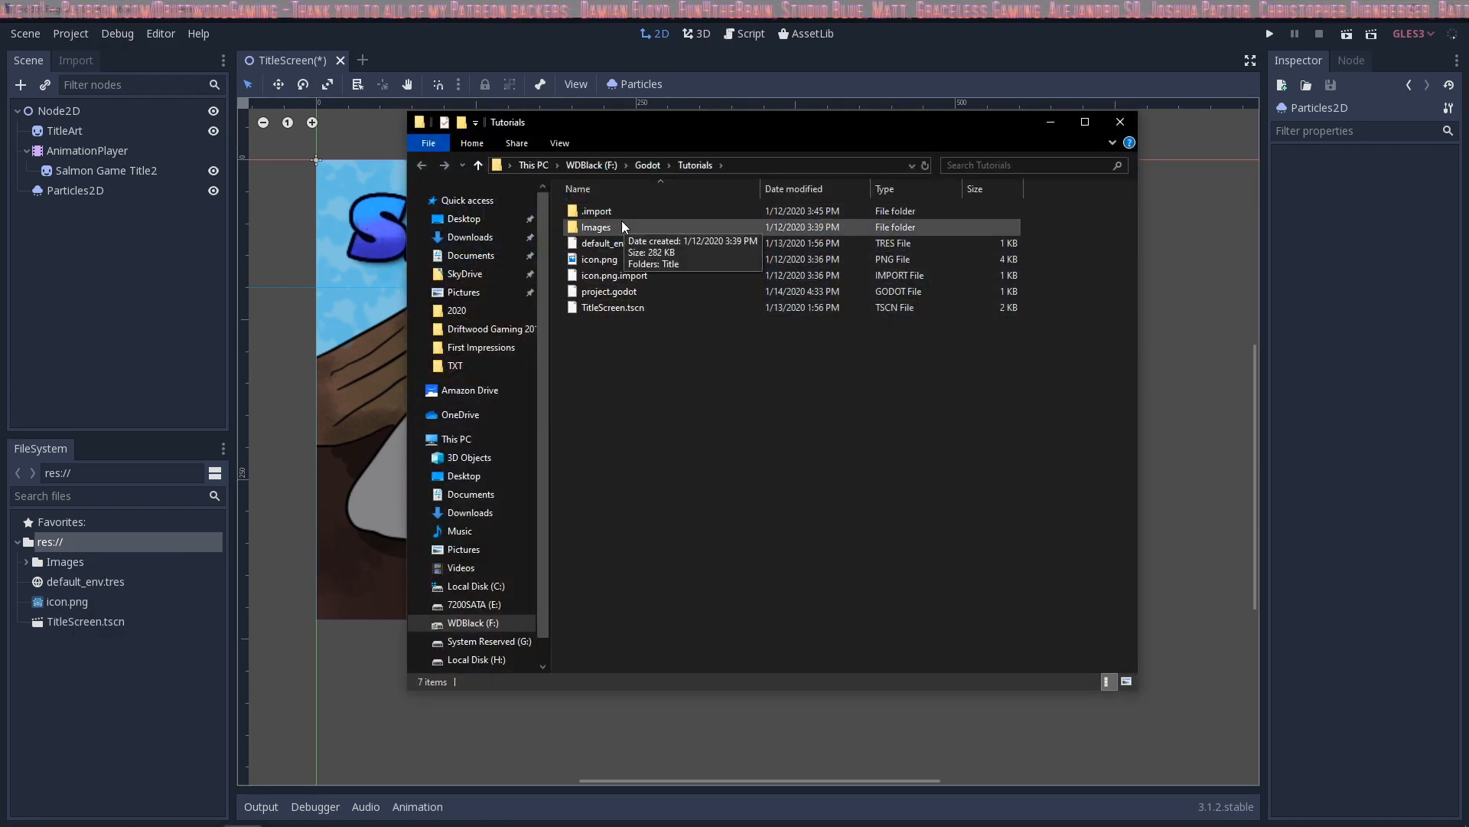
mouse_move(606, 384)
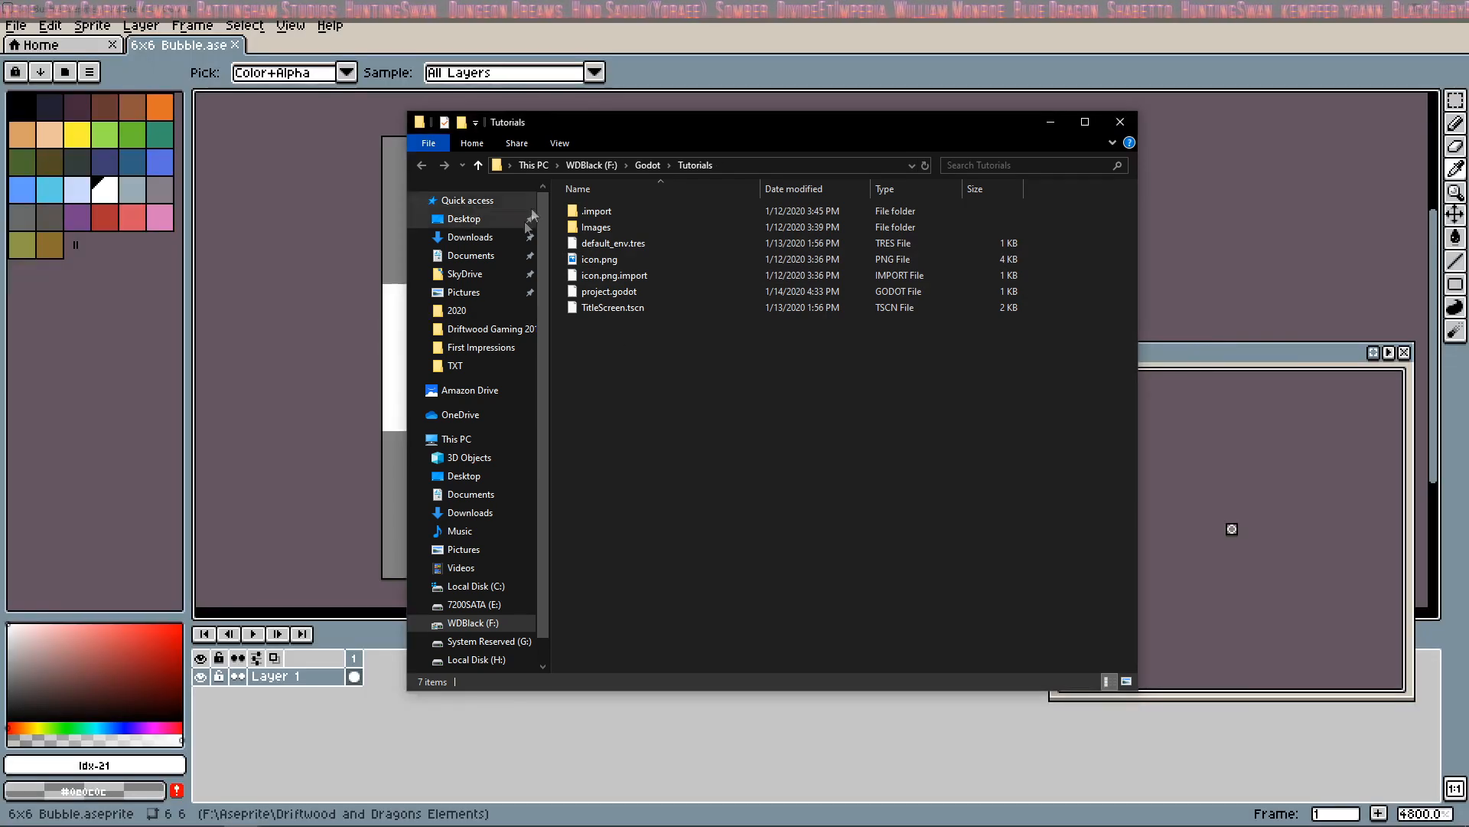
click(596, 226)
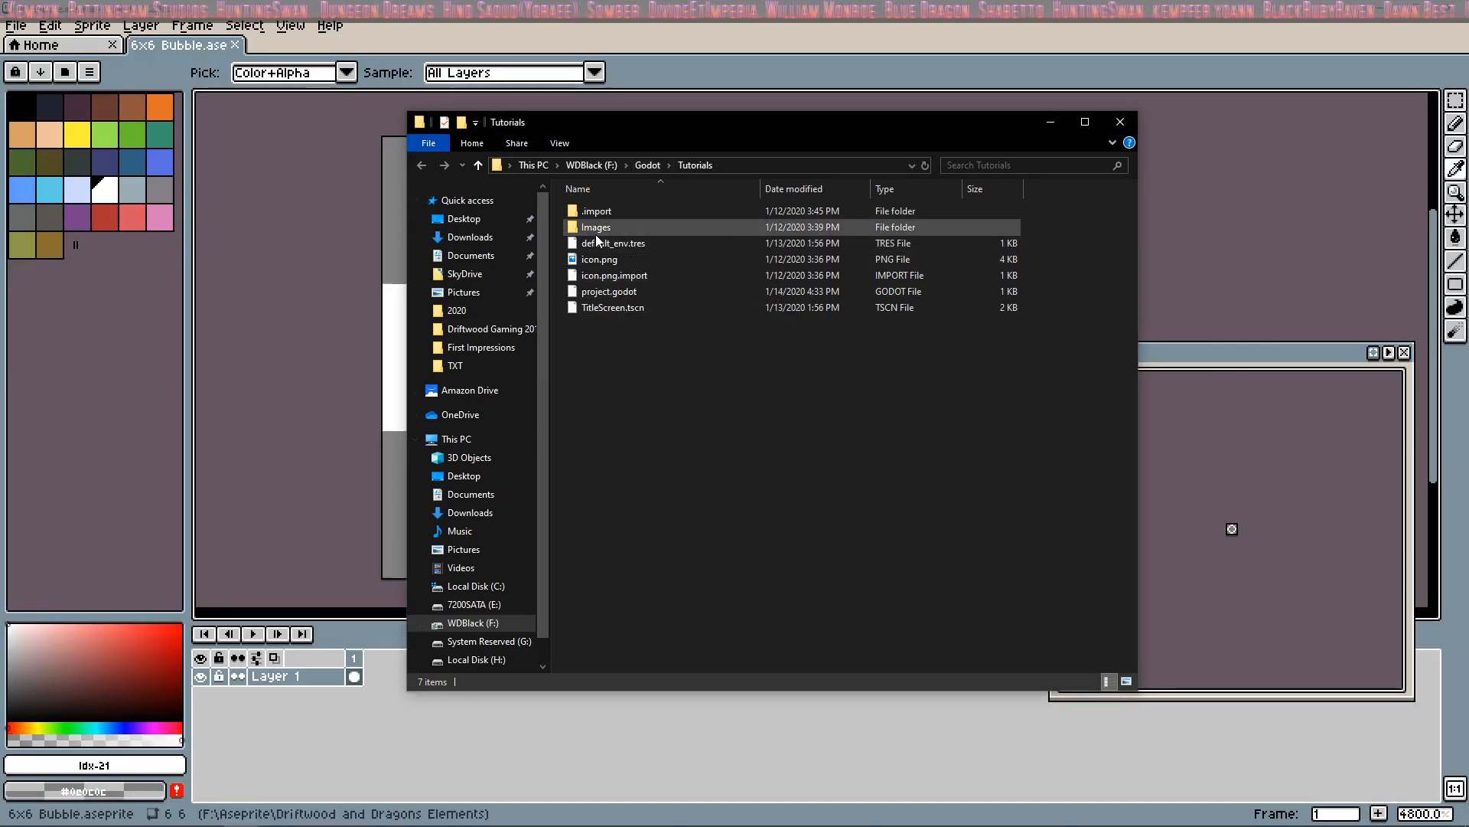
double_click(596, 226)
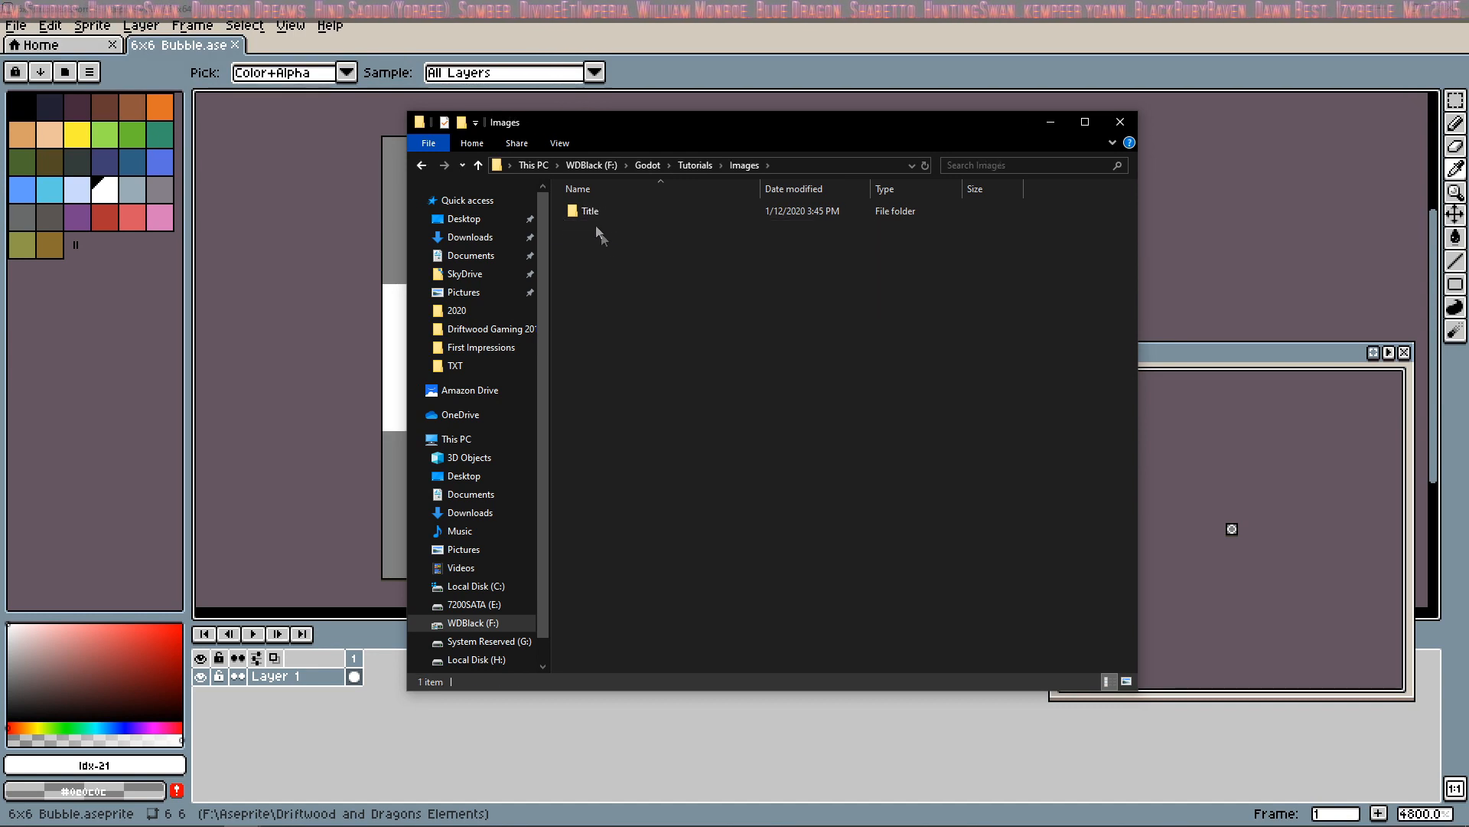
right_click(600, 234)
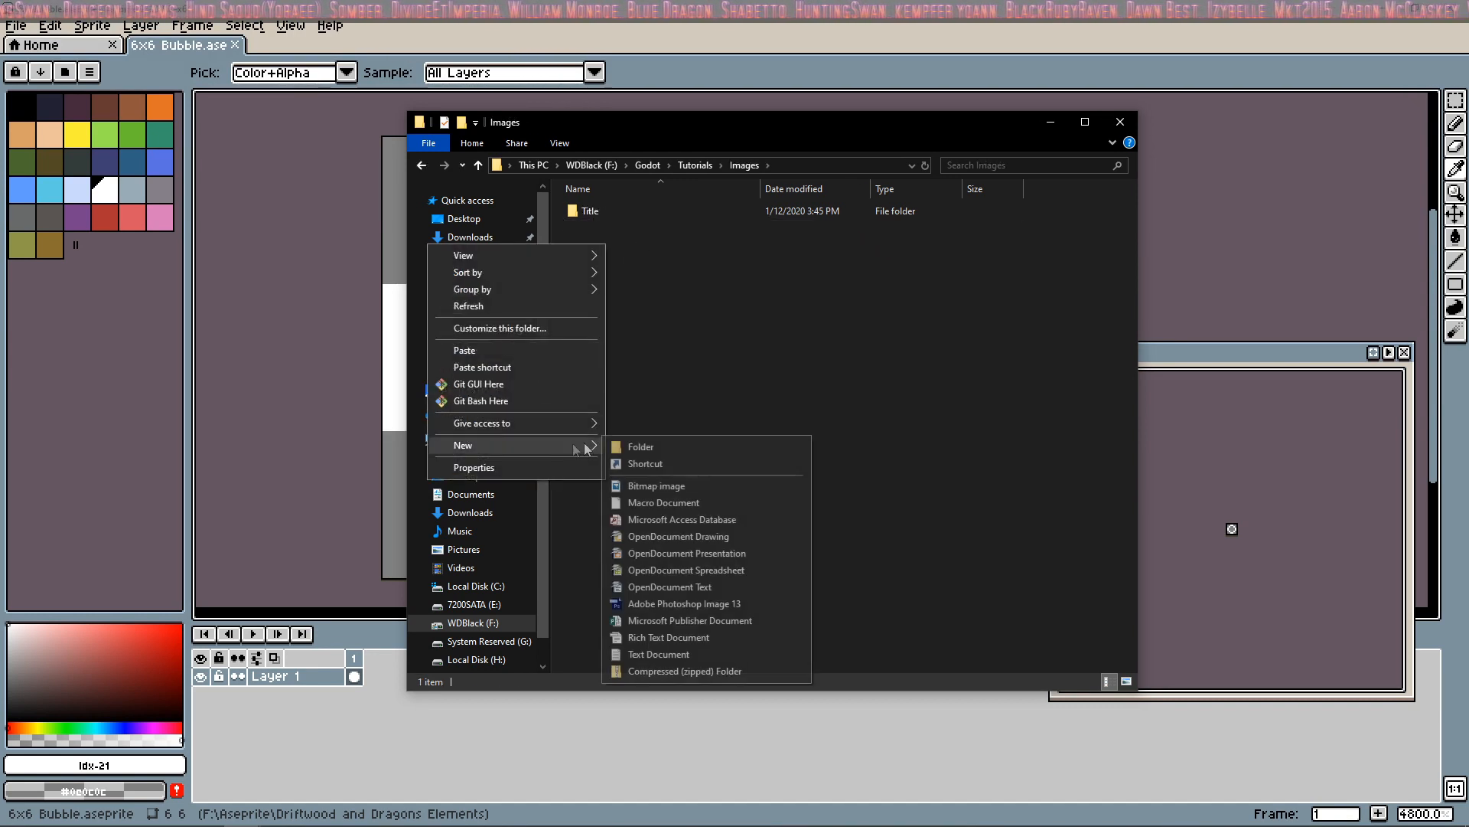
click(642, 447)
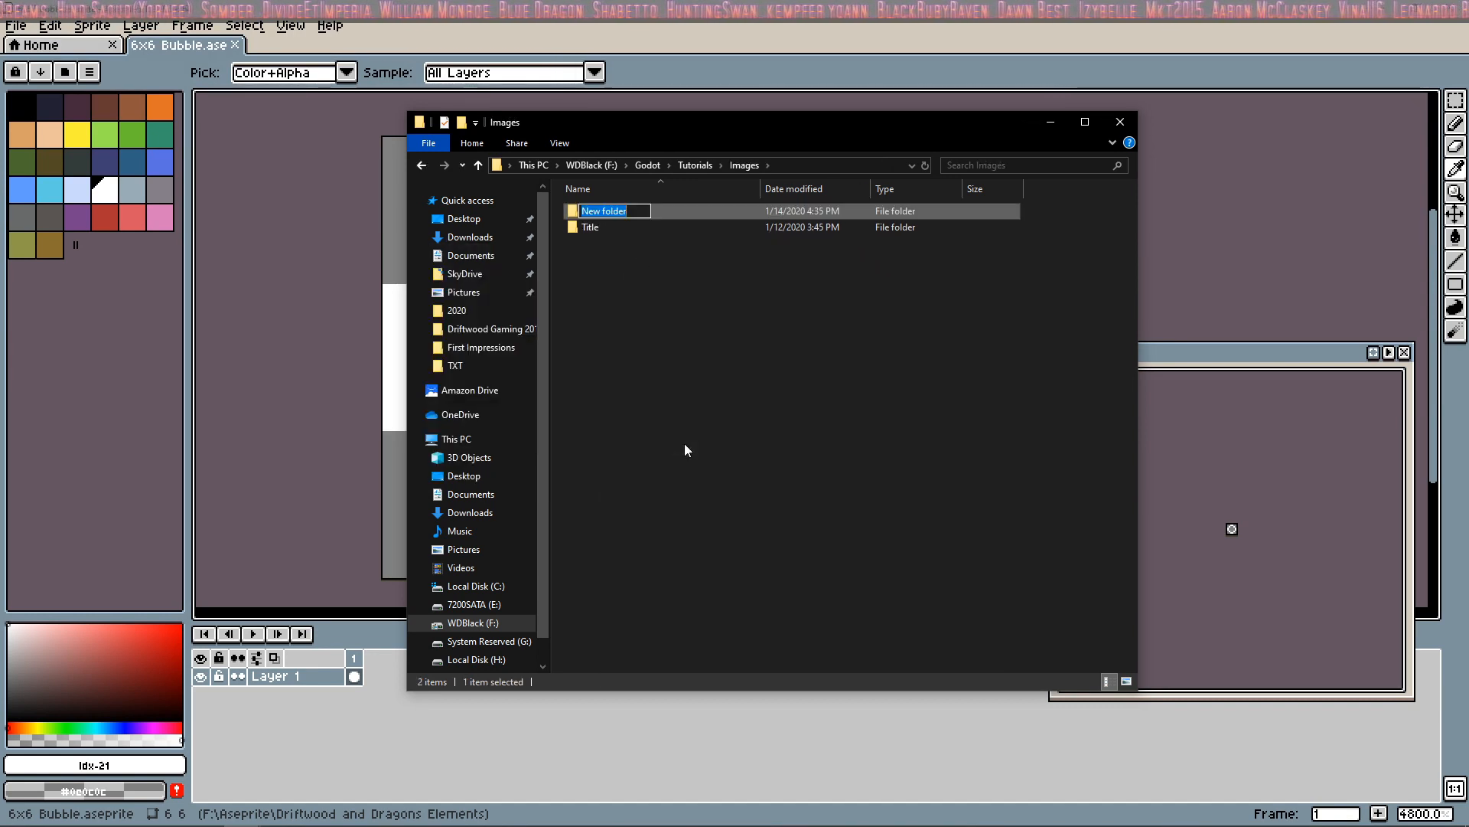
text(Part)
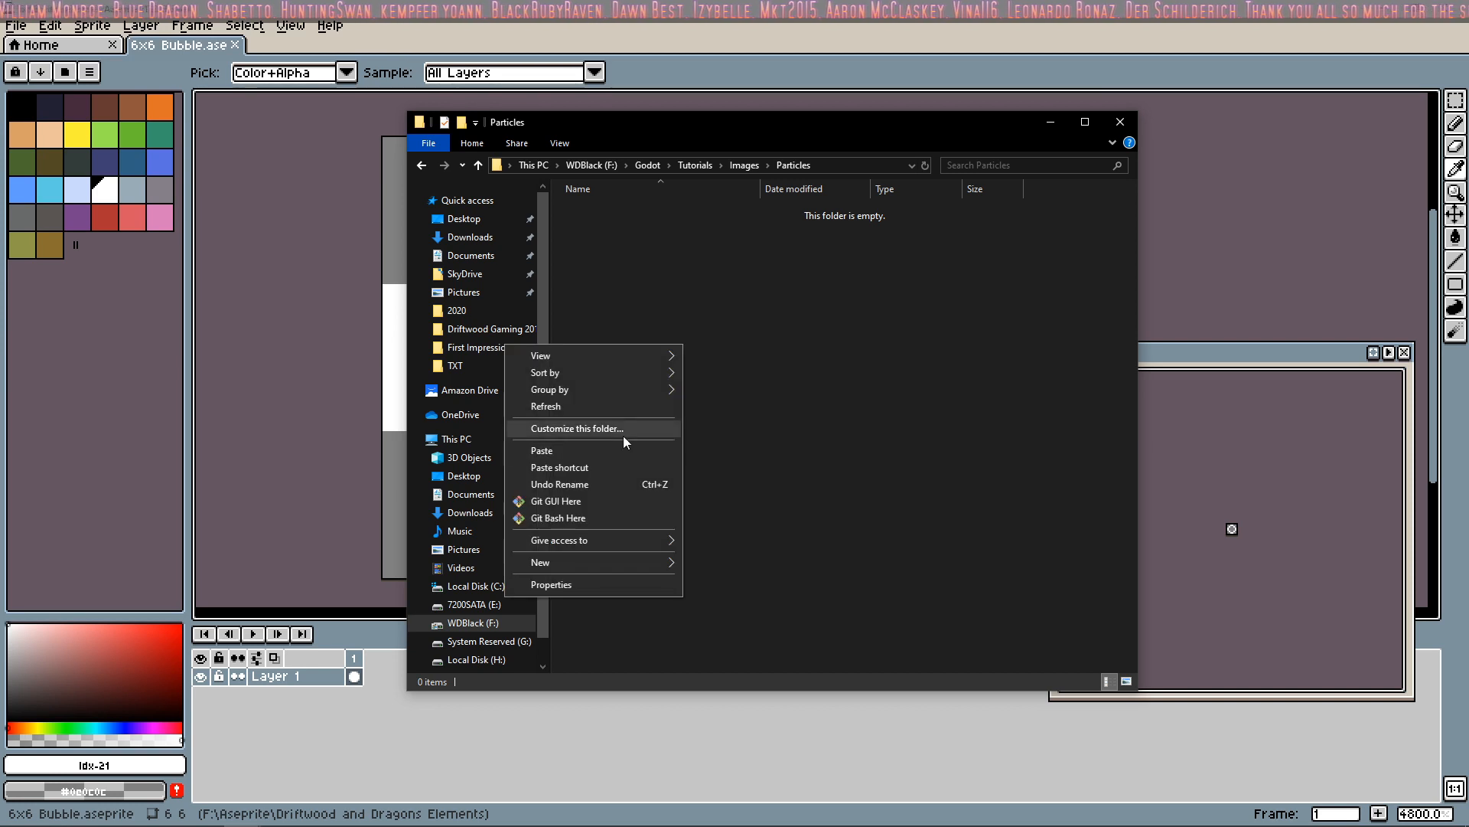
click(541, 451)
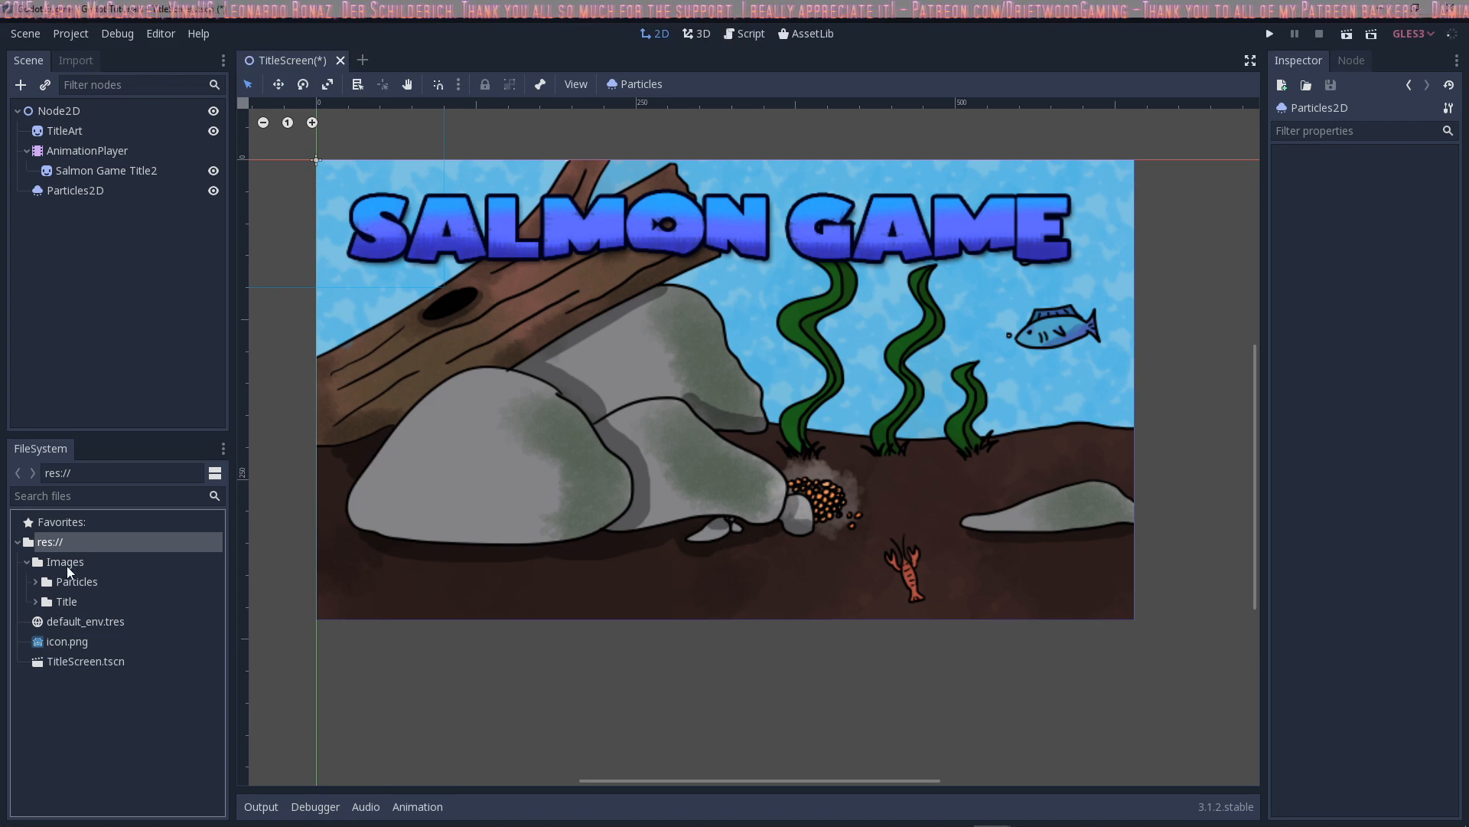
Expand the Particles folder in the FileSystem dock and select 6x6 Bubble.png
click(75, 581)
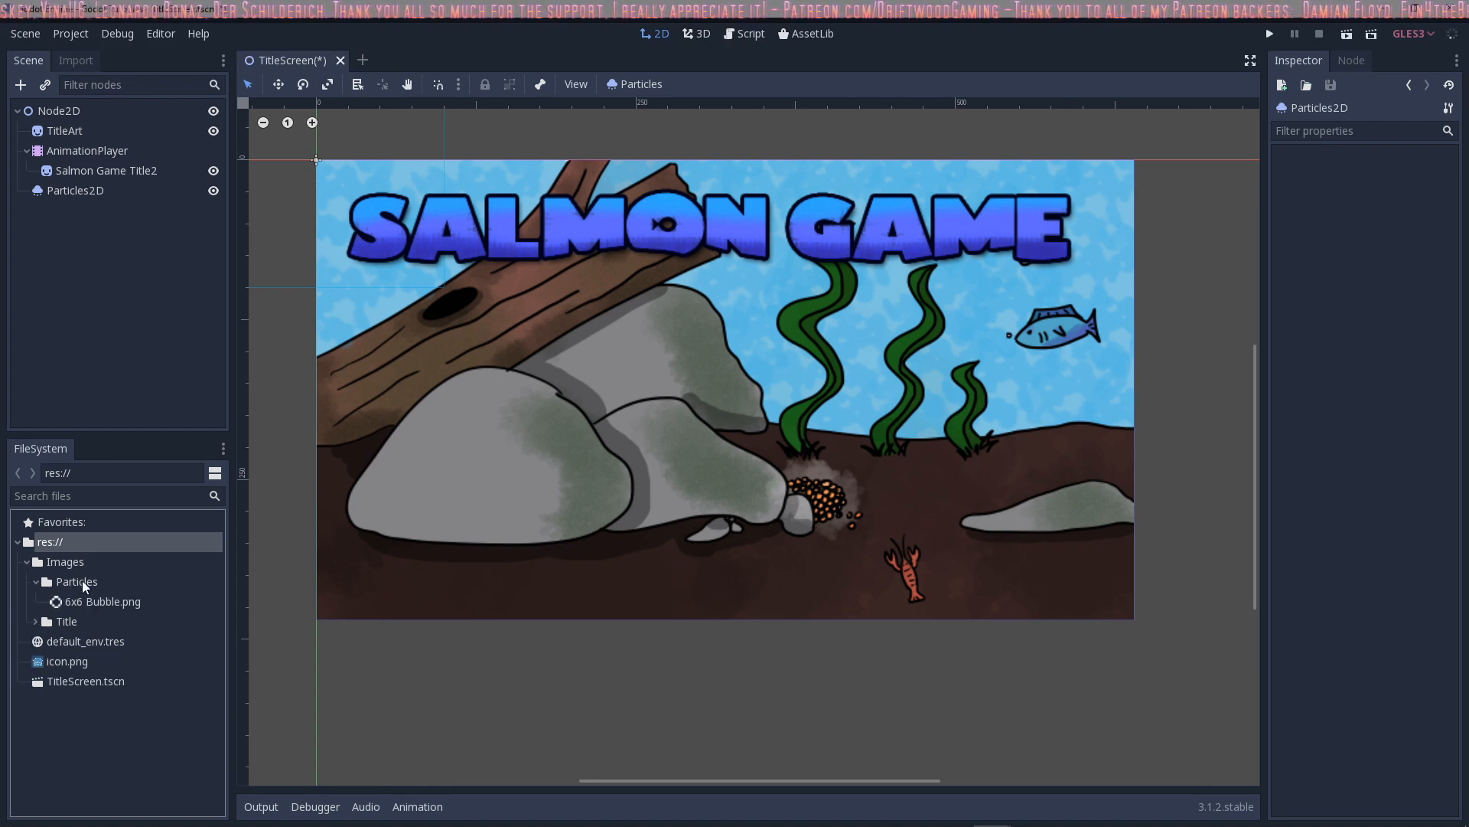
click(75, 581)
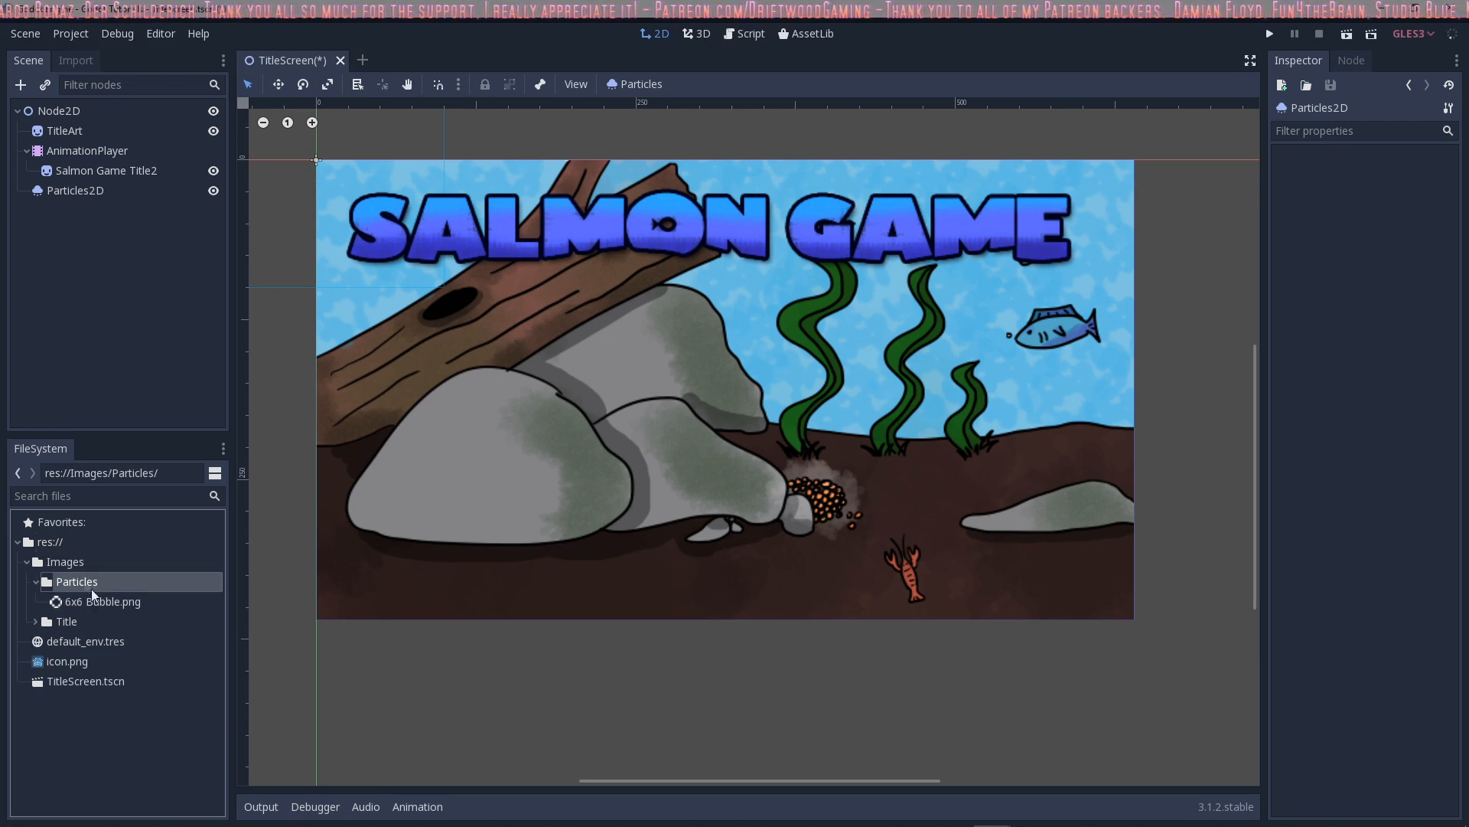
click(74, 191)
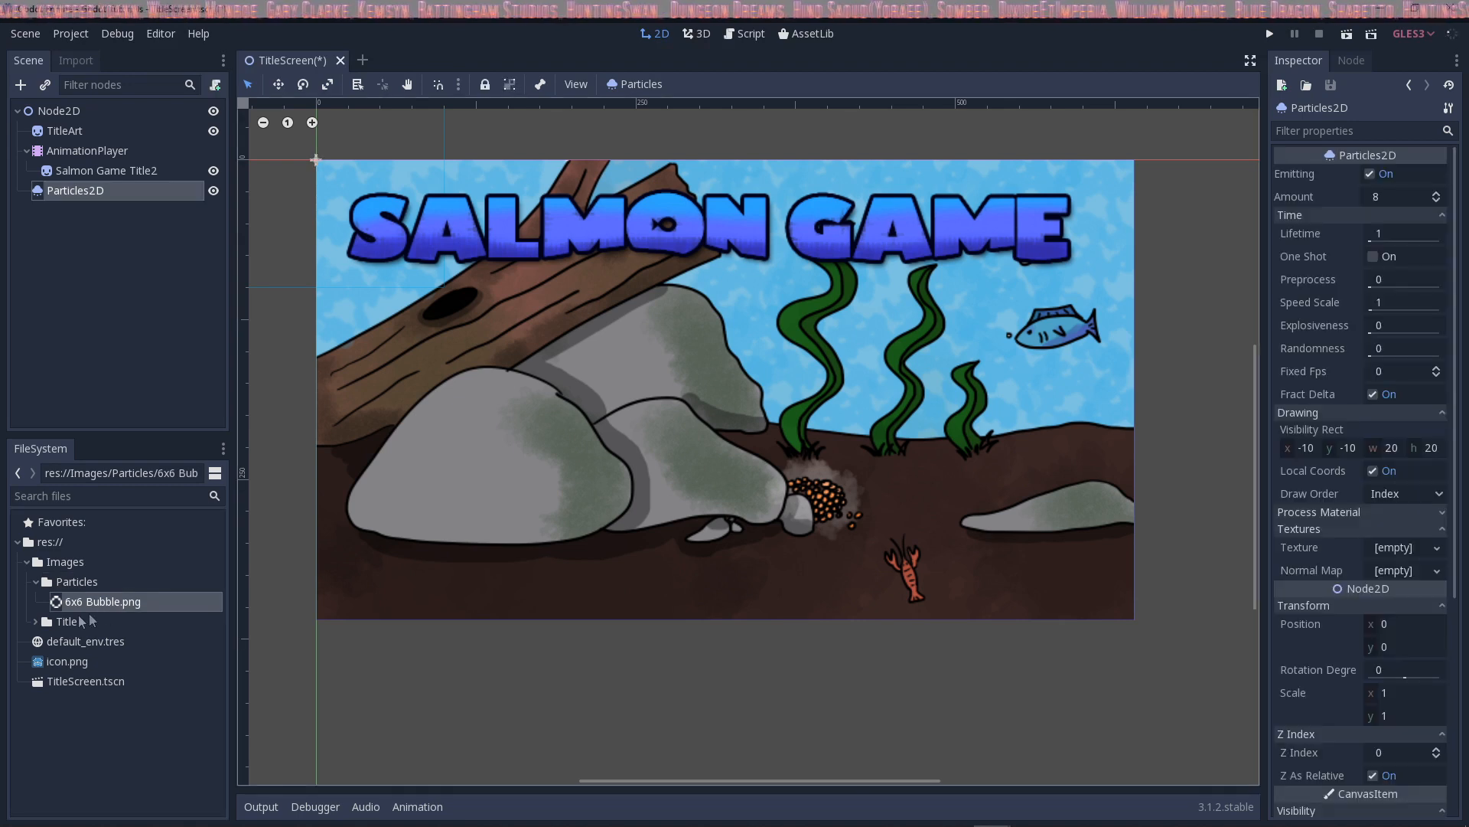
mouse_move(120, 607)
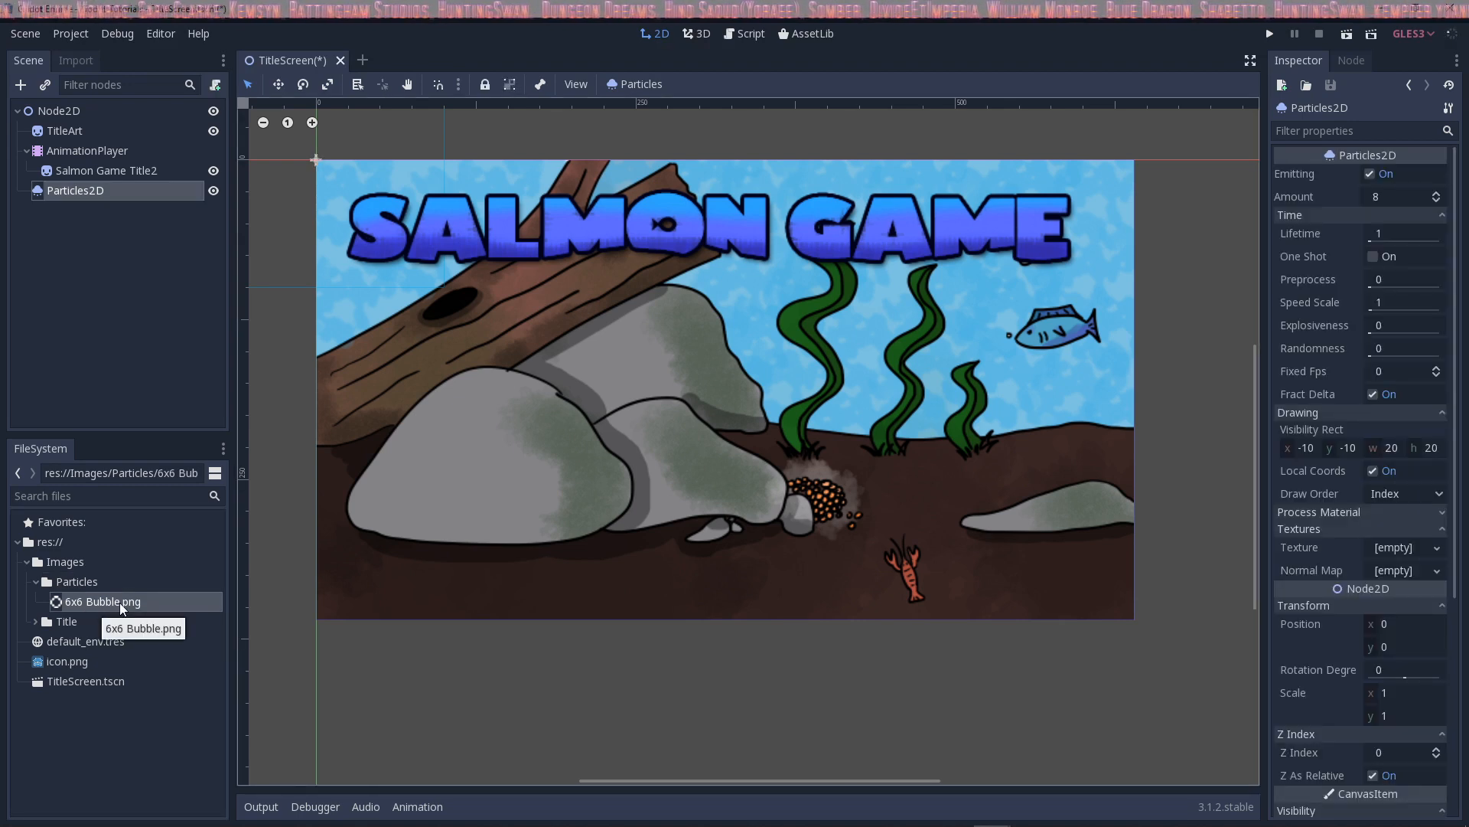
mouse_move(1441, 568)
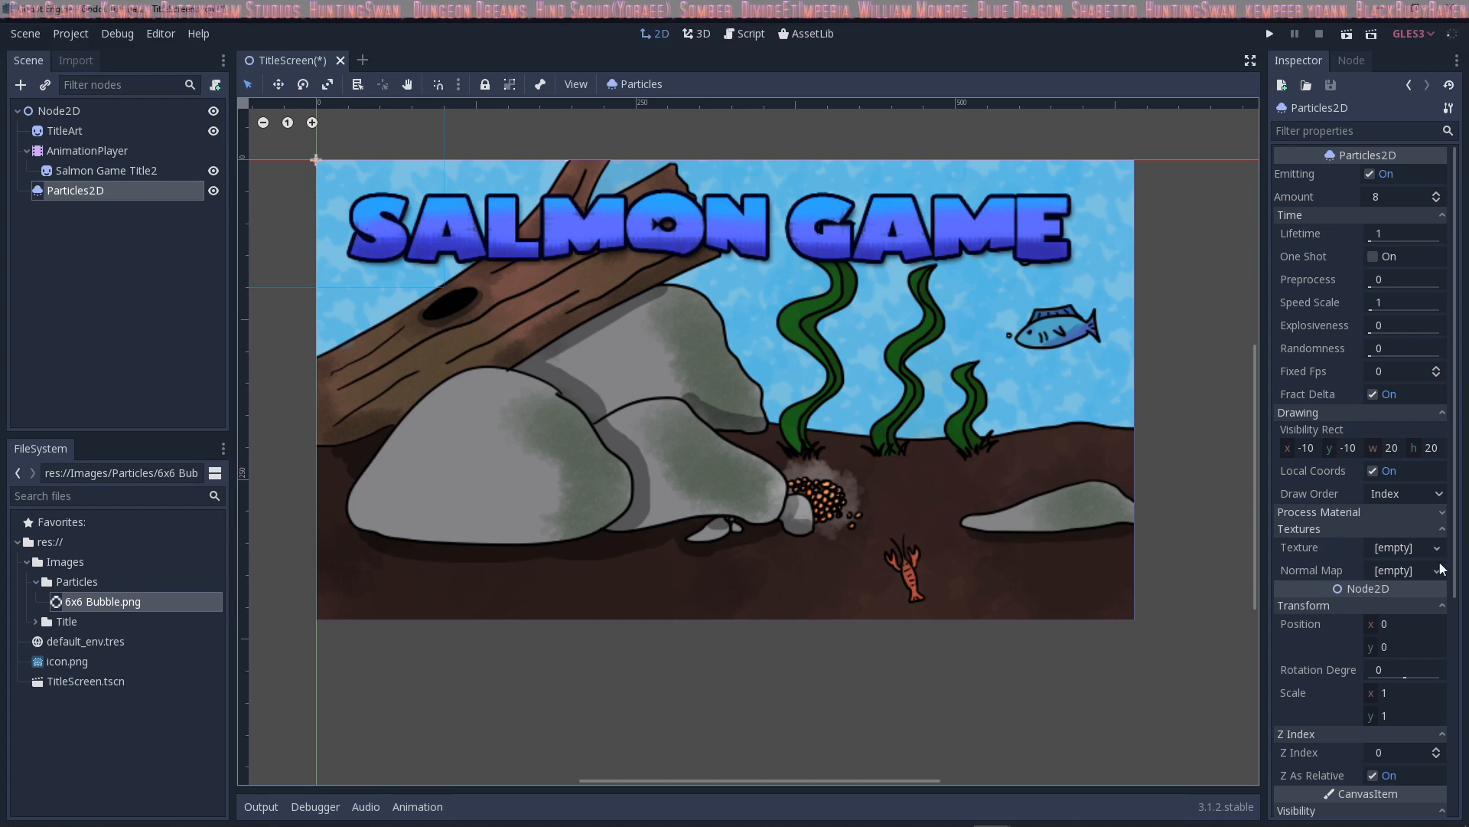
Load res://Images/Particles/6x6 Bubble.png as the Particles2D node's texture
click(1435, 546)
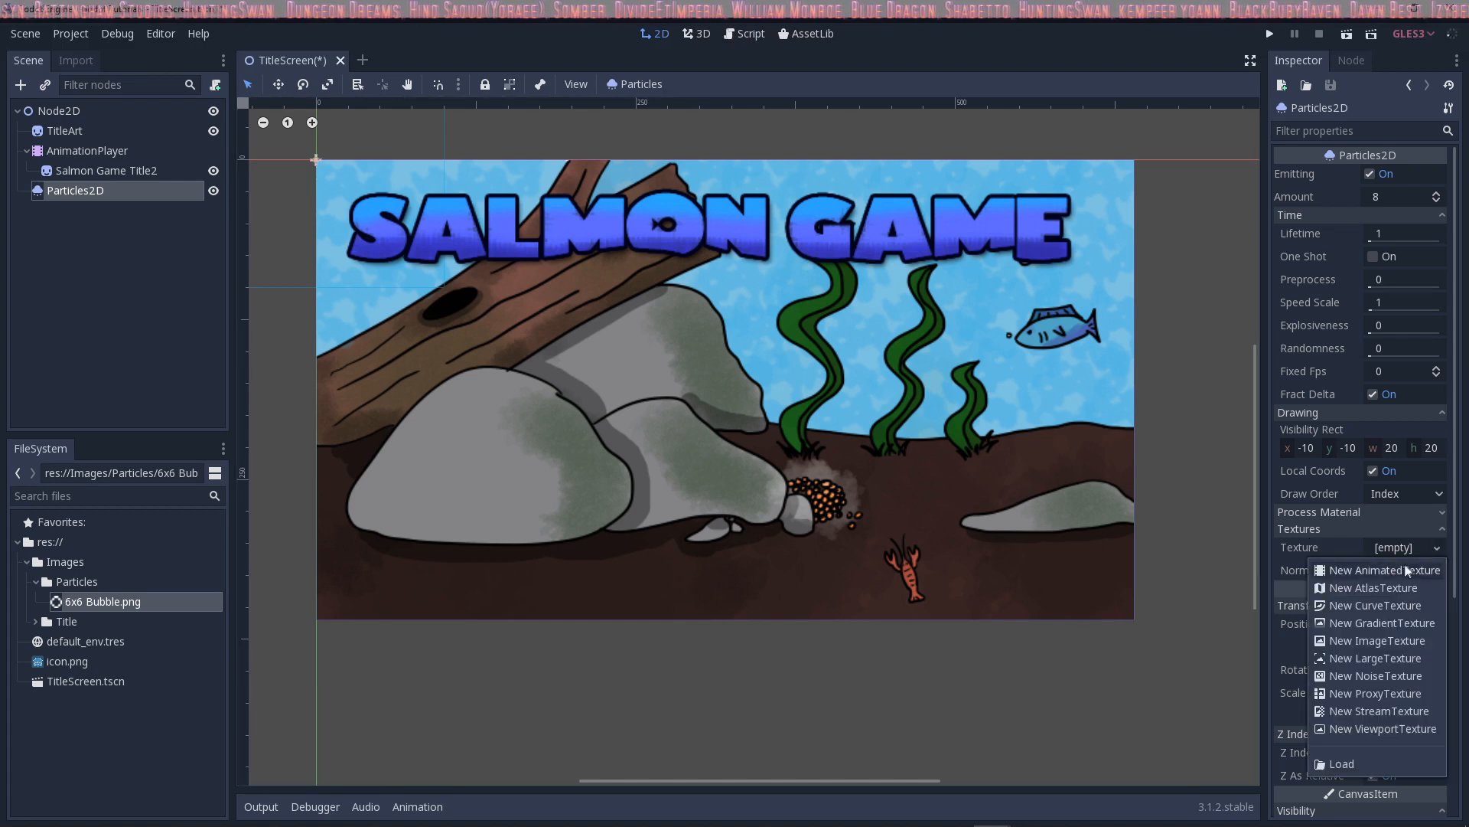
mouse_move(1400, 576)
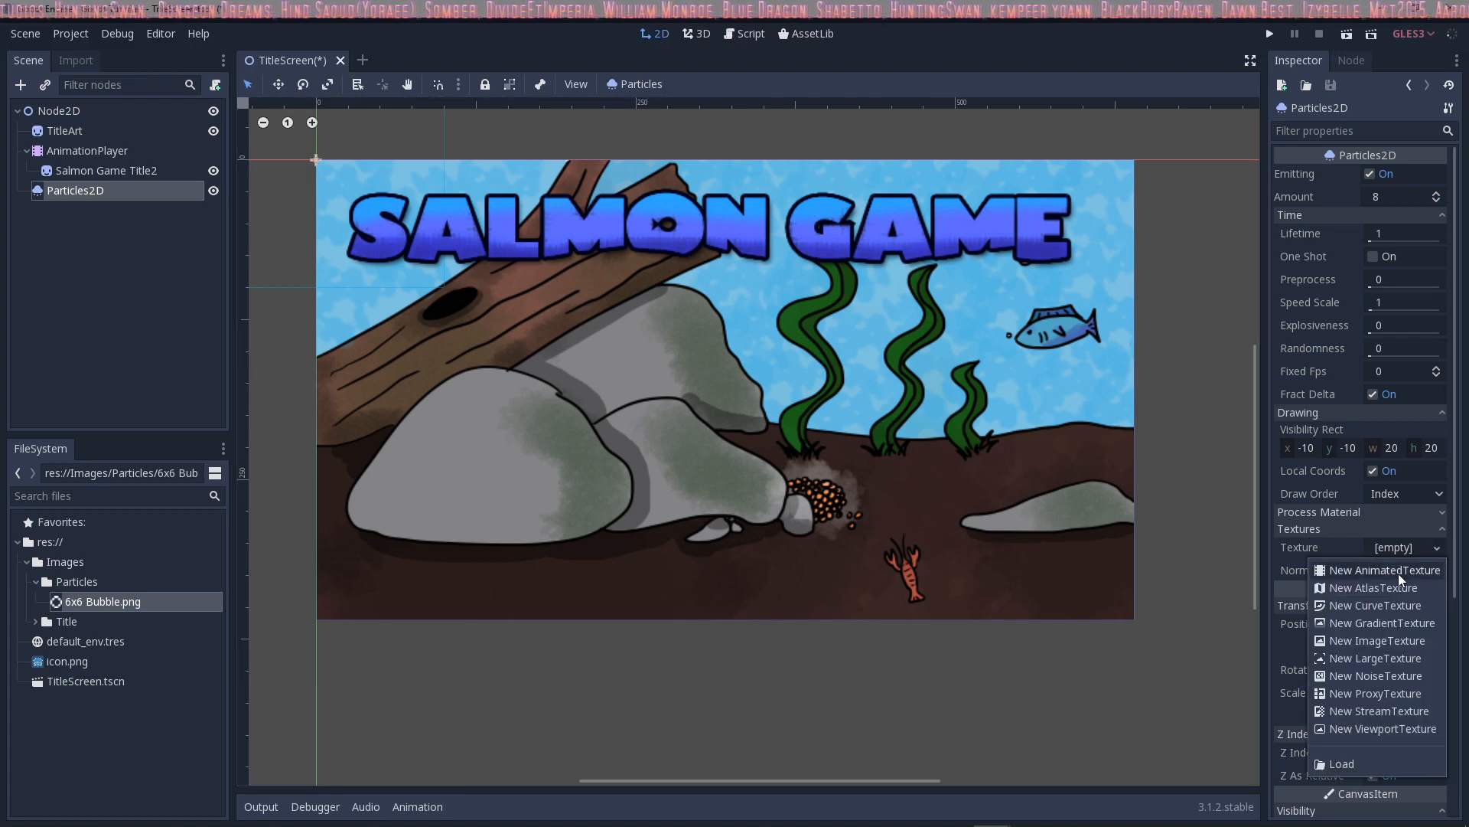
mouse_move(1362, 722)
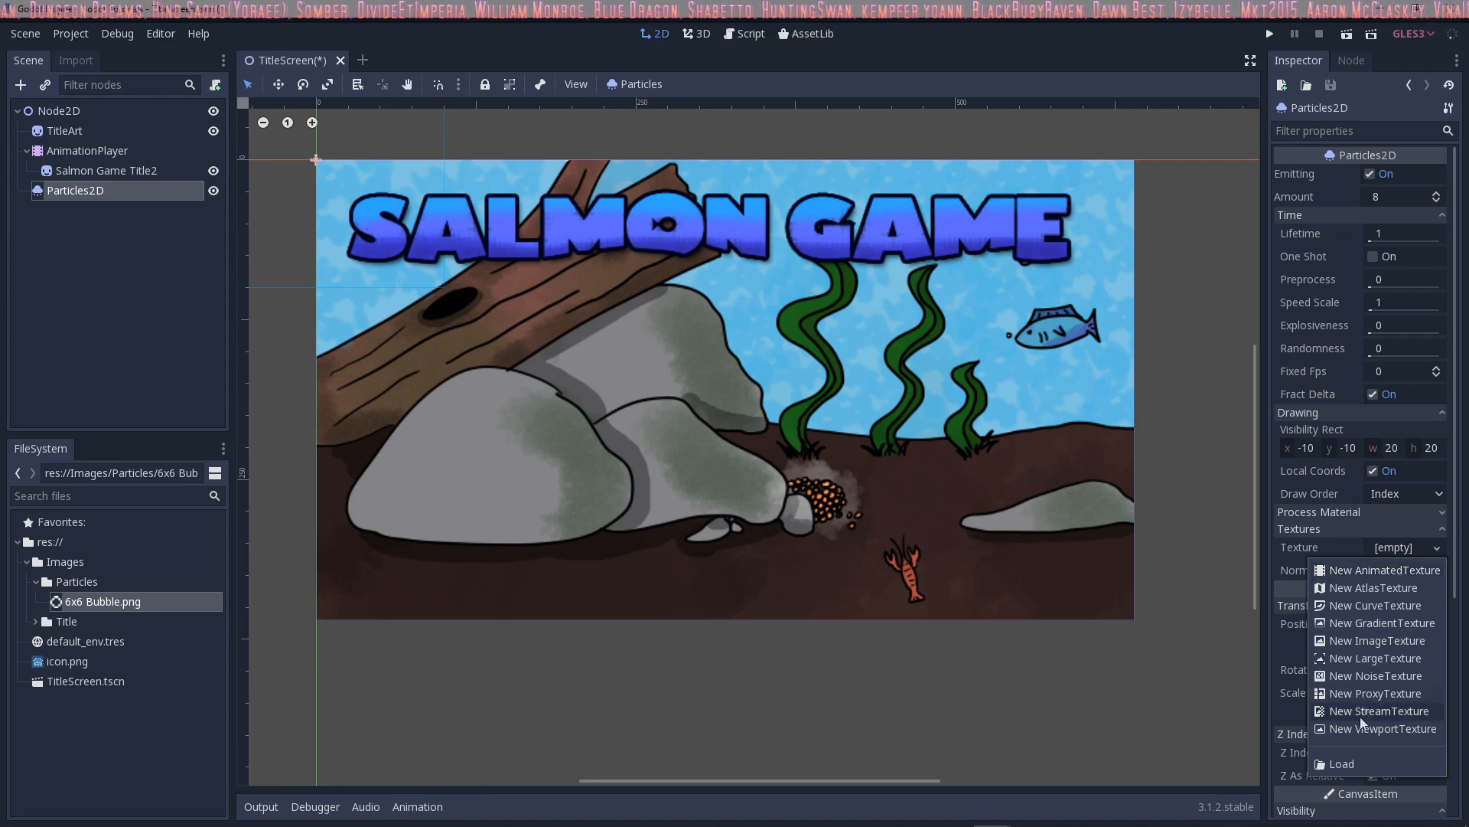
click(1340, 763)
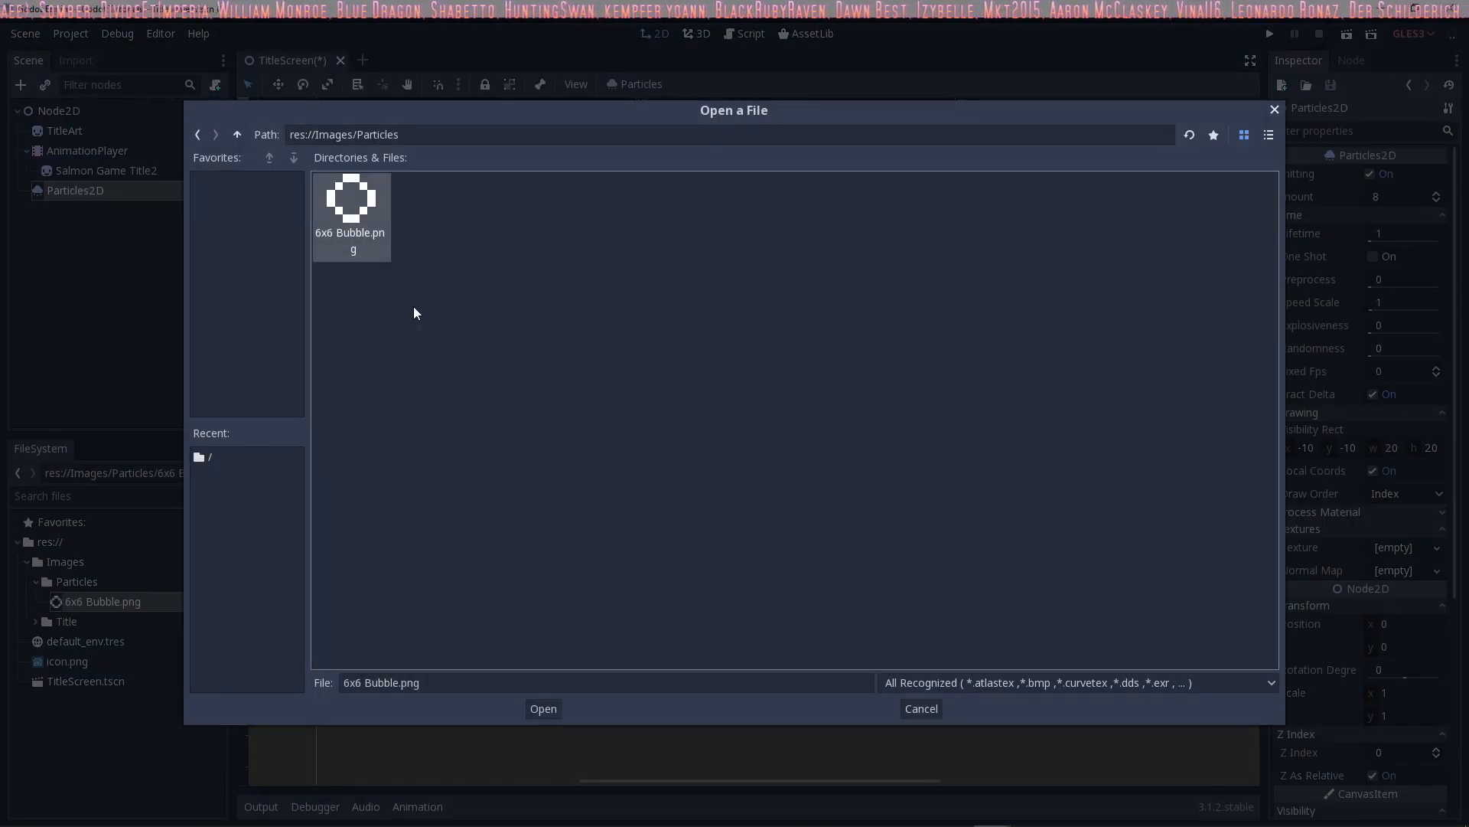
click(543, 709)
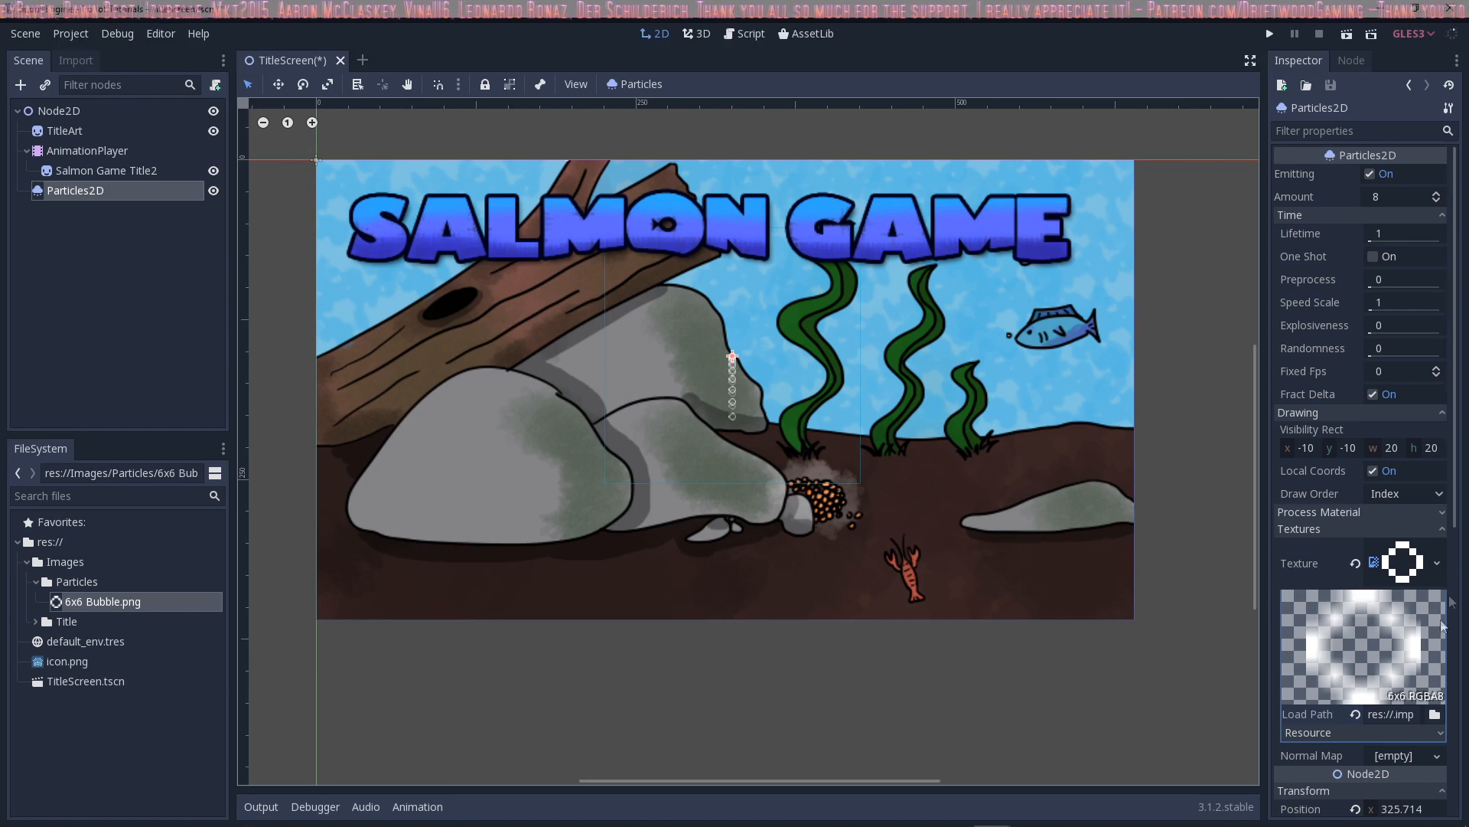
mouse_move(826, 460)
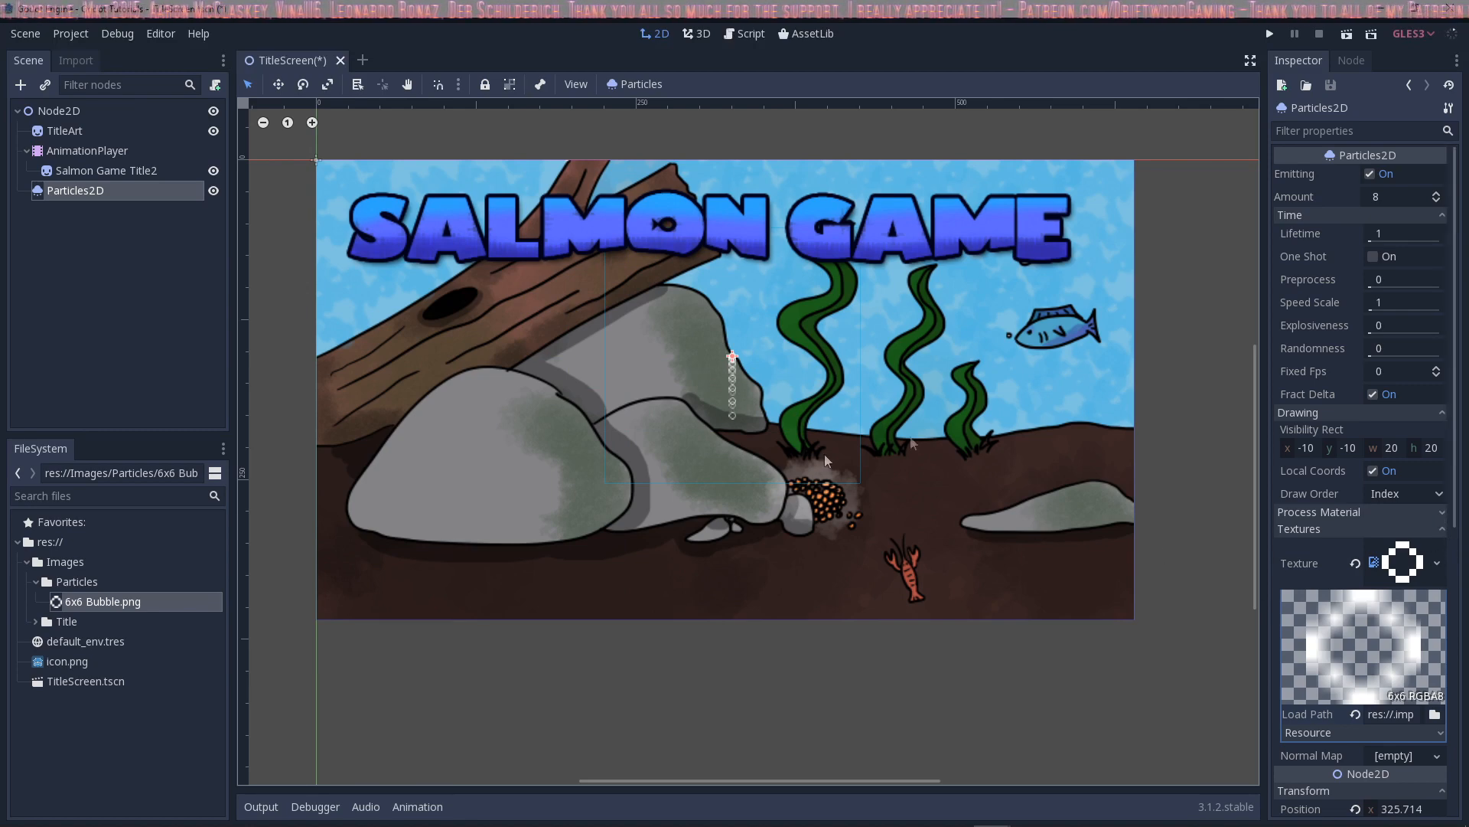
Place the emitter at the middle seaweed's foot with Rotation Degrees 180
scroll(down, 3)
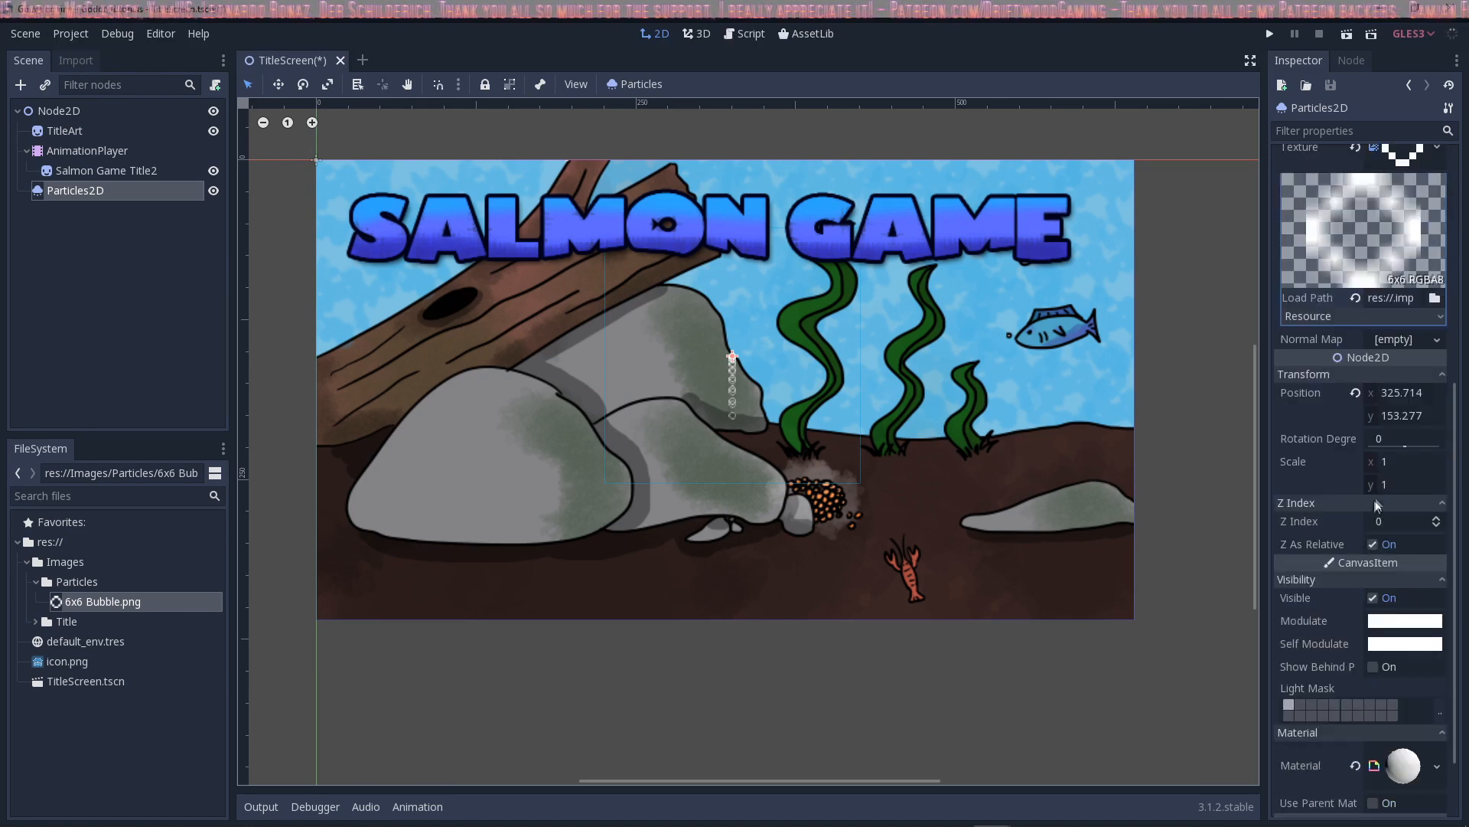
mouse_move(754, 342)
text(180)
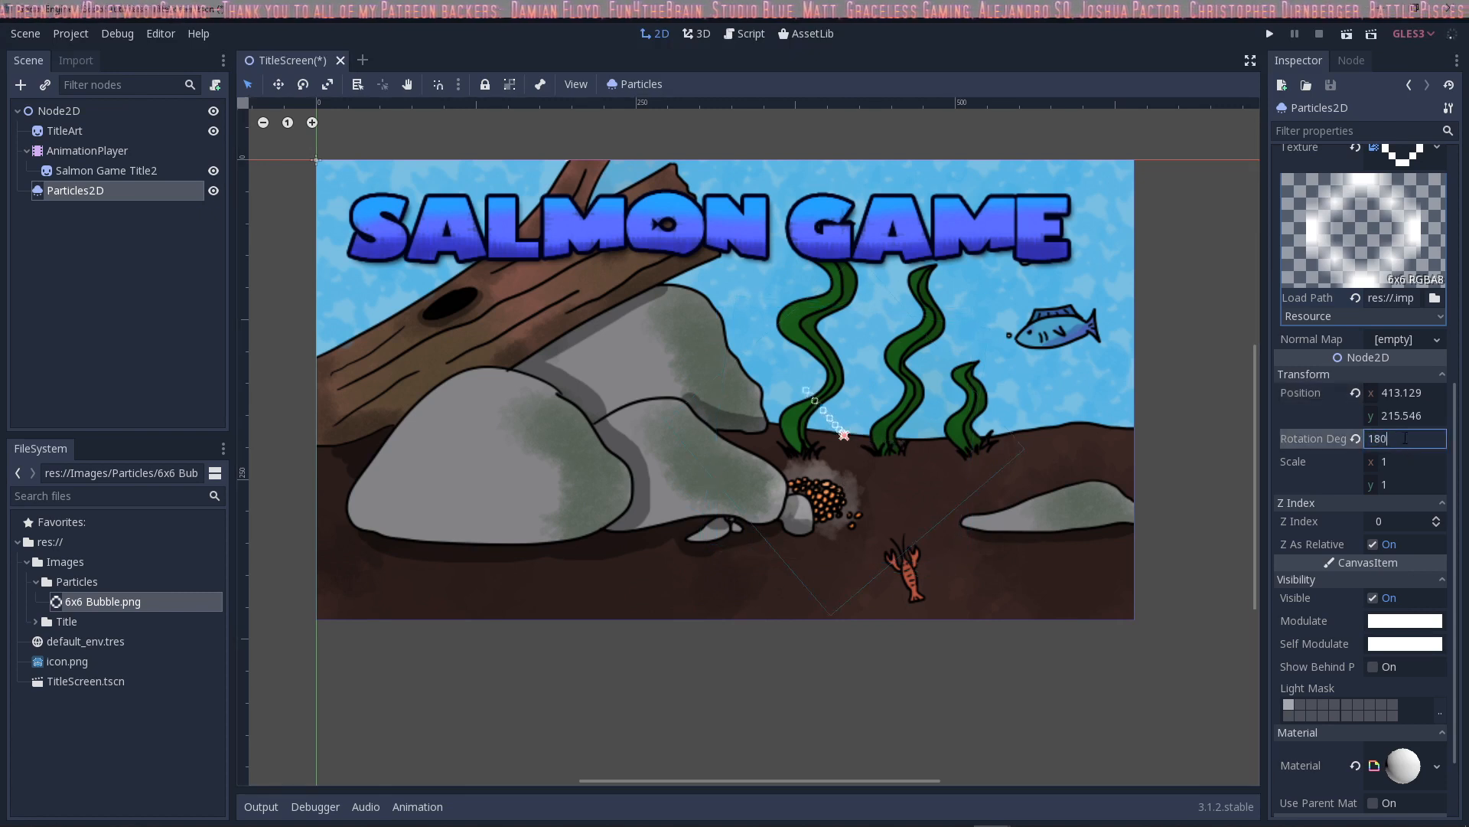
key(Return)
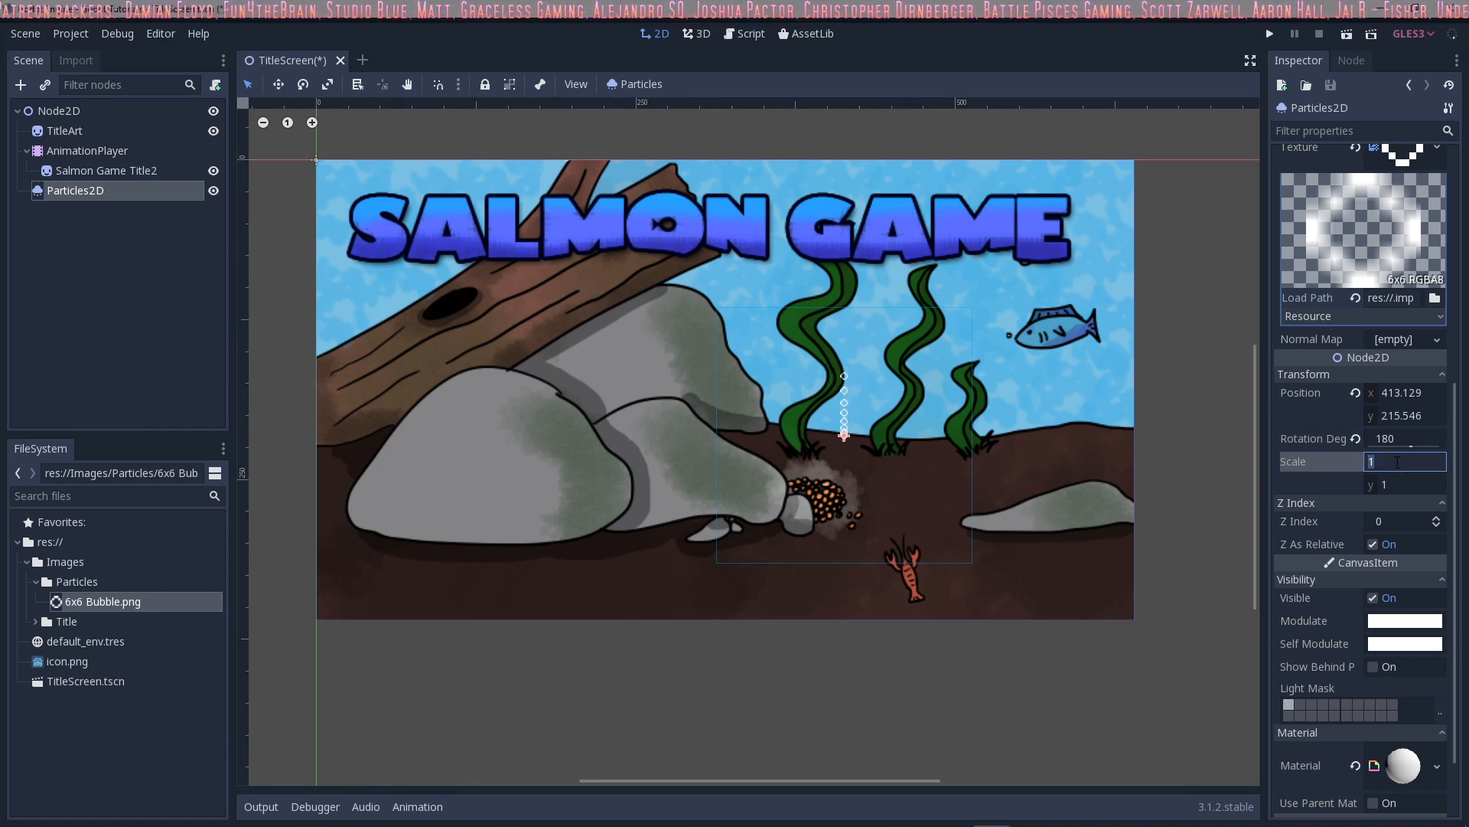
text(2)
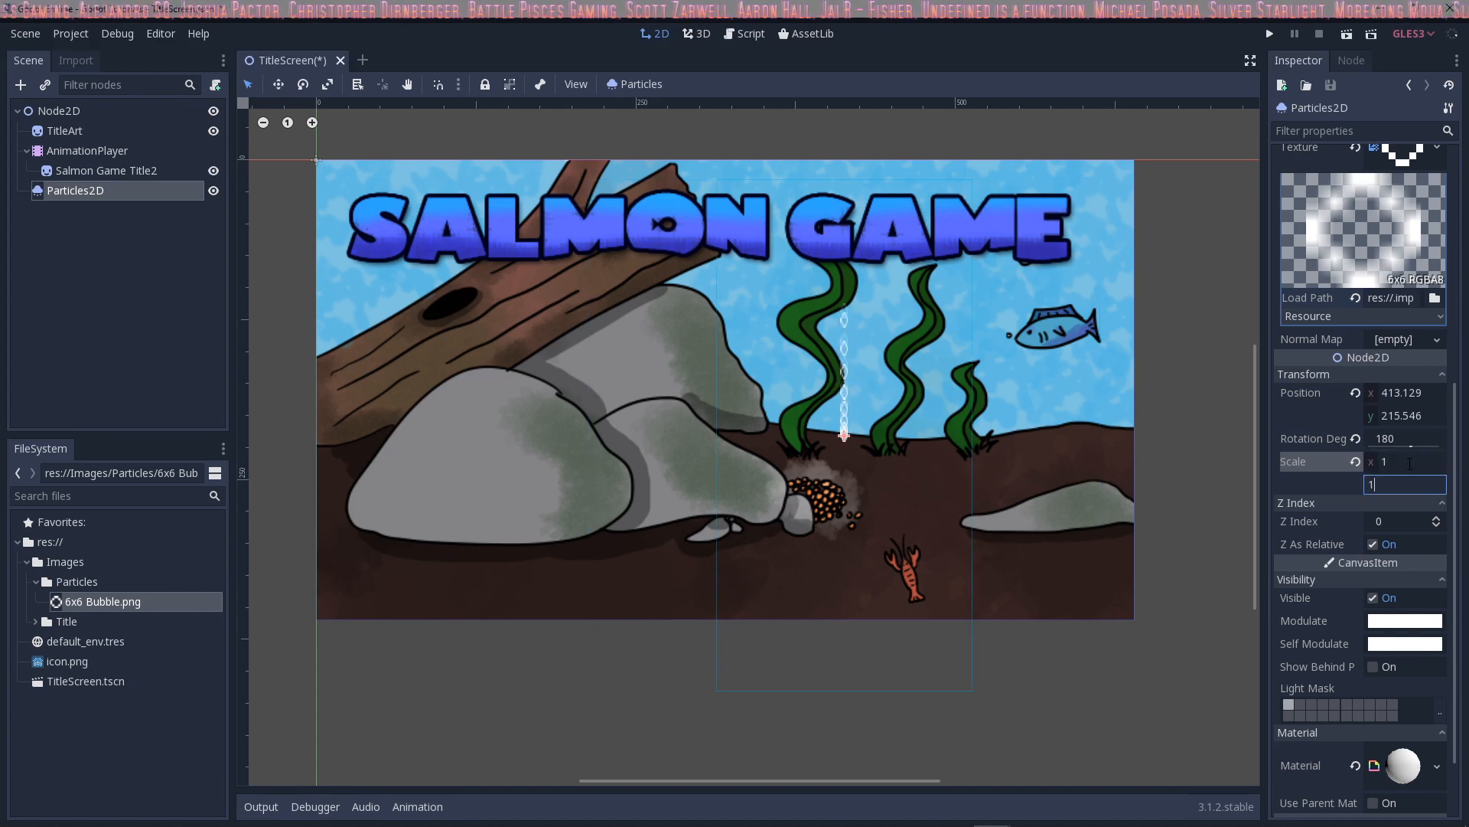
text(1.5)
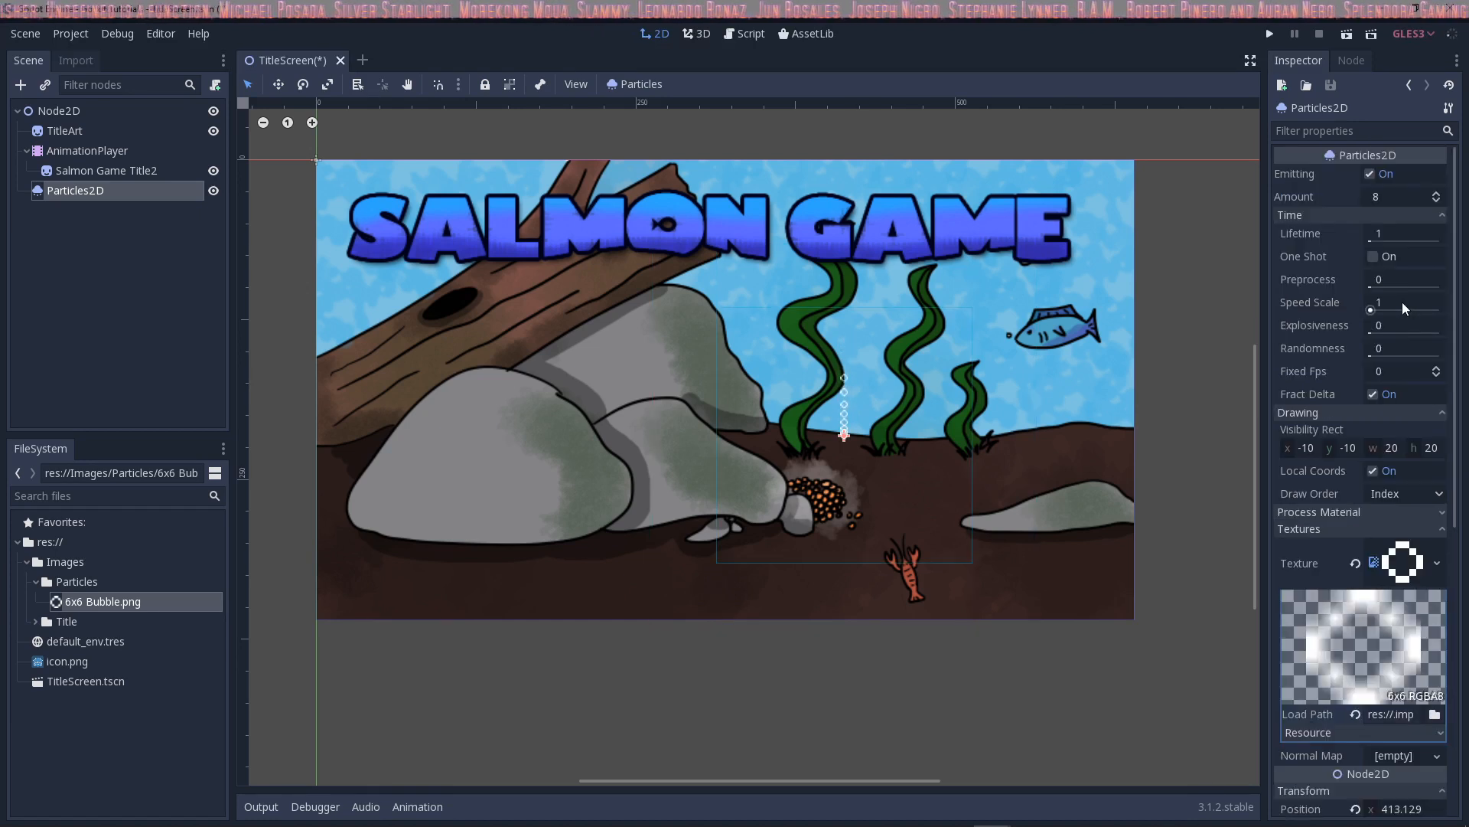
mouse_move(842, 375)
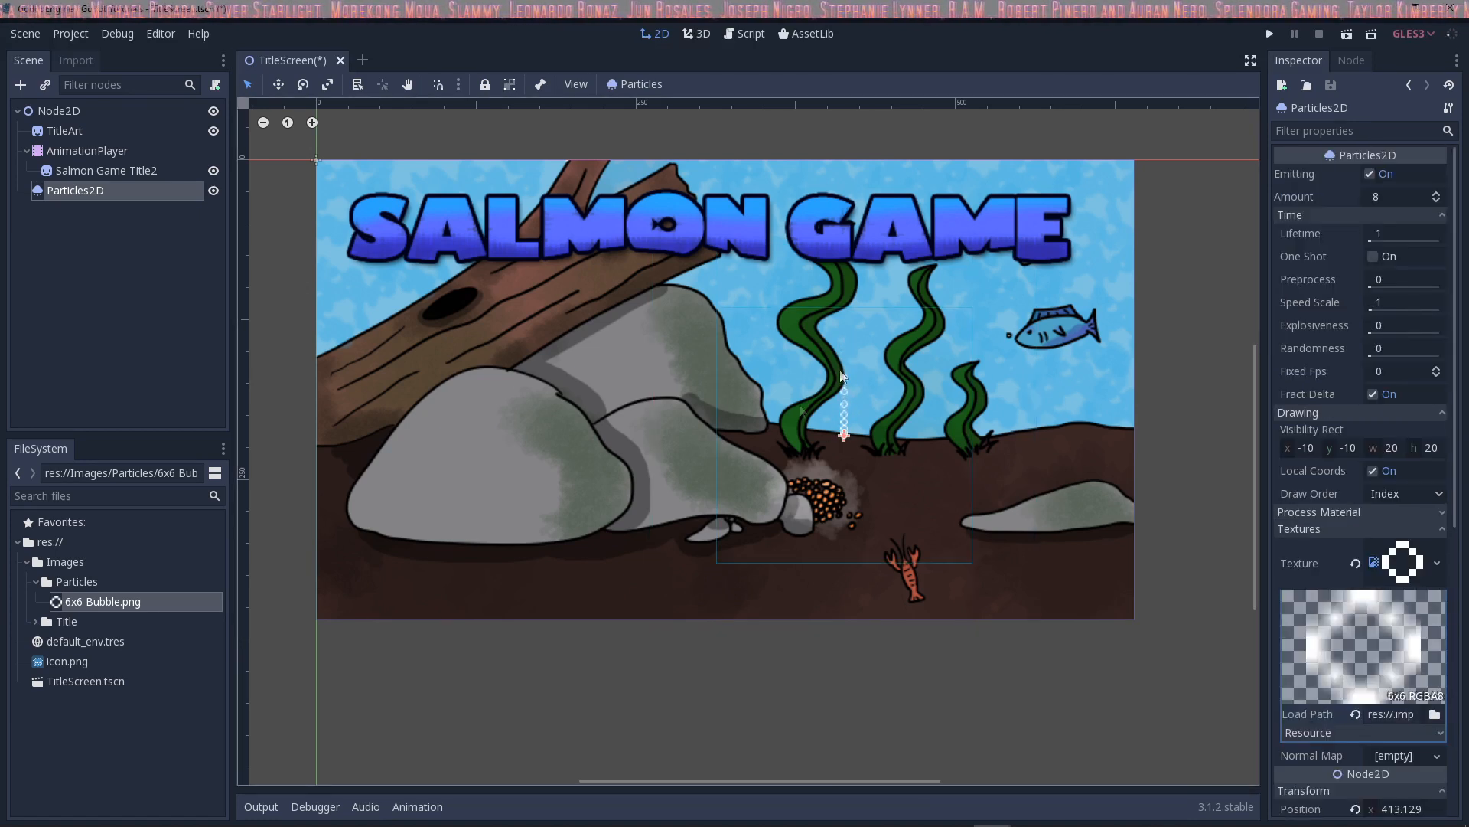
mouse_move(889, 356)
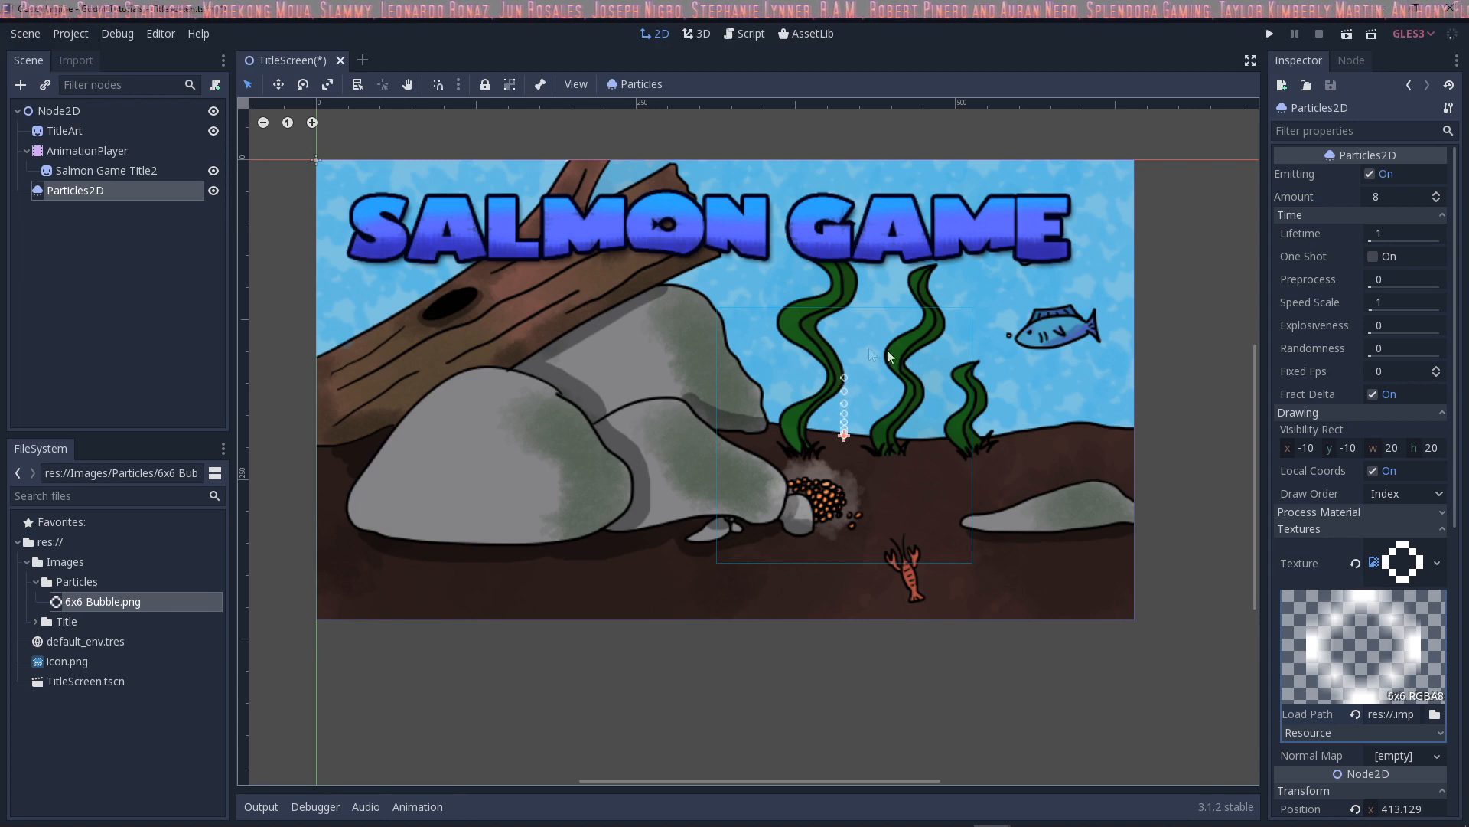
mouse_move(1370, 237)
text(4)
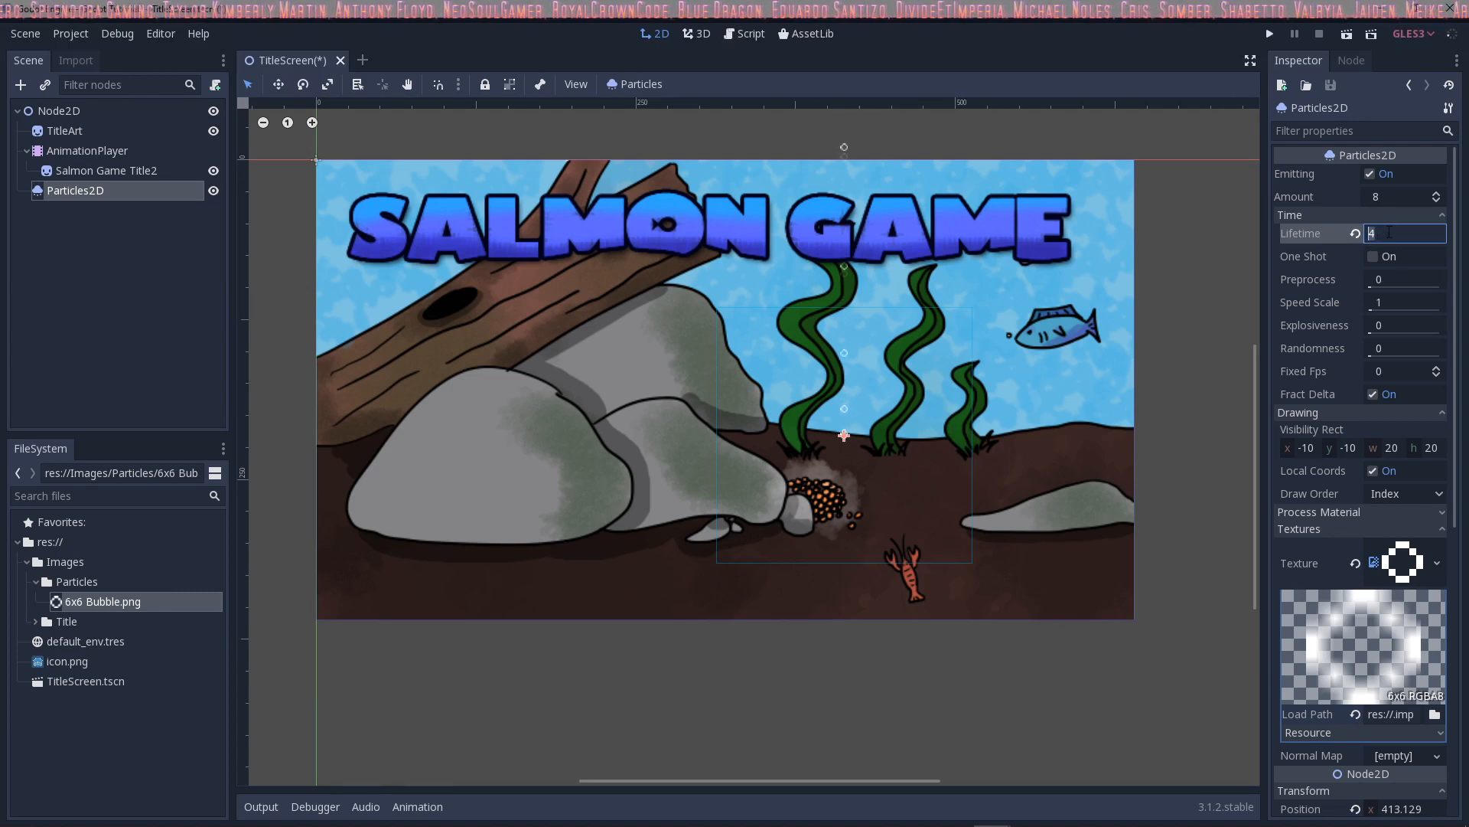
Set Lifetime 3, Amount 12, and Speed Scale, Explosiveness, Randomness all 0.5
text(3)
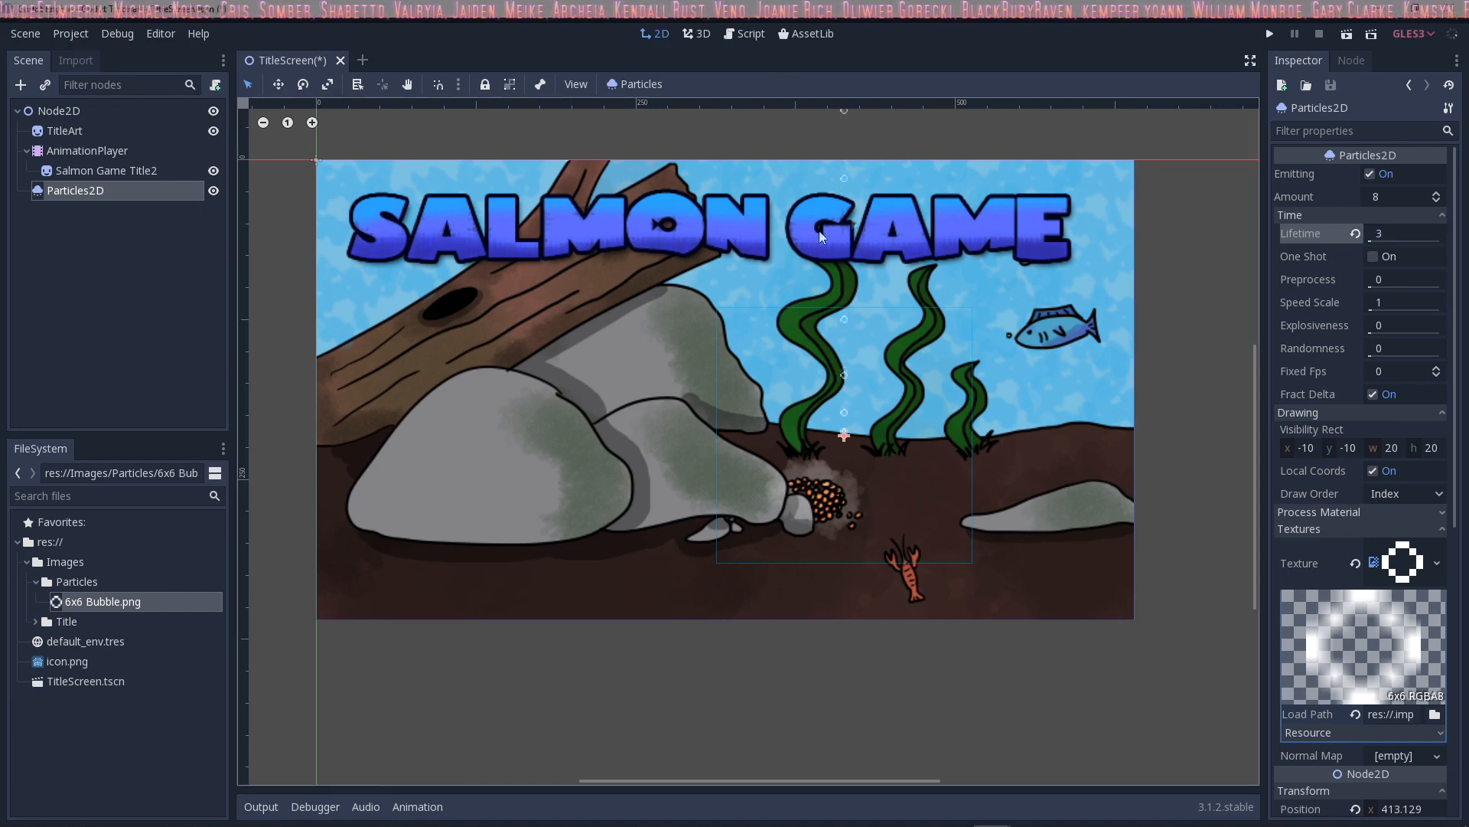
mouse_move(1420, 304)
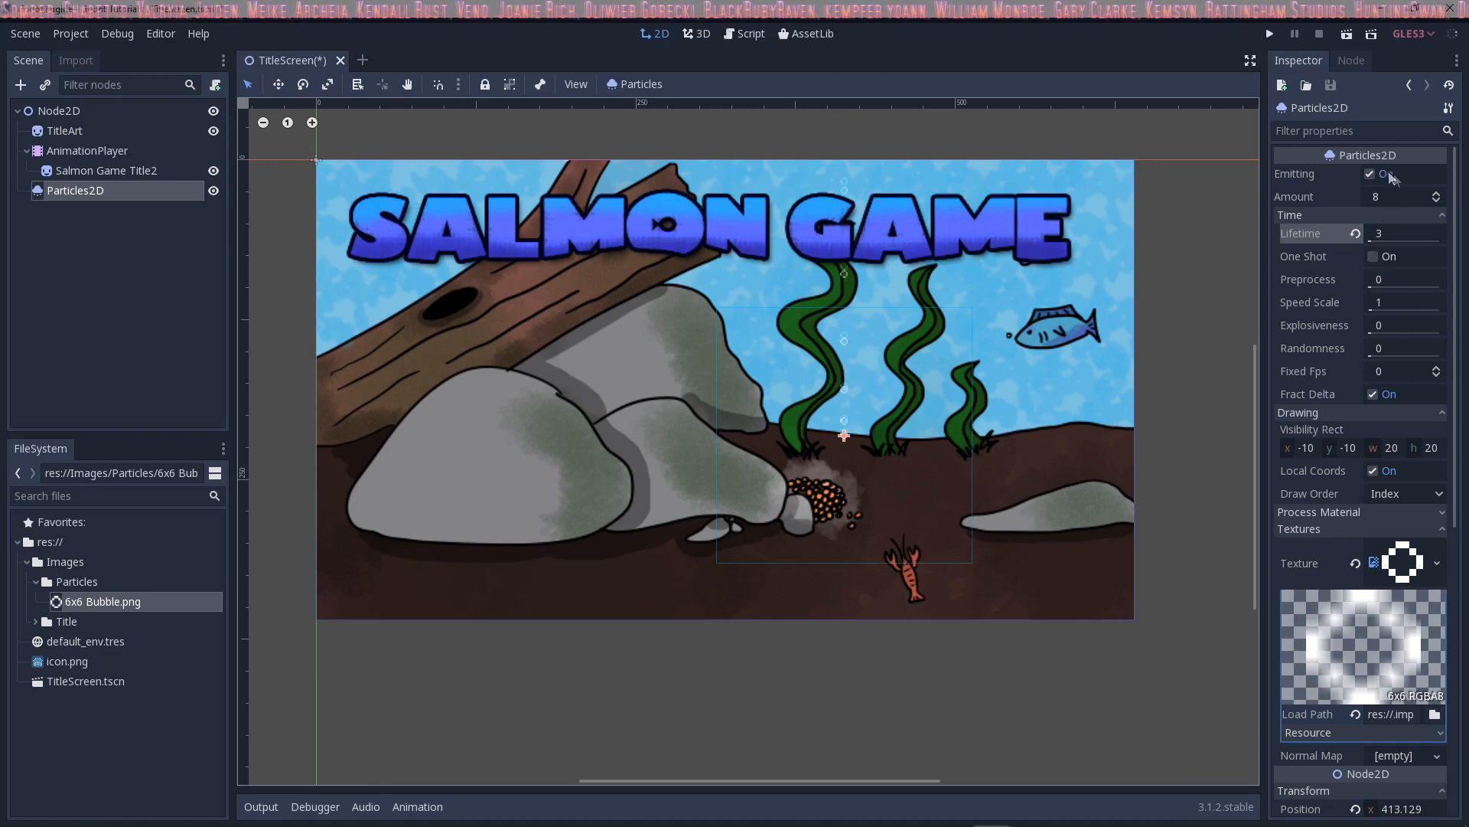
click(1396, 196)
text(12)
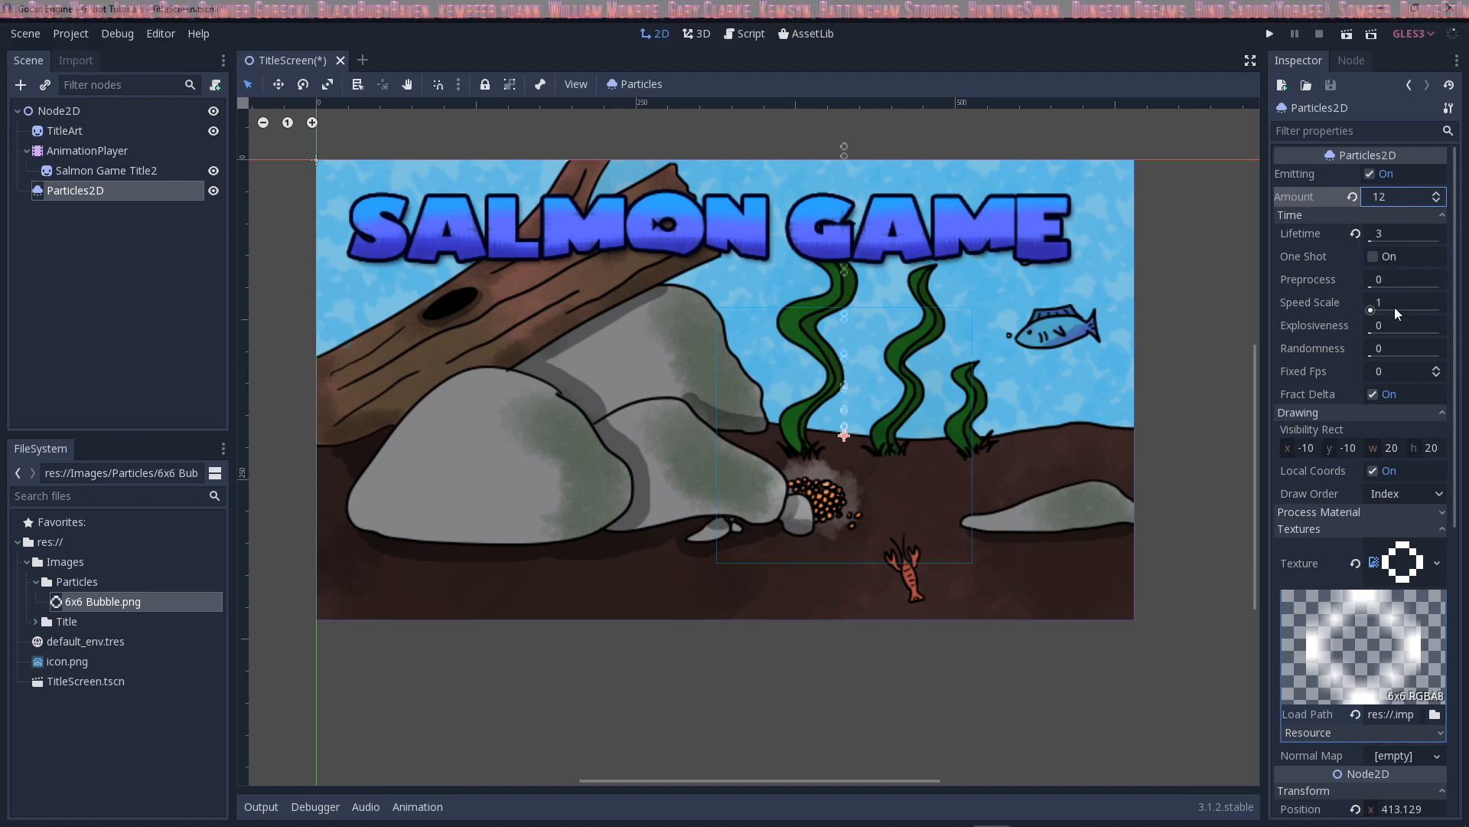
triple_click(1403, 302)
text(0.5)
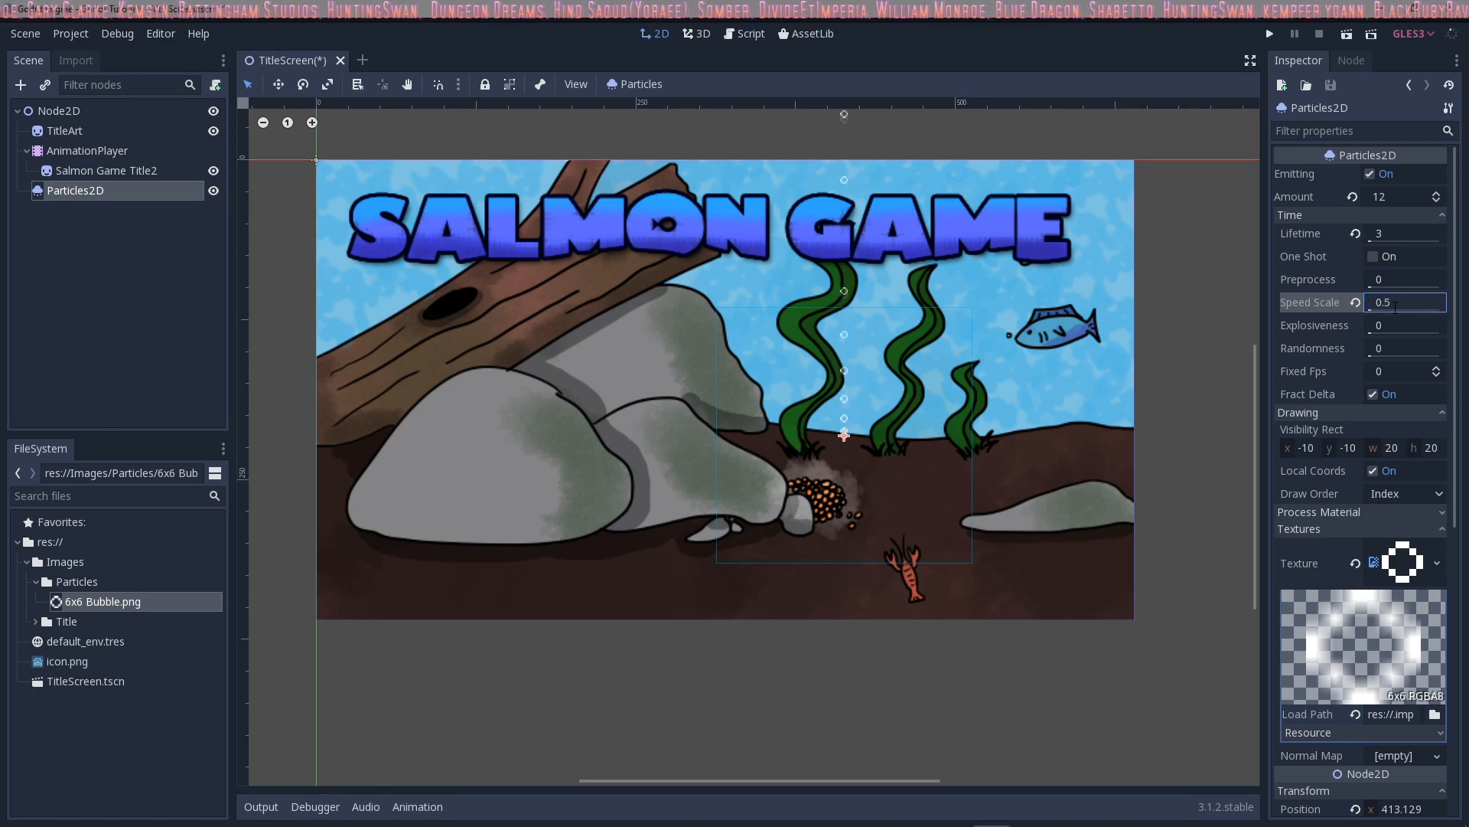
click(1406, 325)
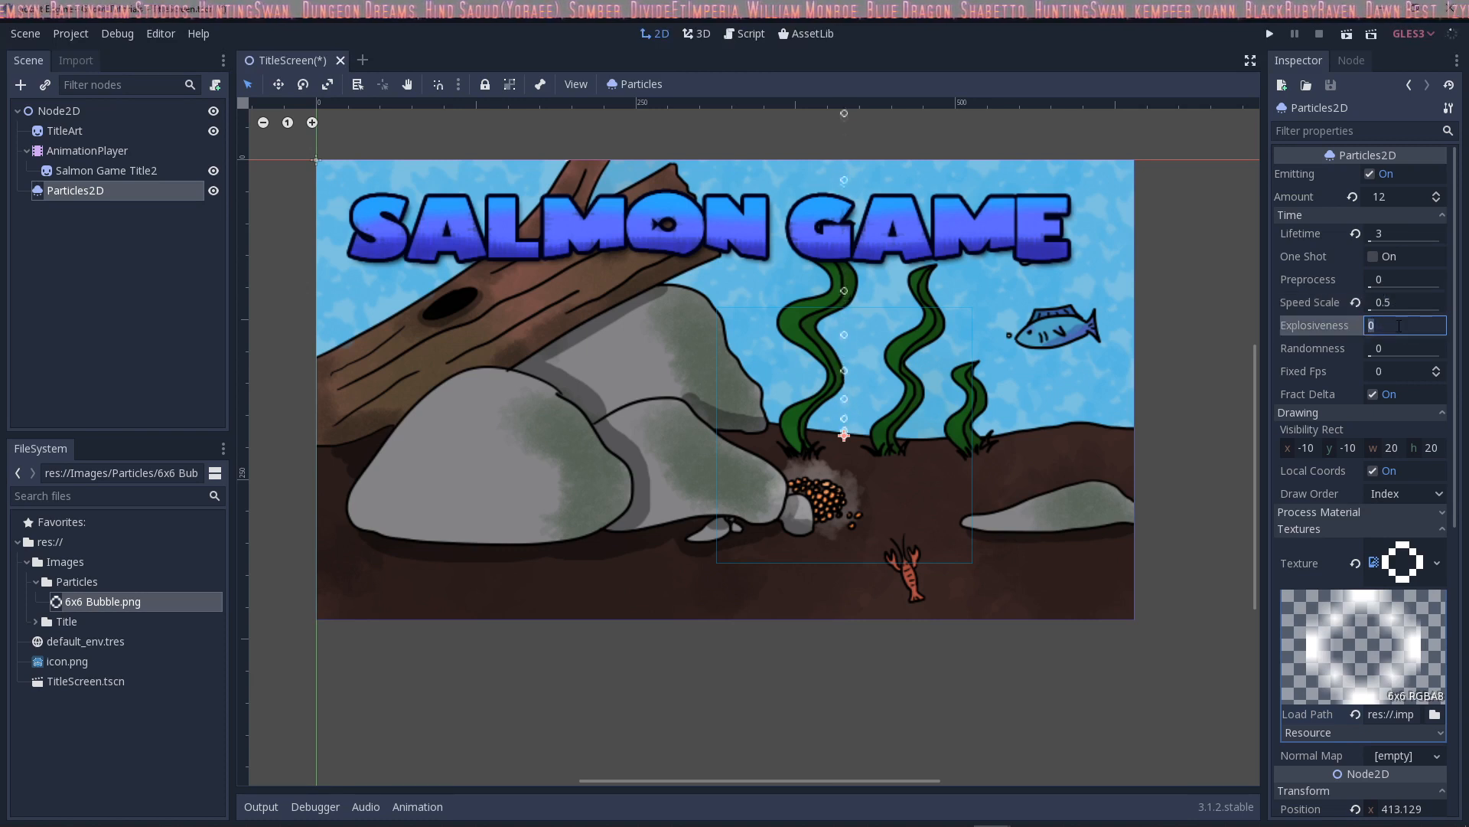
text(0.5)
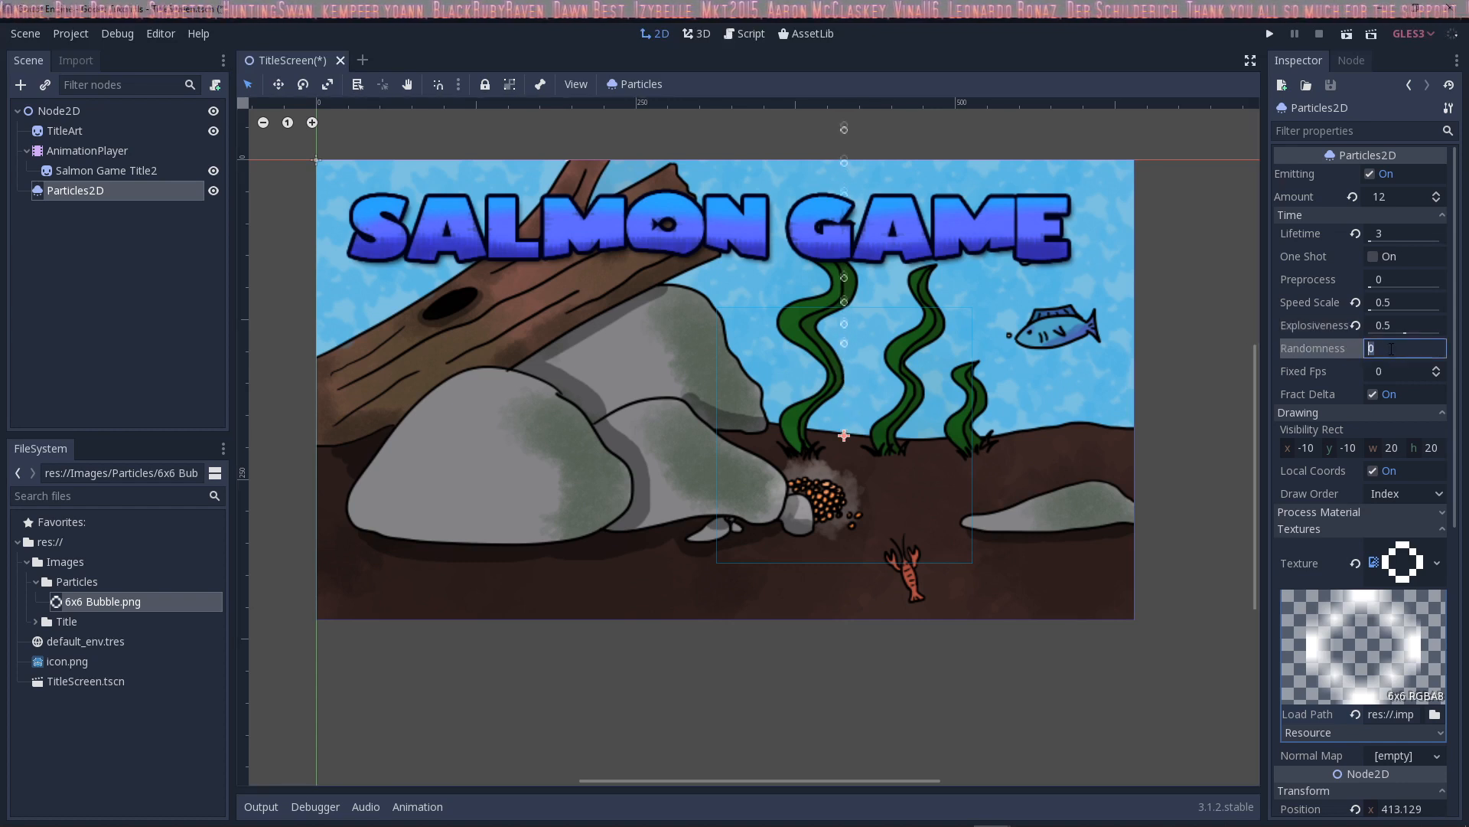
text(0.5)
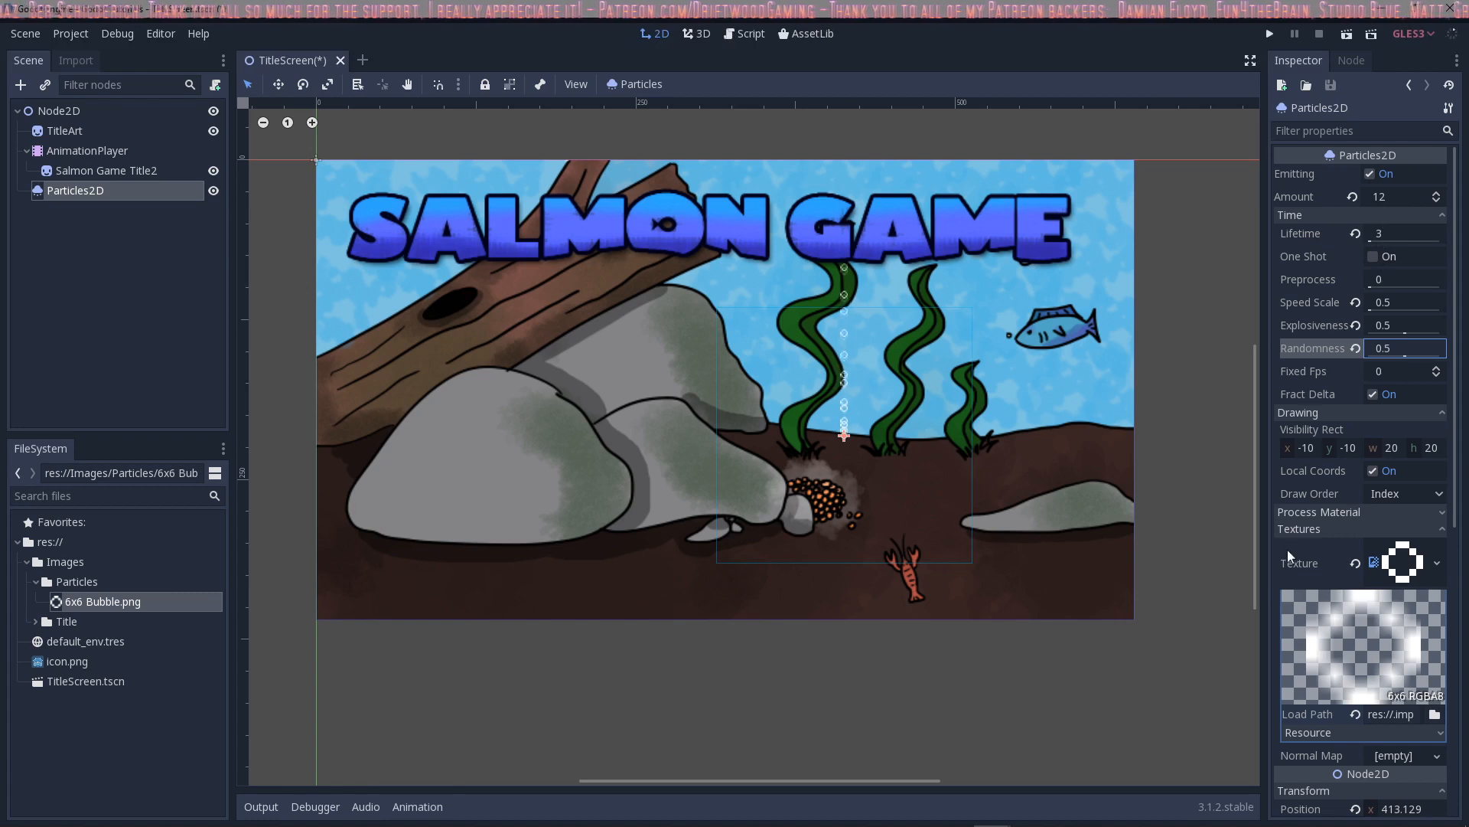
scroll(down, 3)
text(Bu)
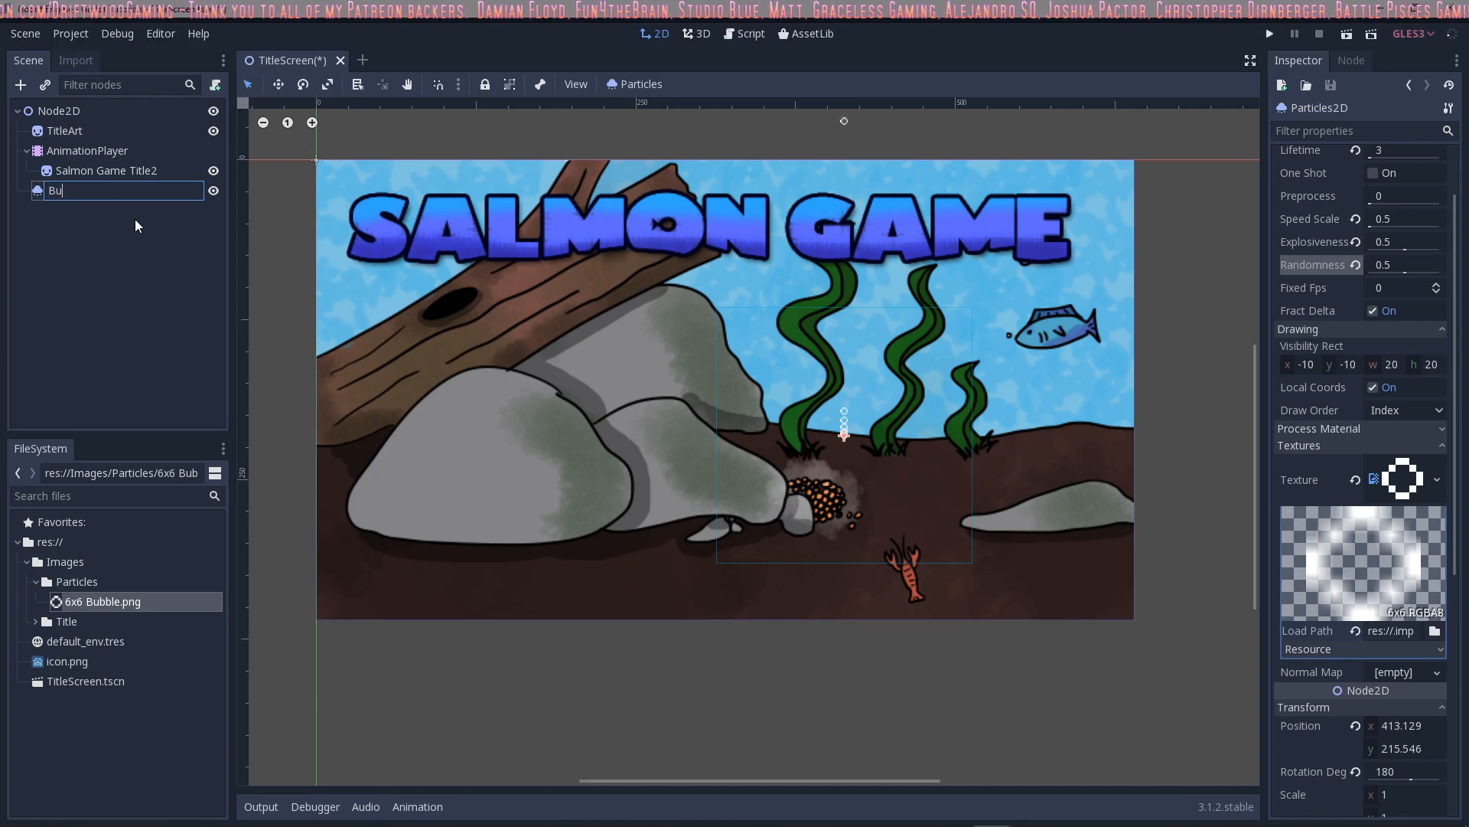
Rename the emitter Bubbles and duplicate it as Bubbles2 over the log hole
right_click(66, 191)
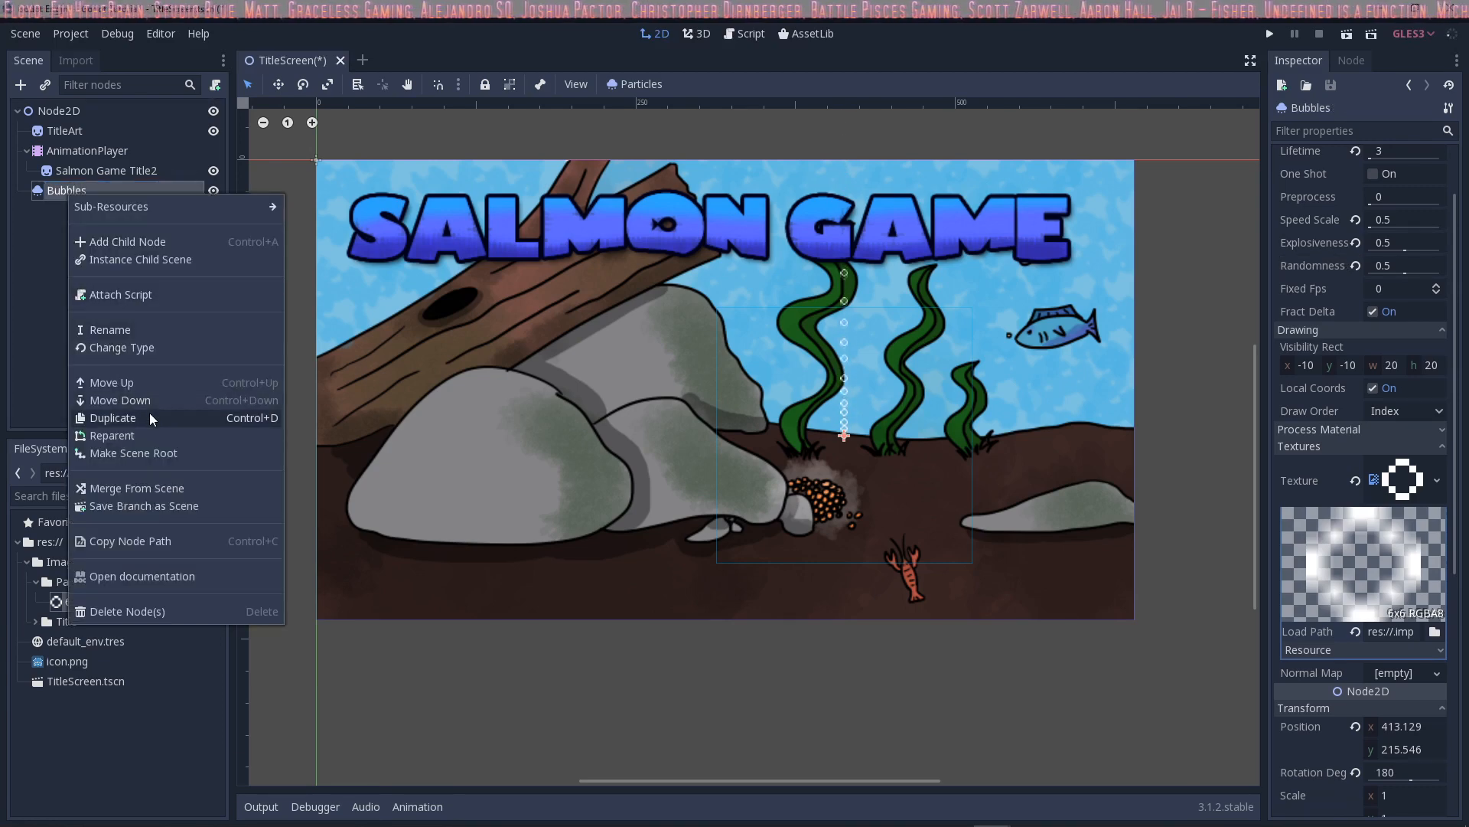
click(112, 417)
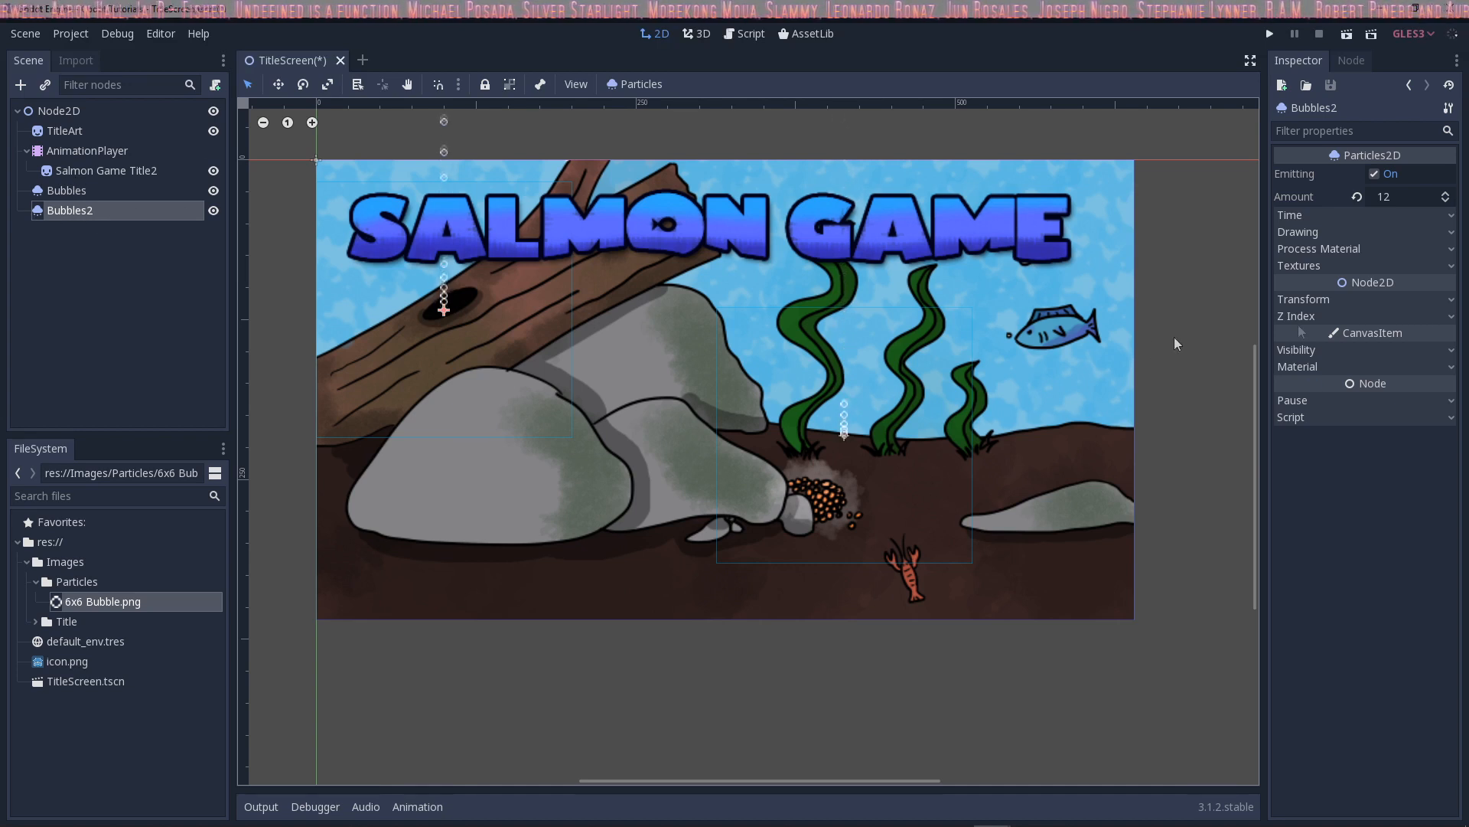
Give Bubbles2 Amount 7 and Lifetime 2, then add Bubbles3 beside the fish
click(1396, 196)
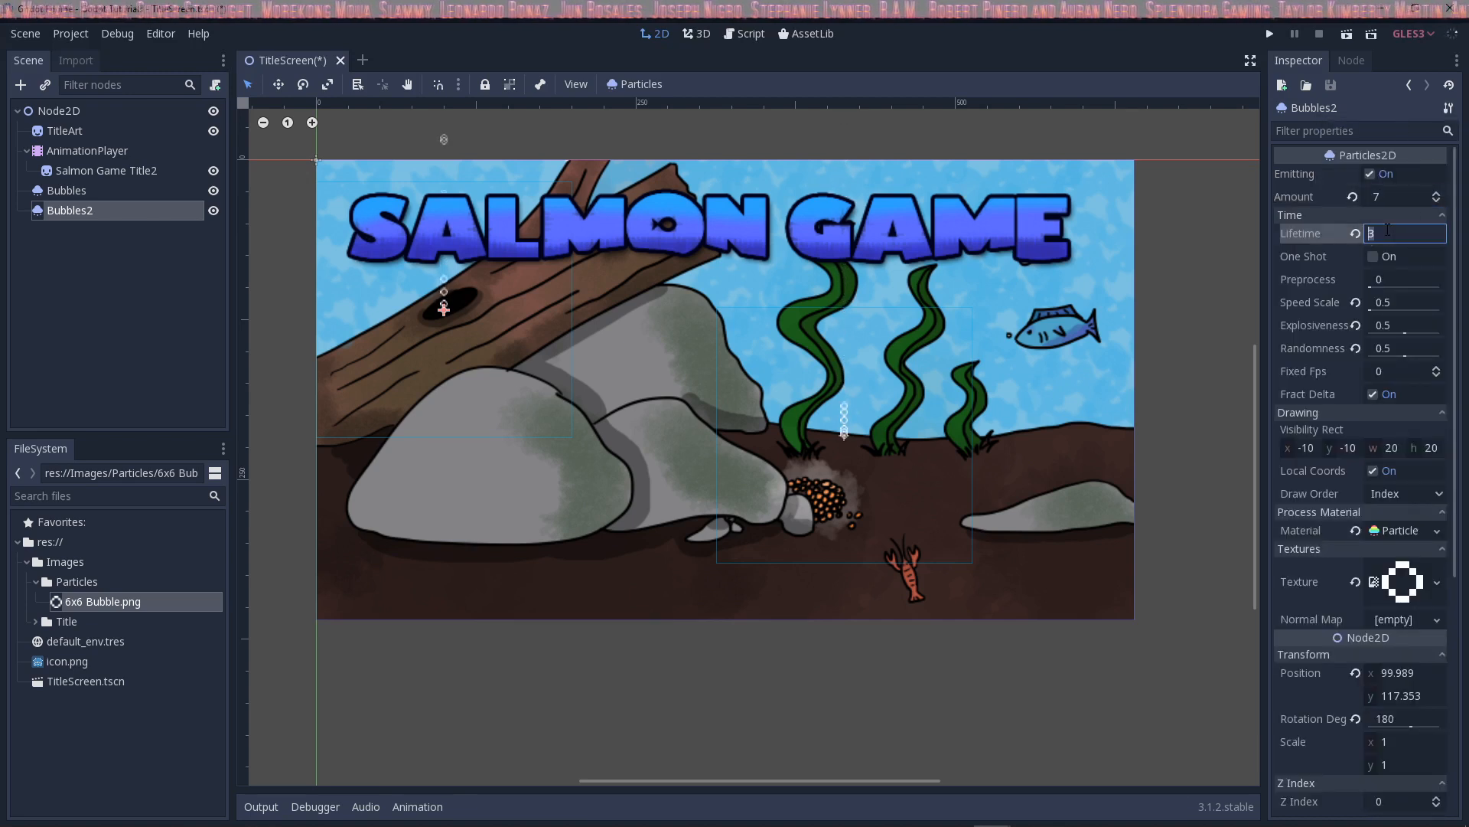
text(2)
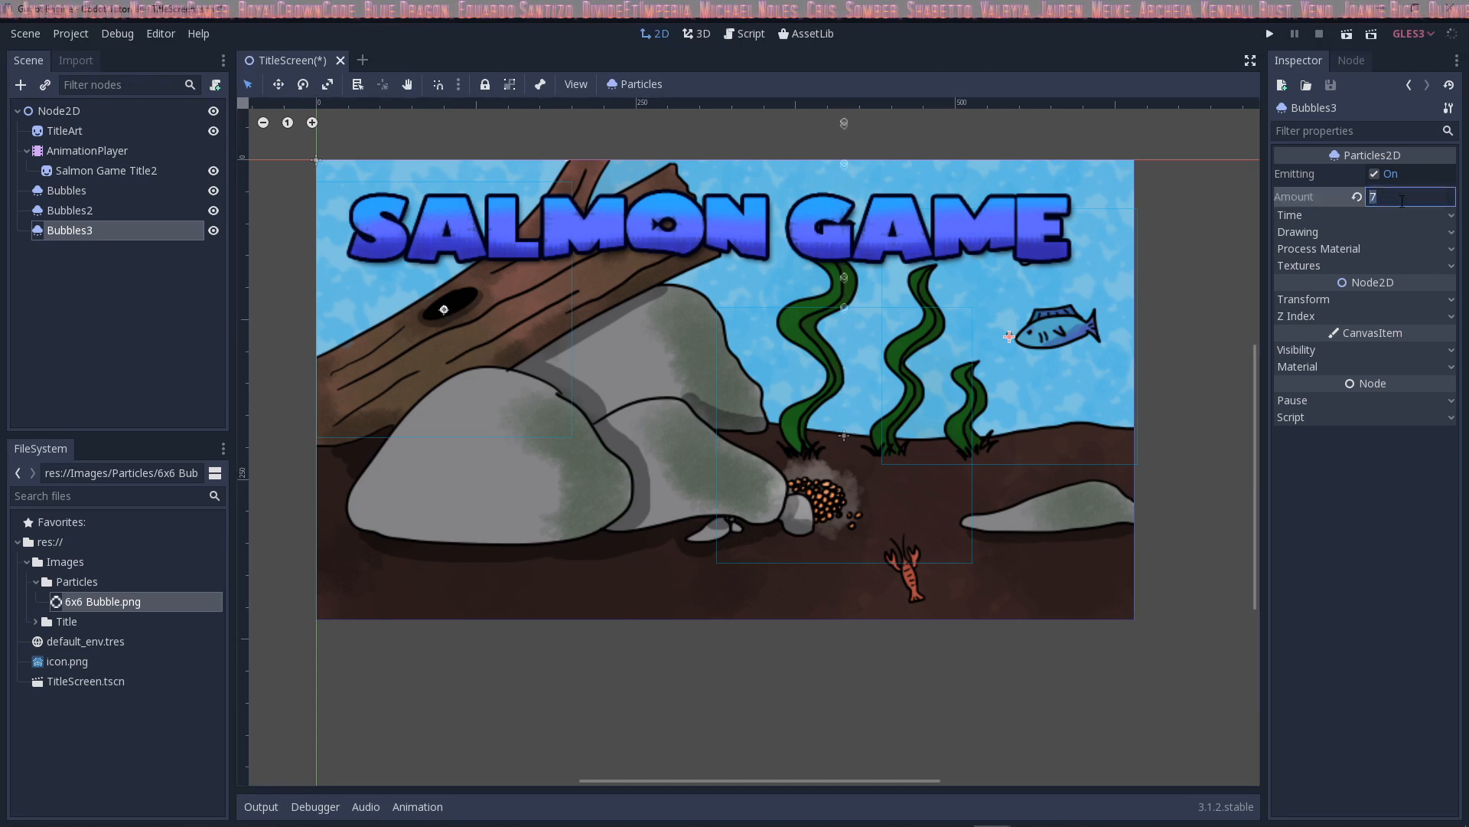
Expand all Bubbles3 properties and set Amount 5, Lifetime 2, Explosiveness 1, Randomness 1, Scale 1.2
click(1448, 107)
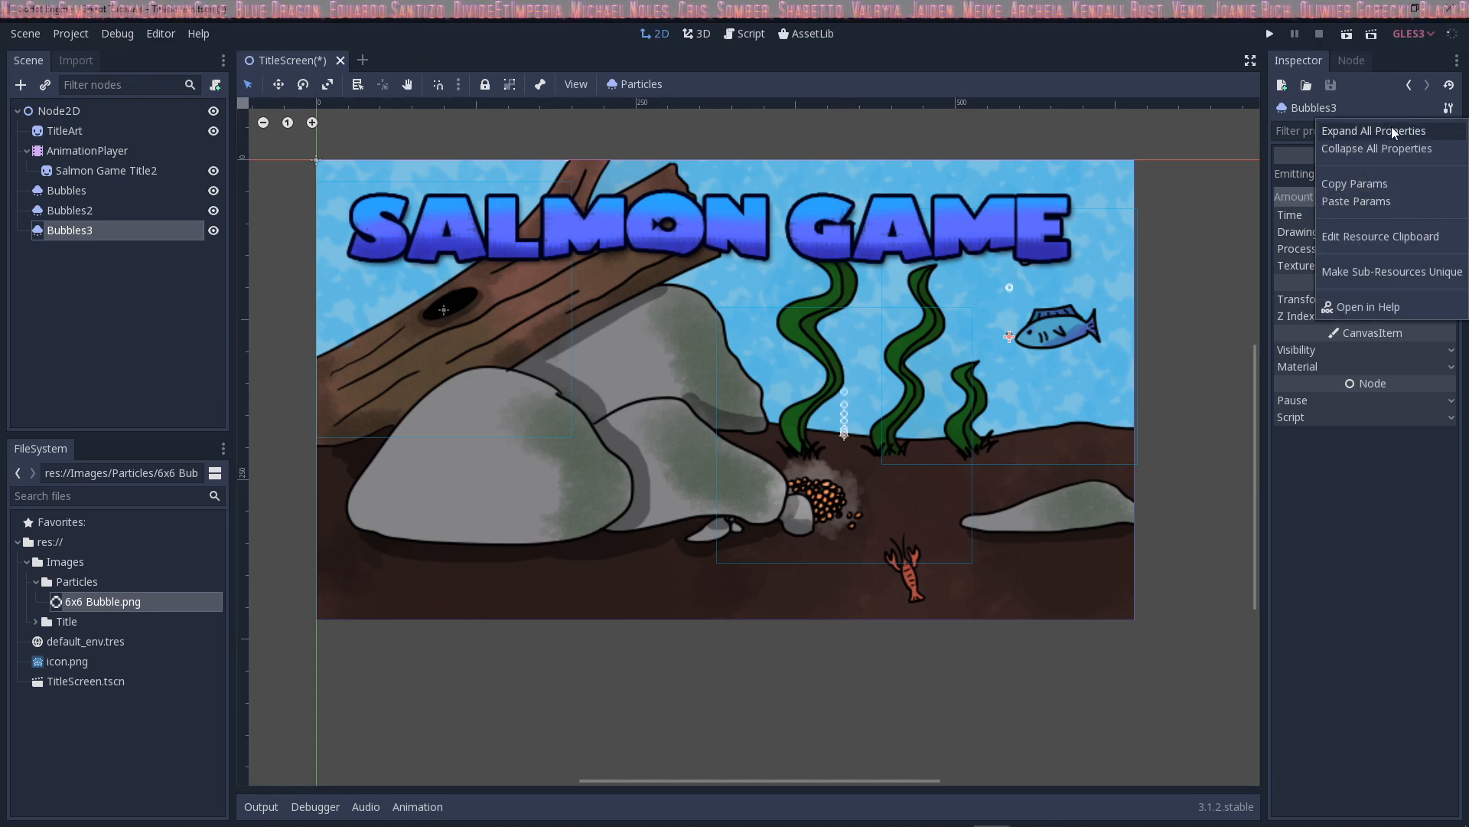
click(1374, 130)
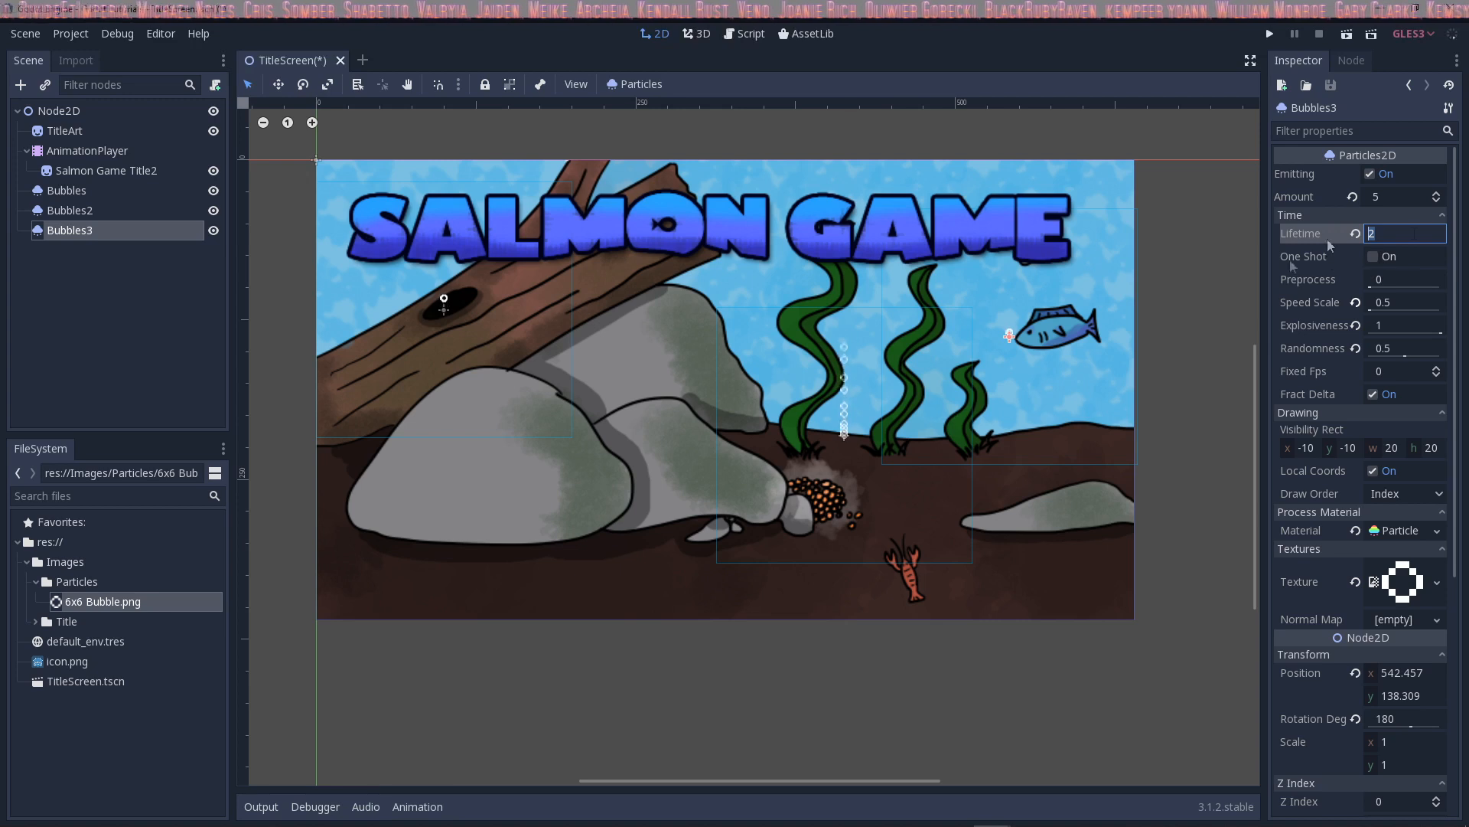
click(1403, 301)
text(.2)
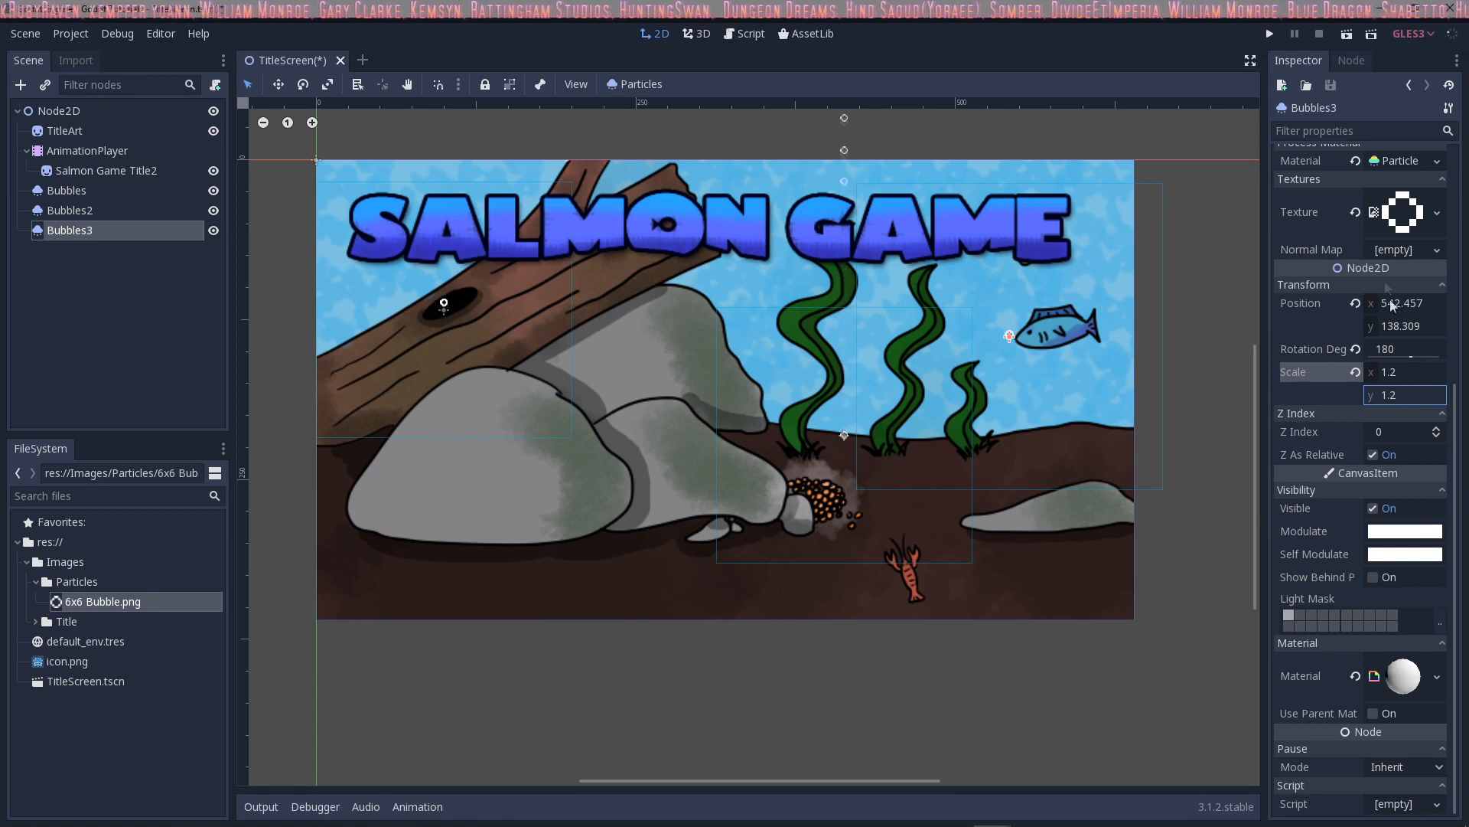
scroll(up, 3)
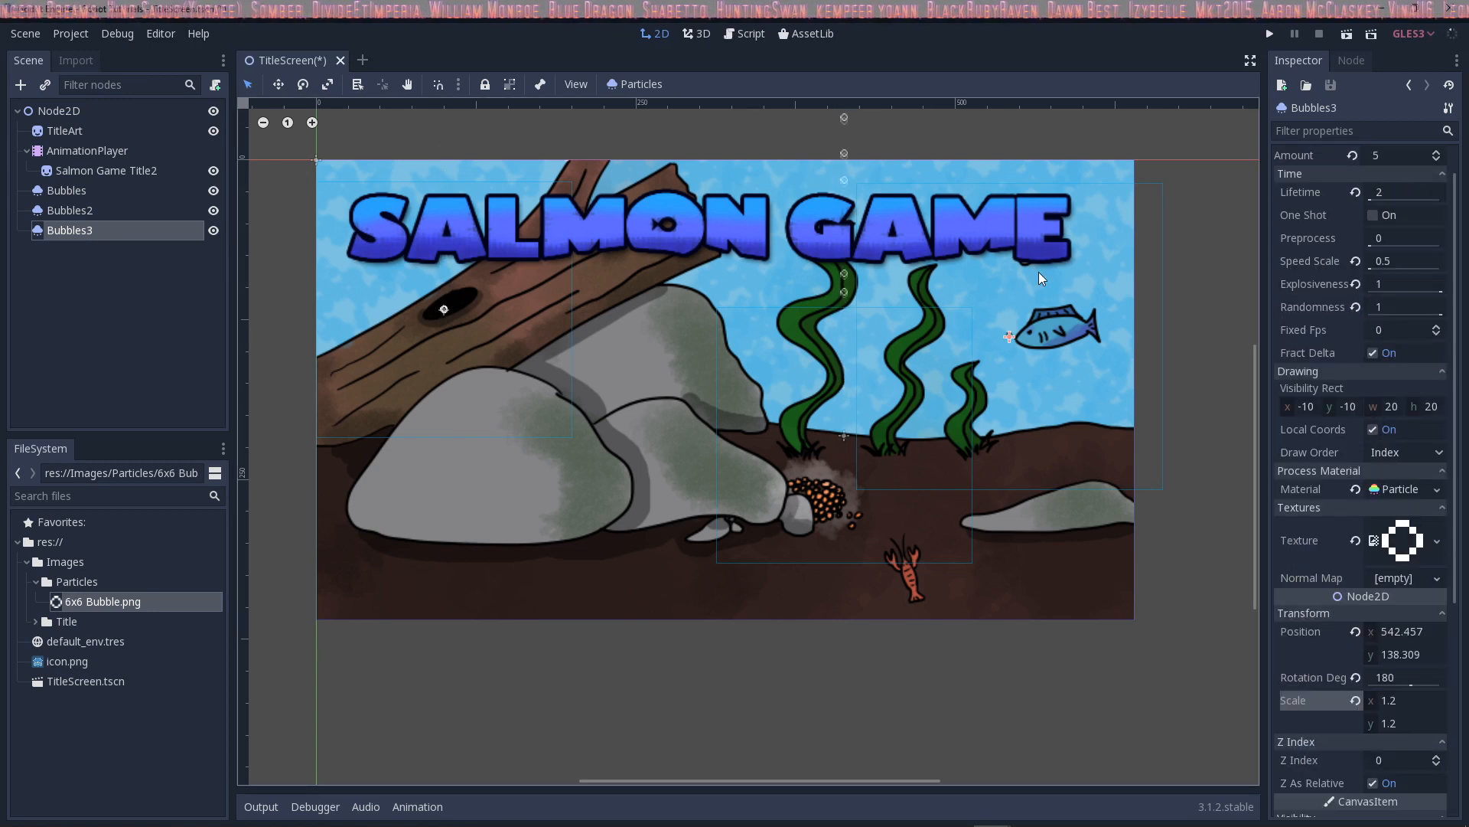